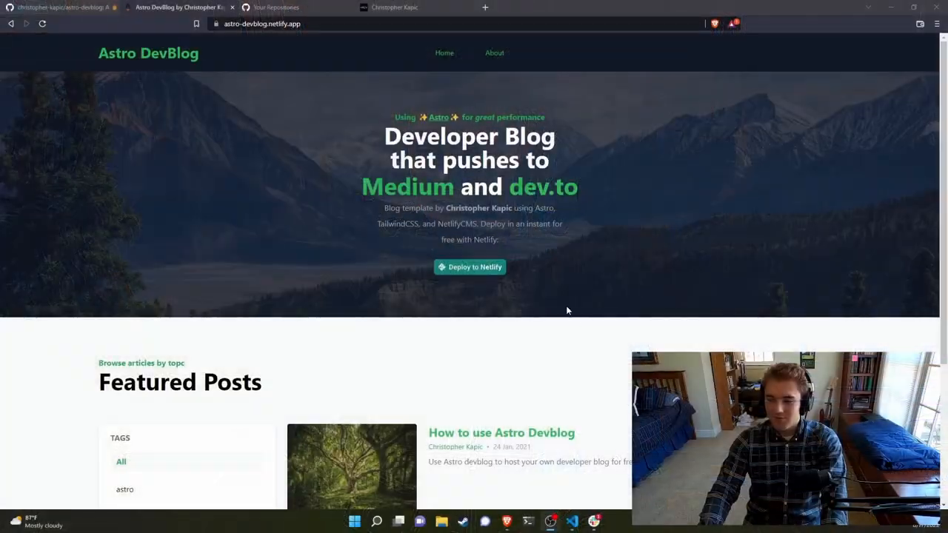
pyautogui.moveTo(686, 289)
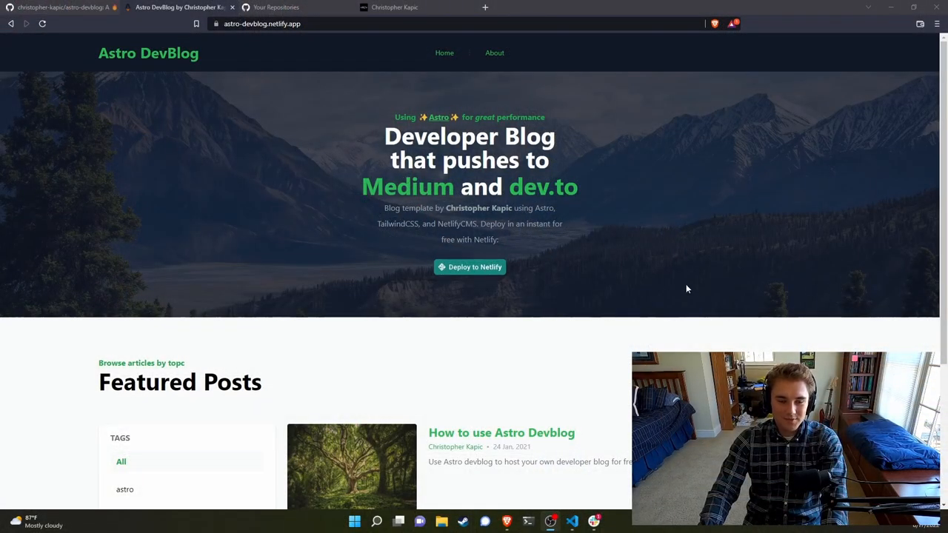
# Scroll down the live Astro DevBlog home page to see the featured posts.
pyautogui.scroll(-3)
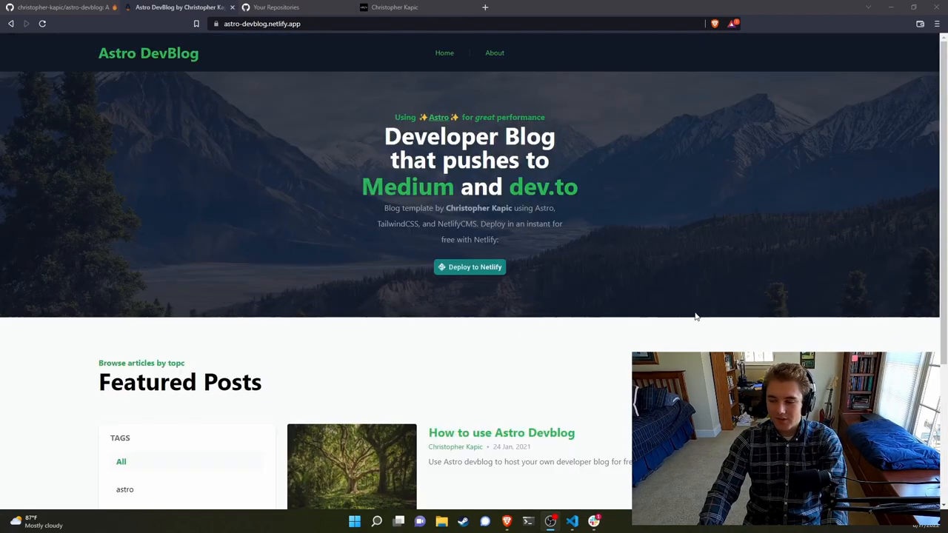
pyautogui.moveTo(670, 314)
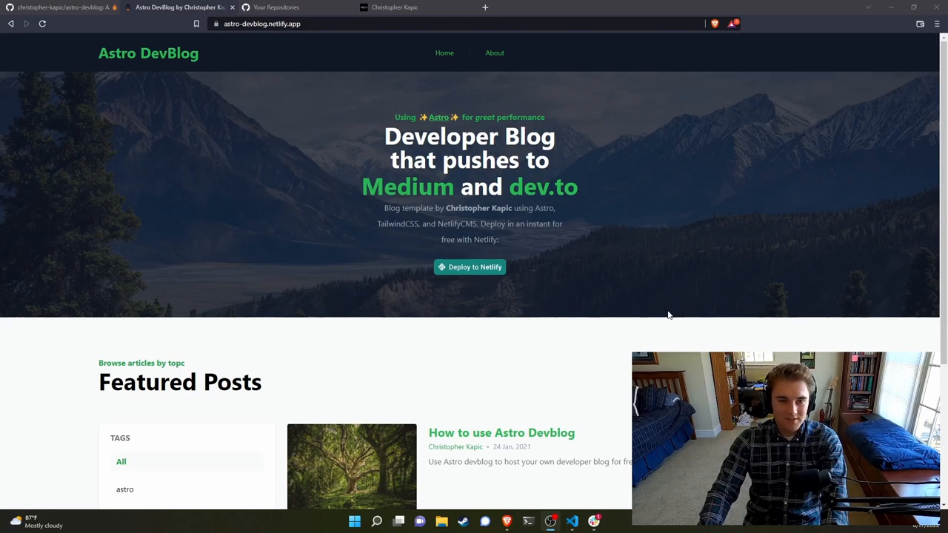
pyautogui.moveTo(575, 299)
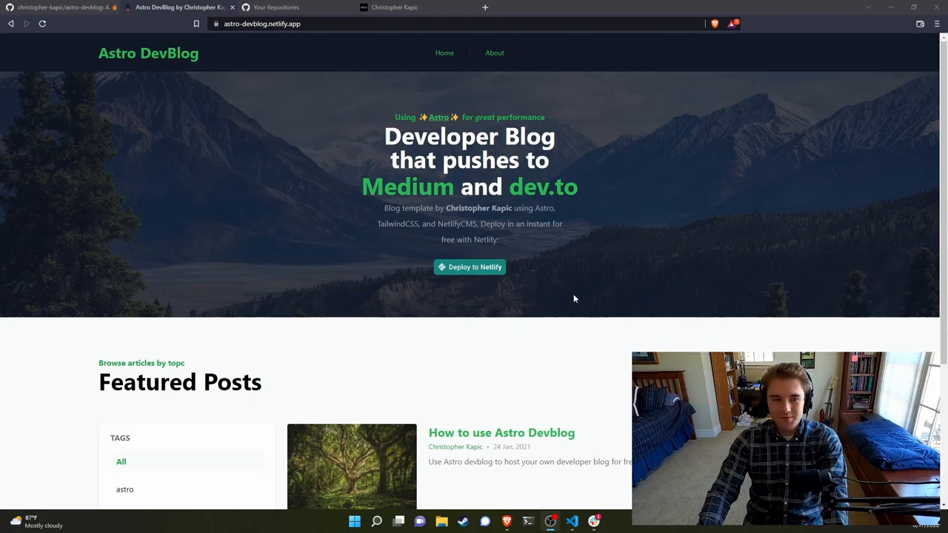
pyautogui.moveTo(296, 156)
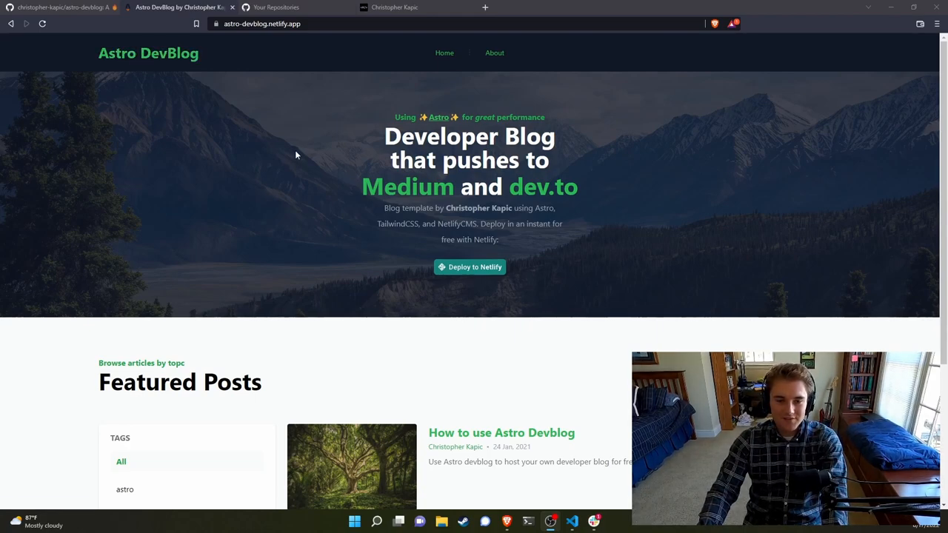
pyautogui.moveTo(363, 173)
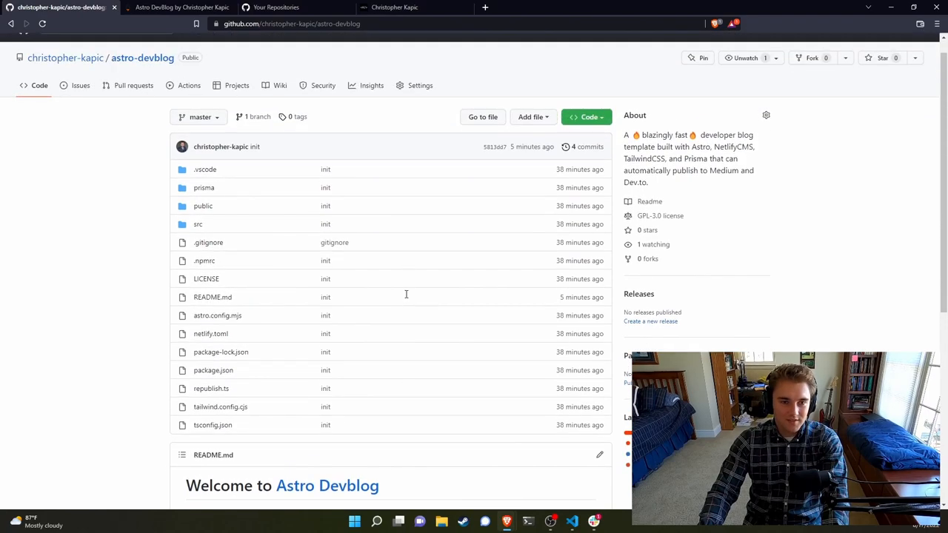
# Return to the repository and read through the republish.ts script.
pyautogui.click(178, 8)
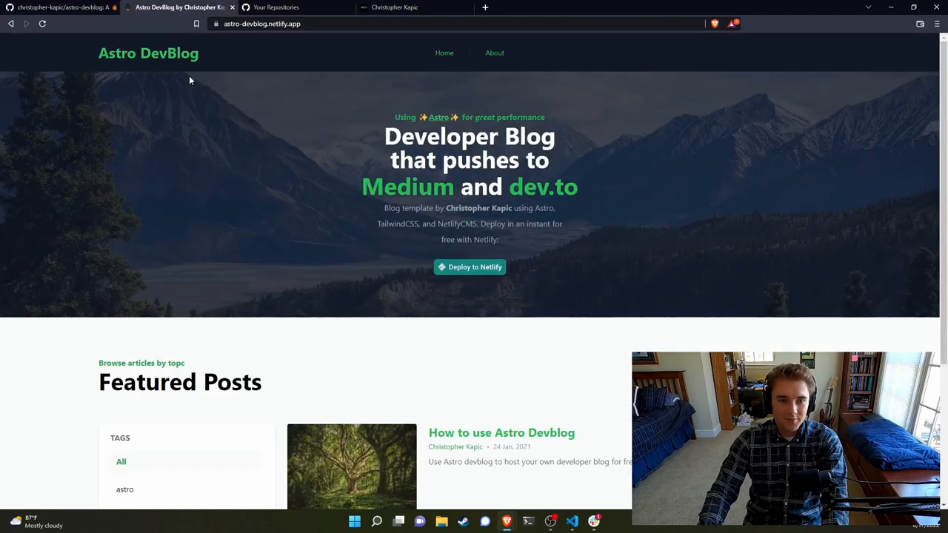
pyautogui.click(59, 8)
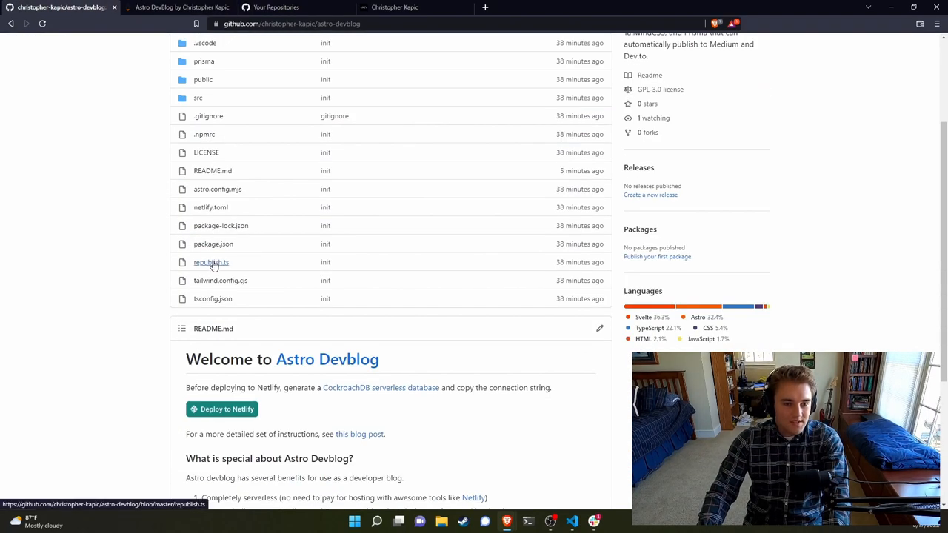
pyautogui.click(210, 262)
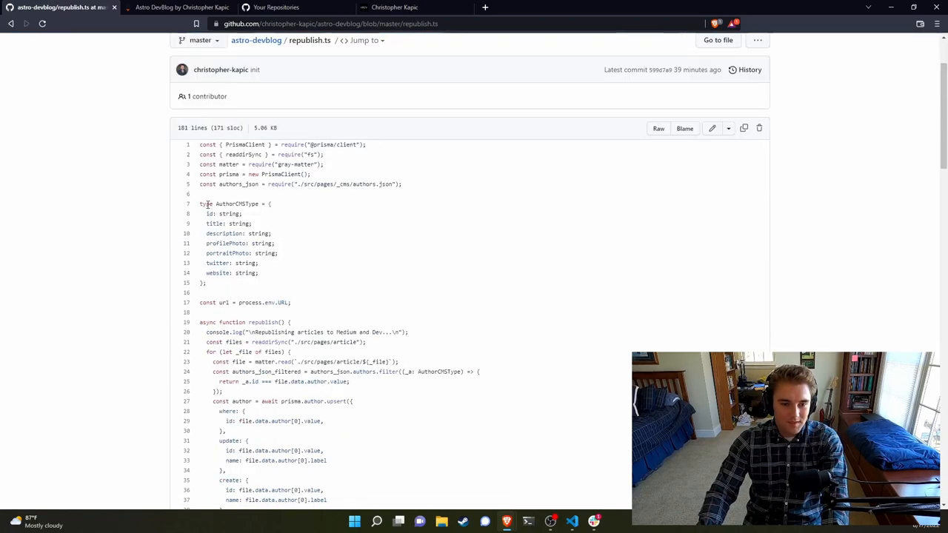
pyautogui.scroll(-3)
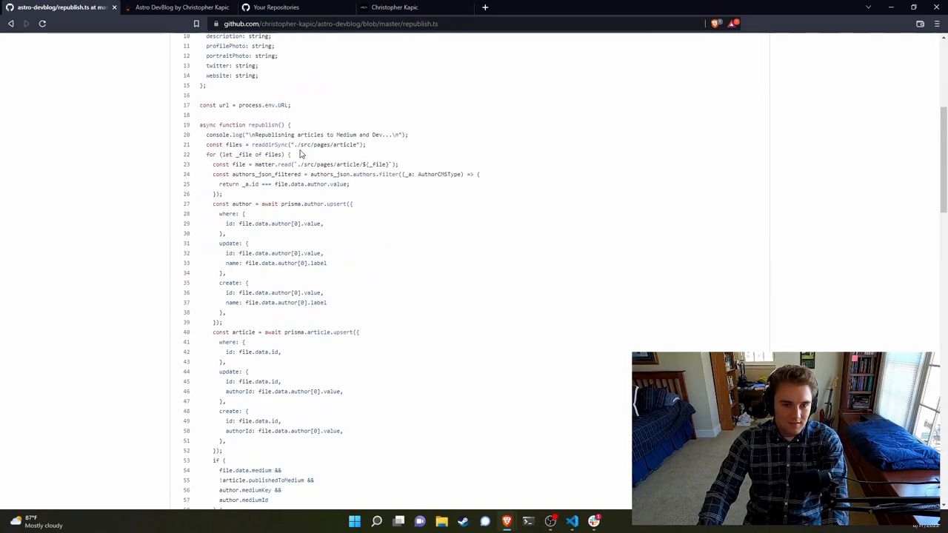
pyautogui.moveTo(353, 243)
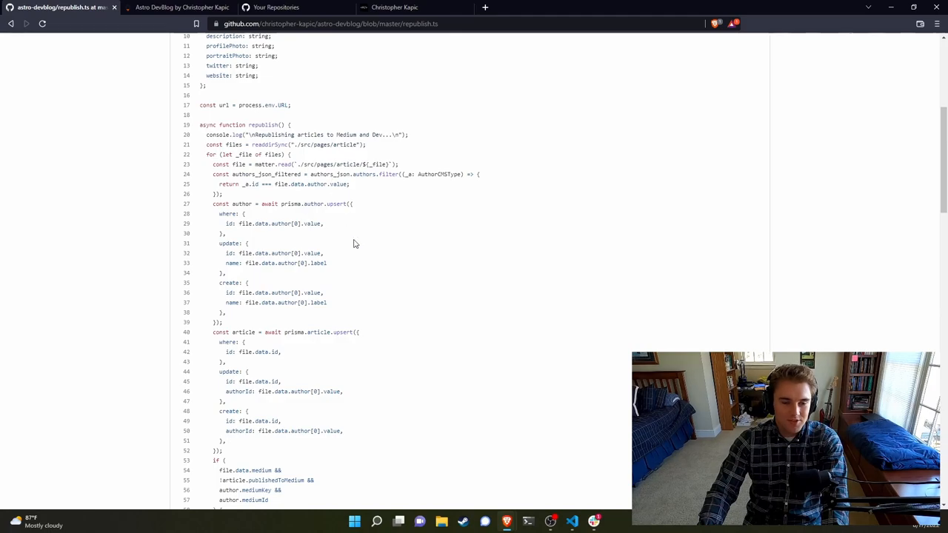
pyautogui.scroll(-3)
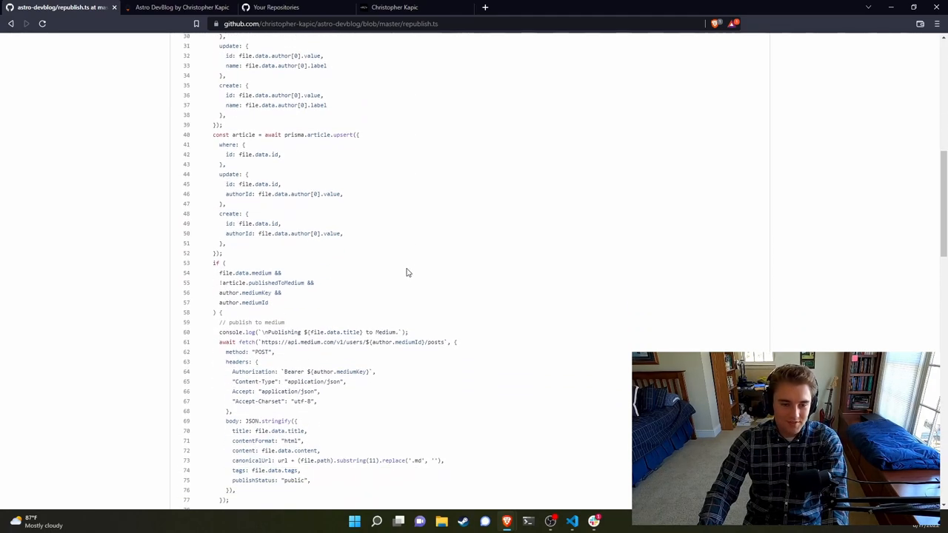
pyautogui.scroll(-3)
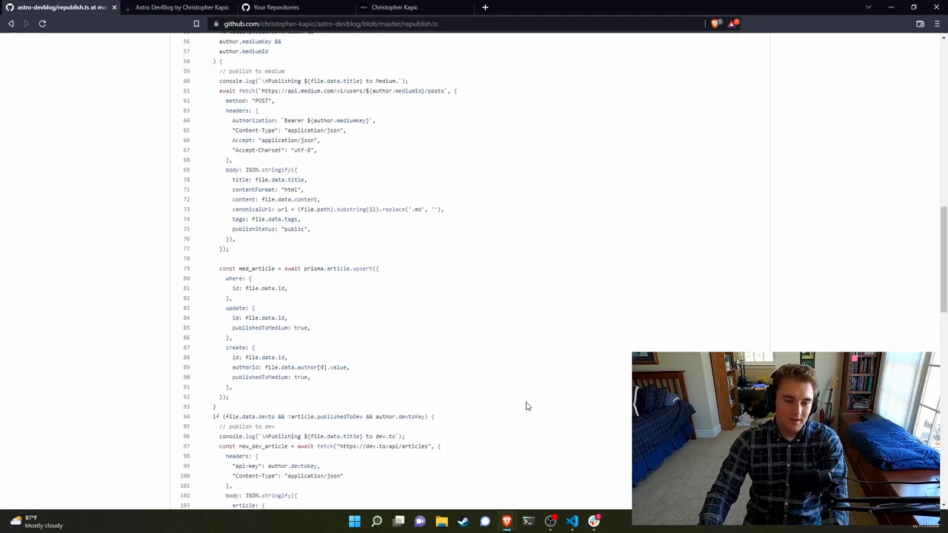
pyautogui.scroll(-3)
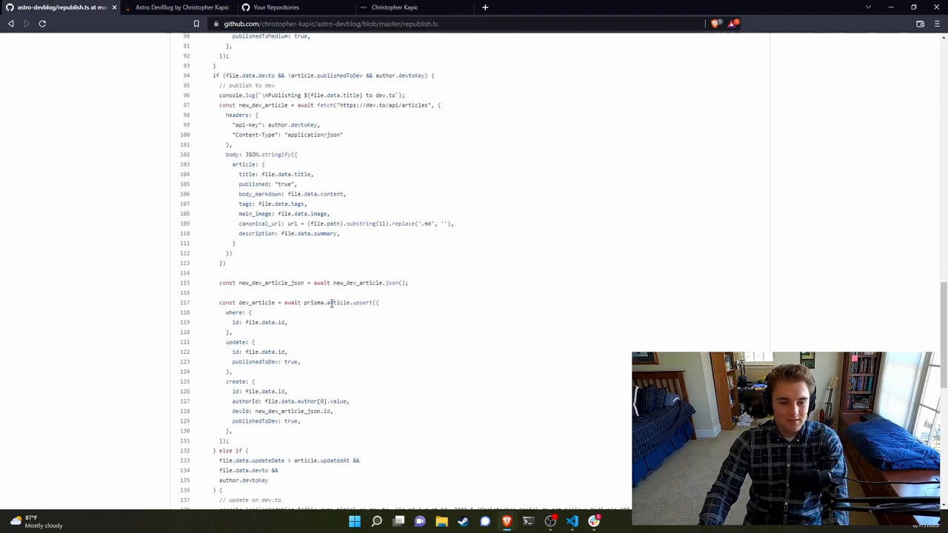
pyautogui.scroll(-3)
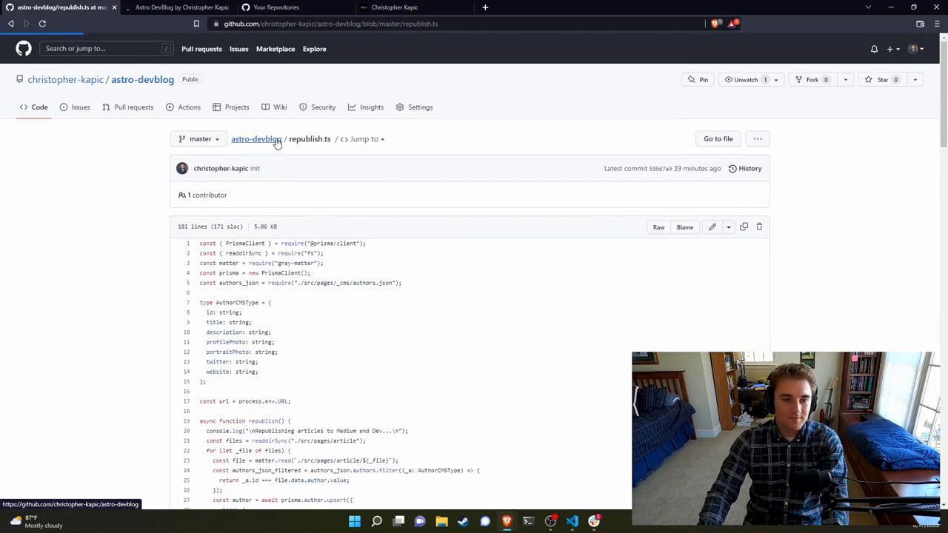
# Review the republish script in package.json, the netlify.toml build command, and the README's extensibility bullet.
pyautogui.click(255, 139)
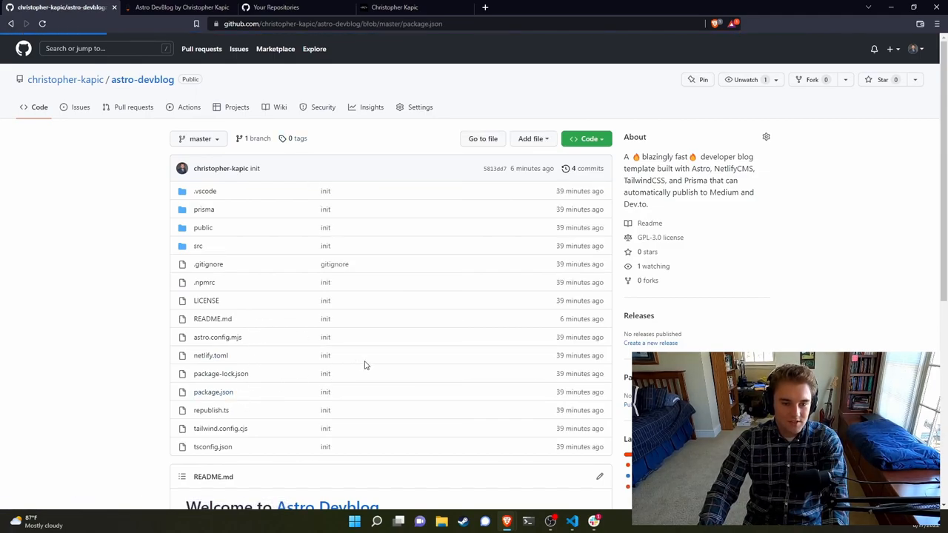
pyautogui.click(213, 391)
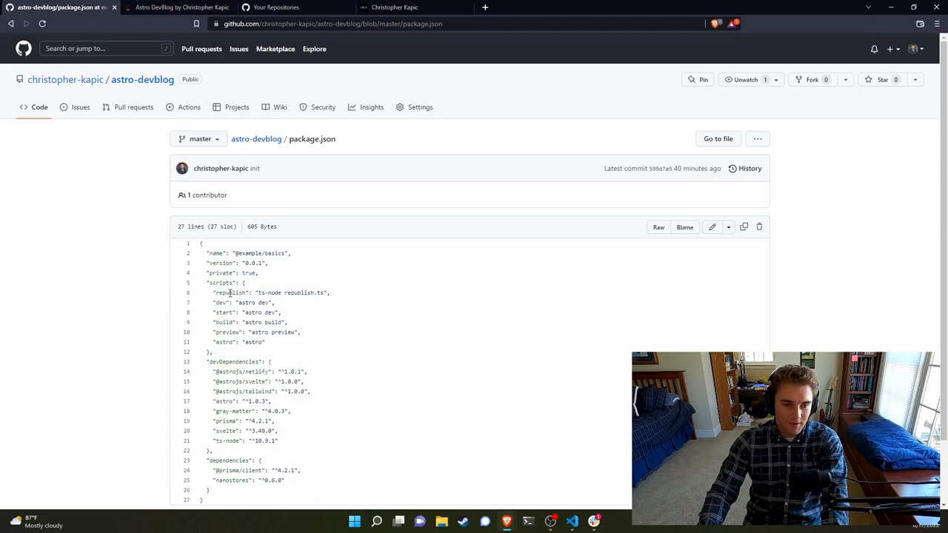
pyautogui.doubleClick(268, 294)
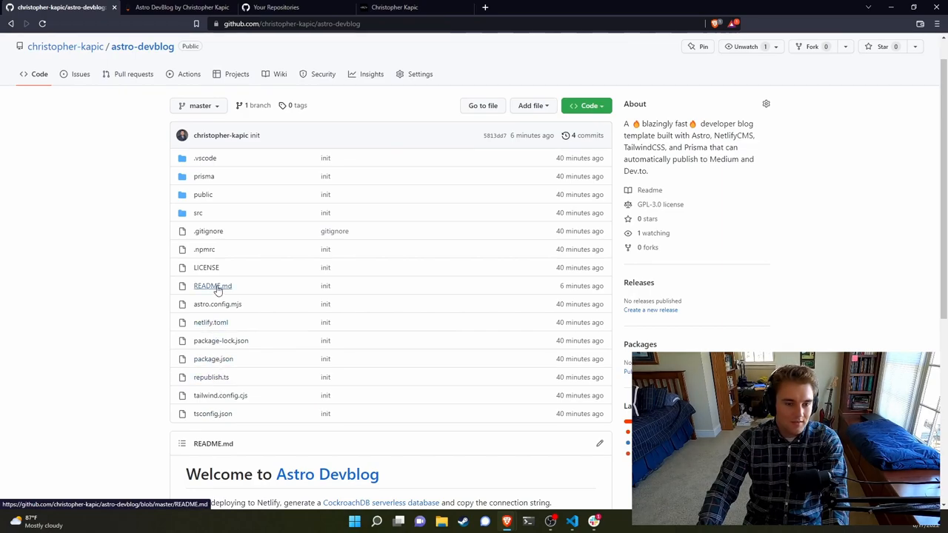
pyautogui.click(210, 322)
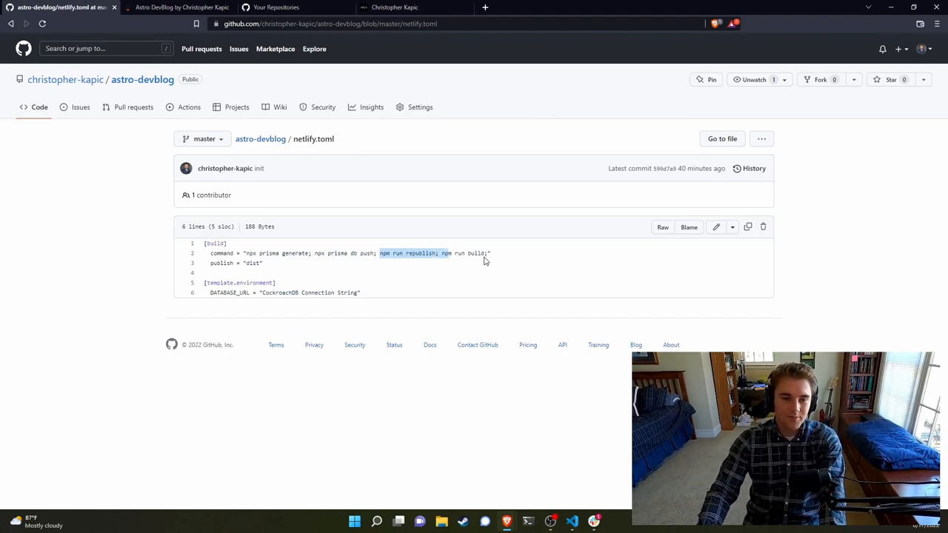
pyautogui.moveTo(379, 252); pyautogui.dragTo(437, 252)
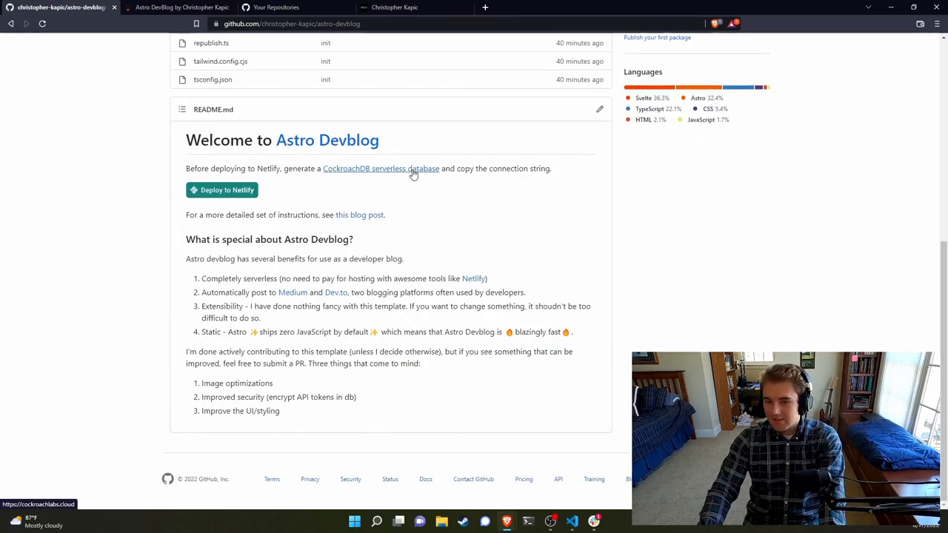
pyautogui.moveTo(213, 332); pyautogui.dragTo(397, 332)
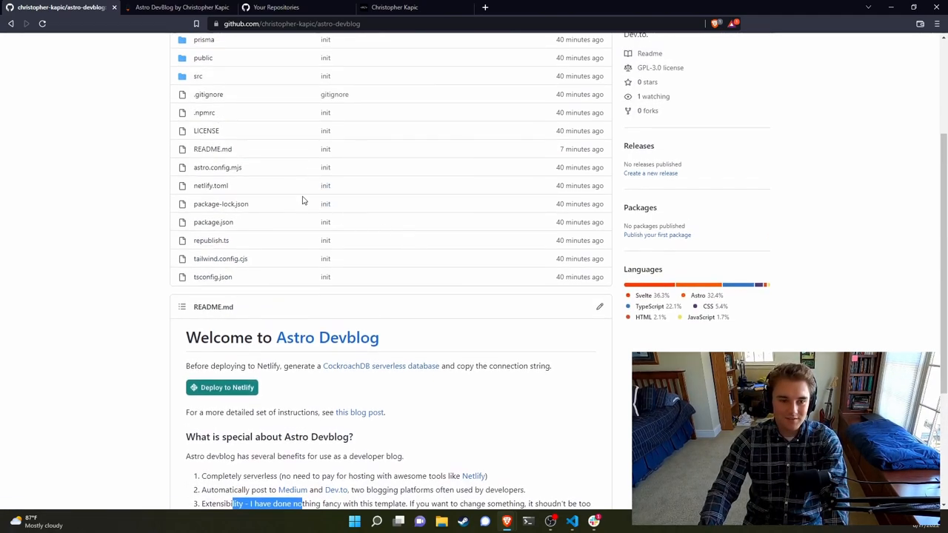
# Log in to CockroachDB Cloud and follow the README's serverless link to the Clusters page.
pyautogui.scroll(-3)
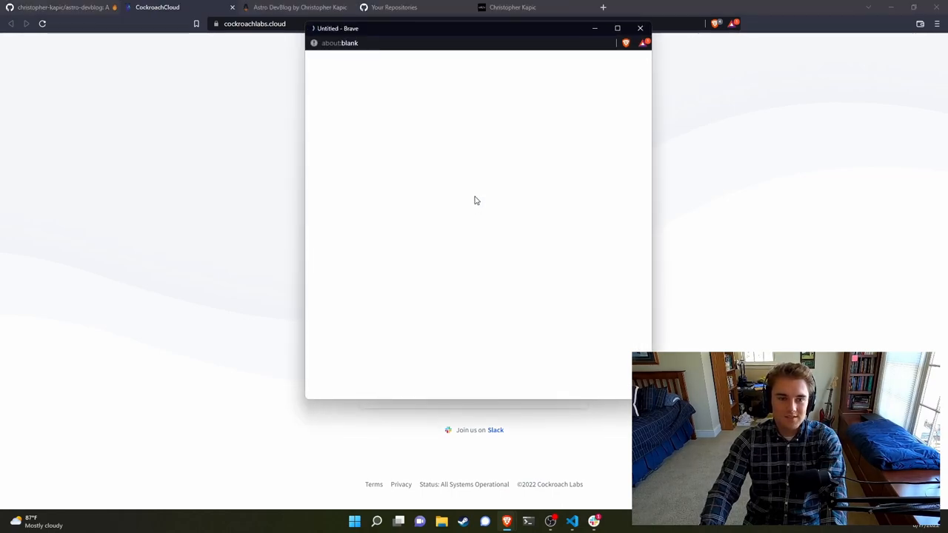
pyautogui.click(639, 28)
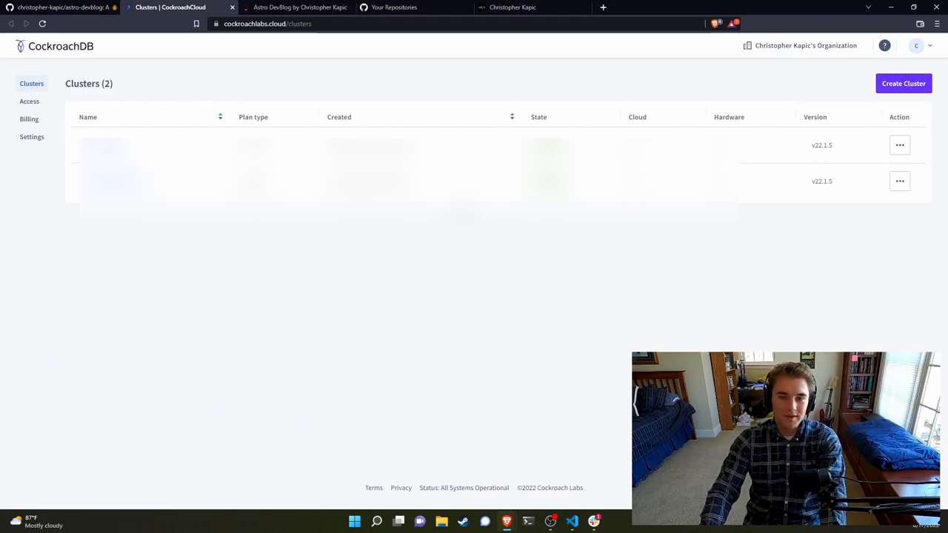
pyautogui.moveTo(415, 329)
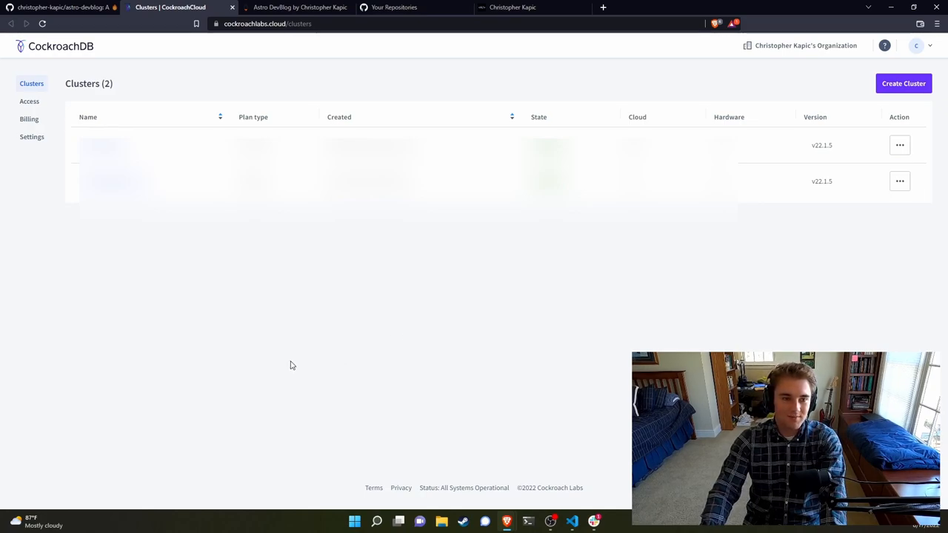
pyautogui.moveTo(295, 368)
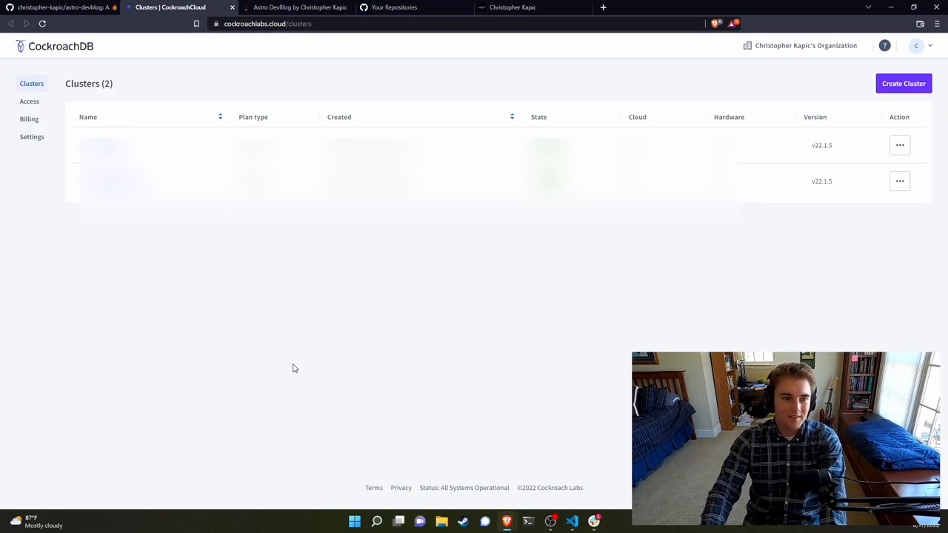
pyautogui.moveTo(178, 379)
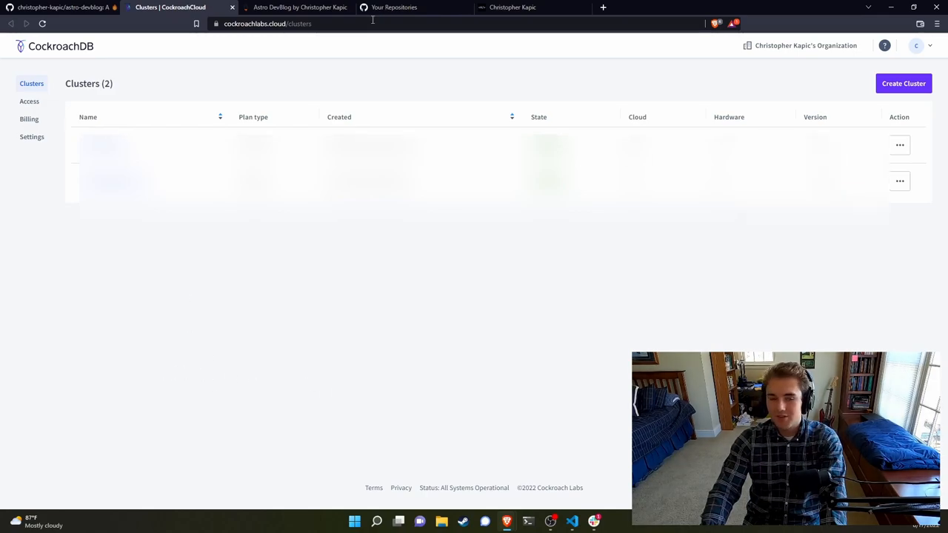
pyautogui.click(62, 7)
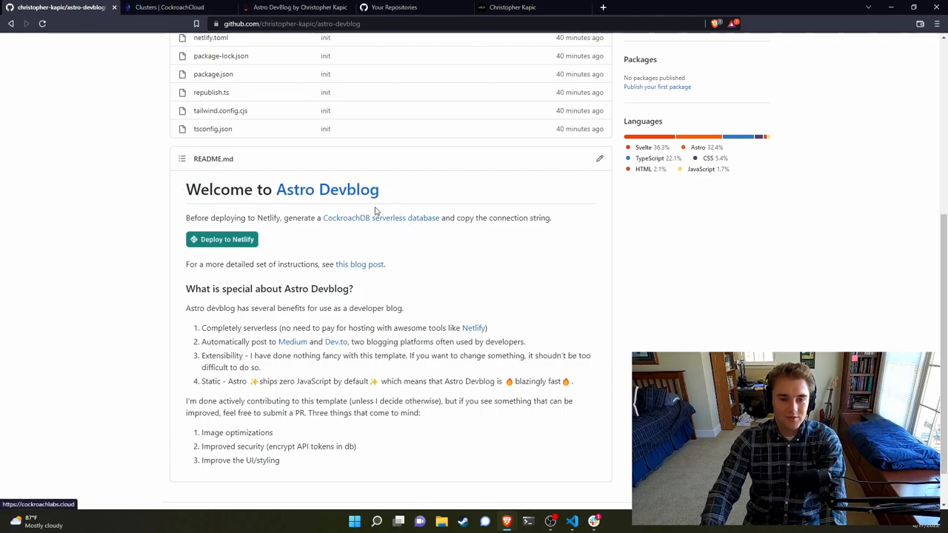
pyautogui.click(171, 8)
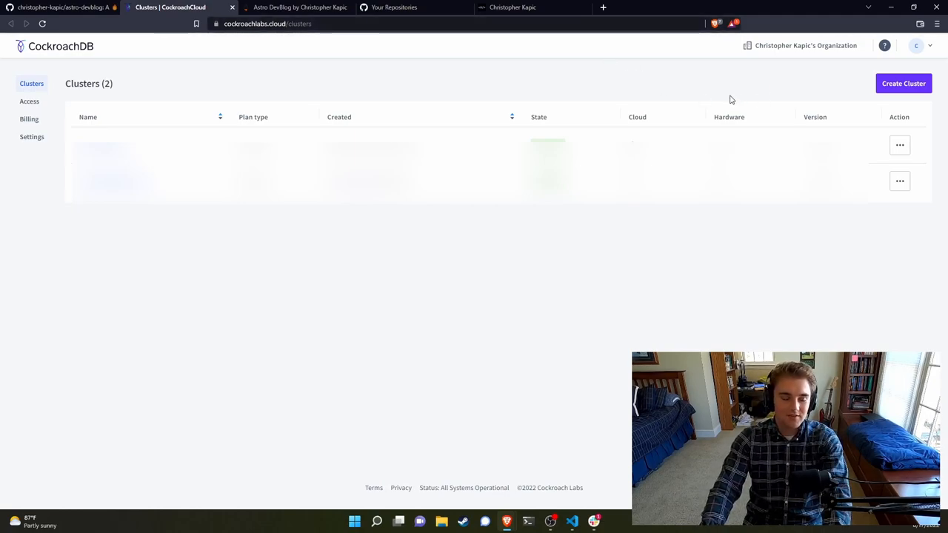
pyautogui.moveTo(873, 109)
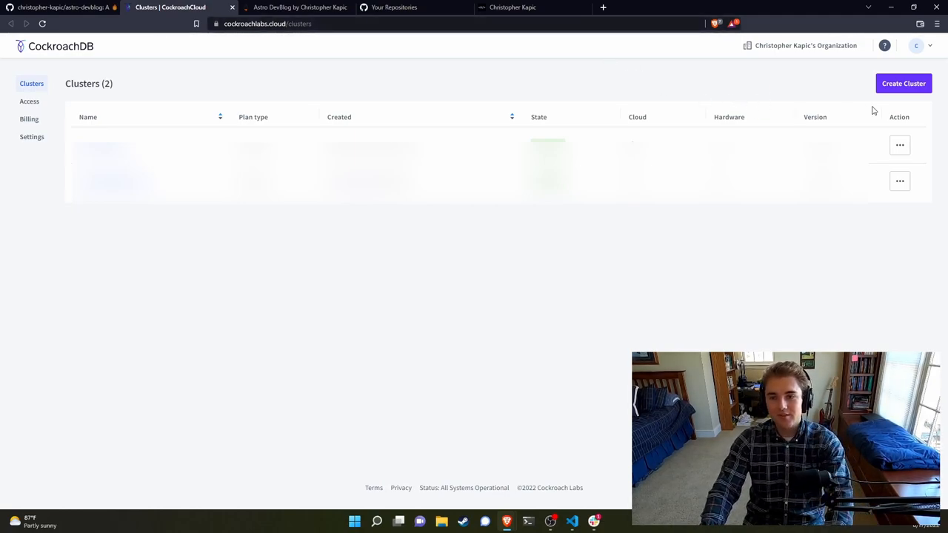
# Start a new serverless AWS cluster and change its region to N. Virginia.
pyautogui.click(904, 83)
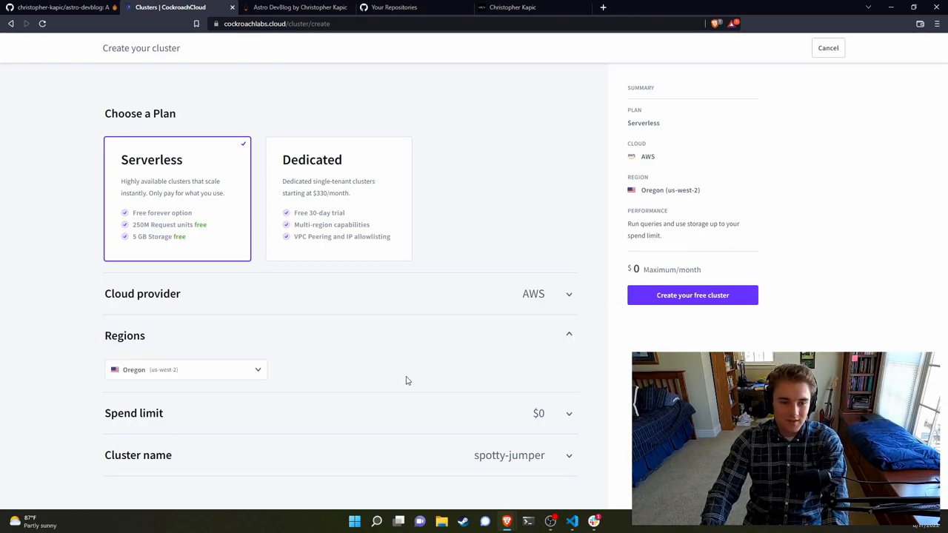
pyautogui.click(185, 370)
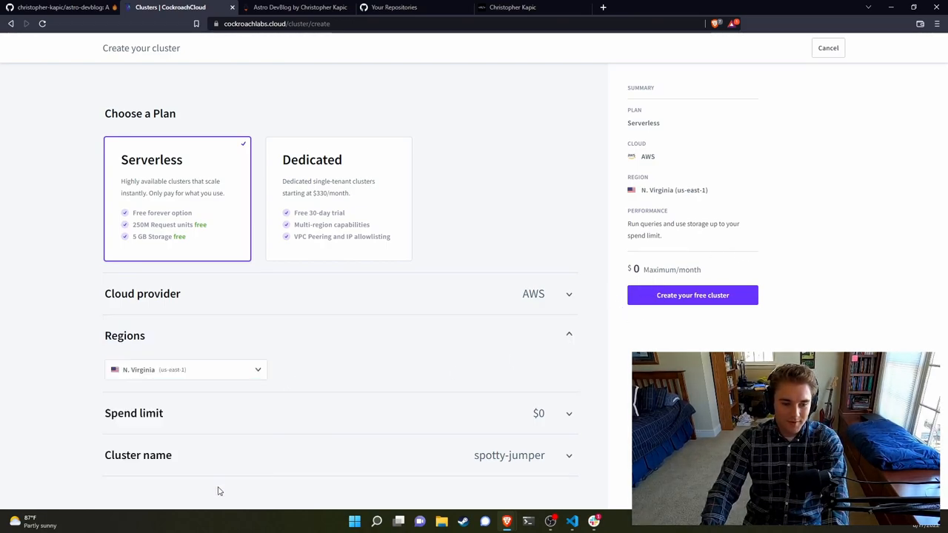
pyautogui.moveTo(479, 376)
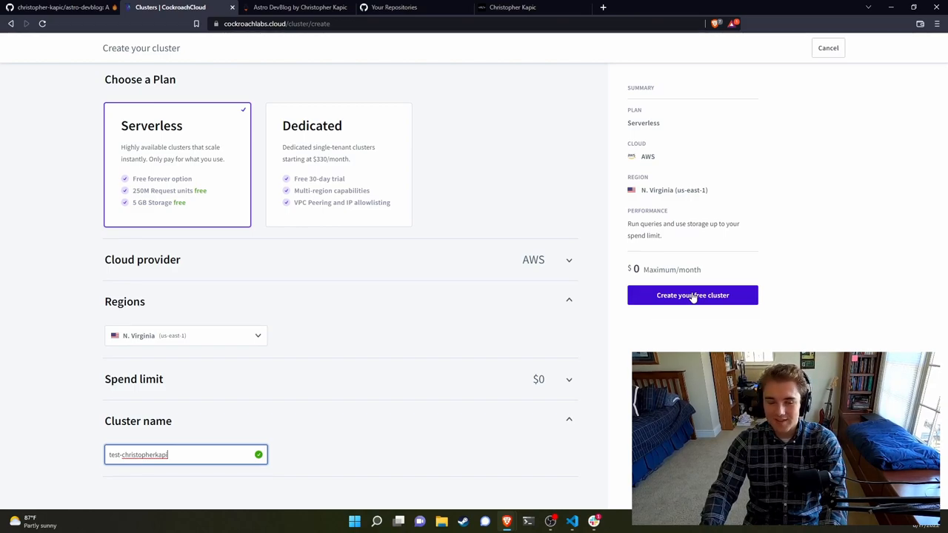
pyautogui.moveTo(735, 305)
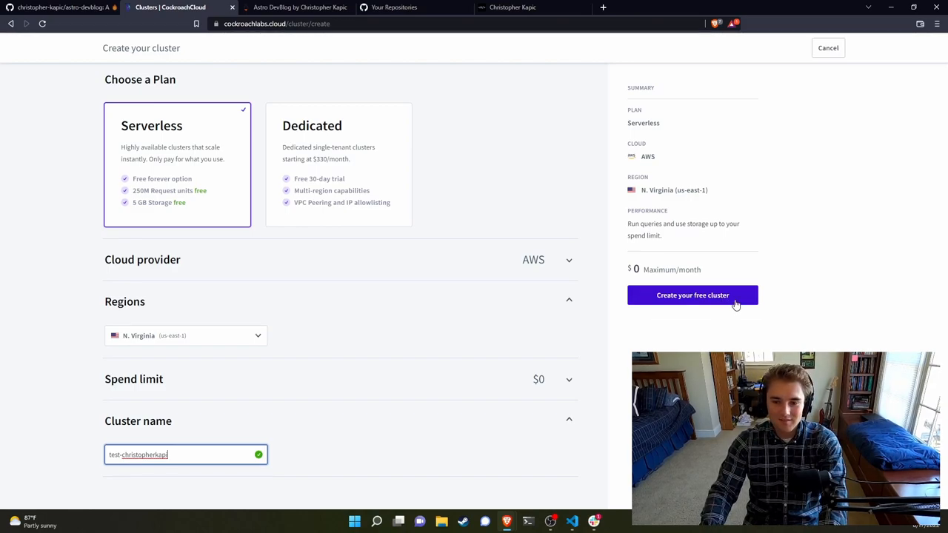
# Create the free cluster with a generated SQL user password, reach the connection details, and return to the README.
pyautogui.click(693, 294)
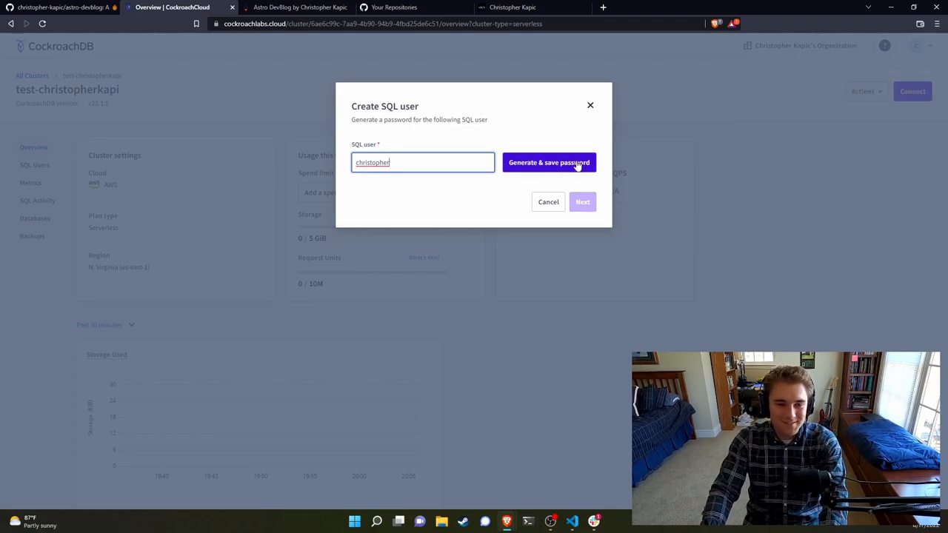
pyautogui.click(548, 162)
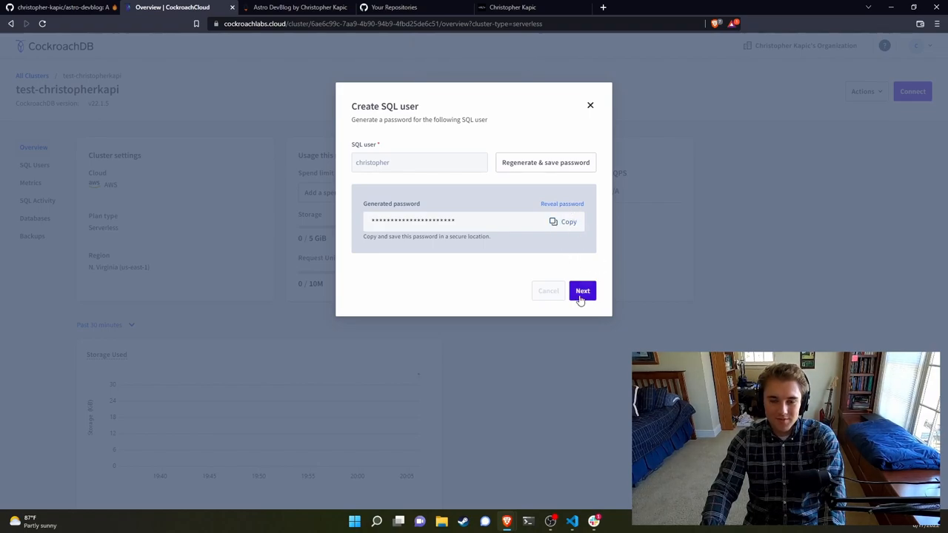
pyautogui.click(582, 291)
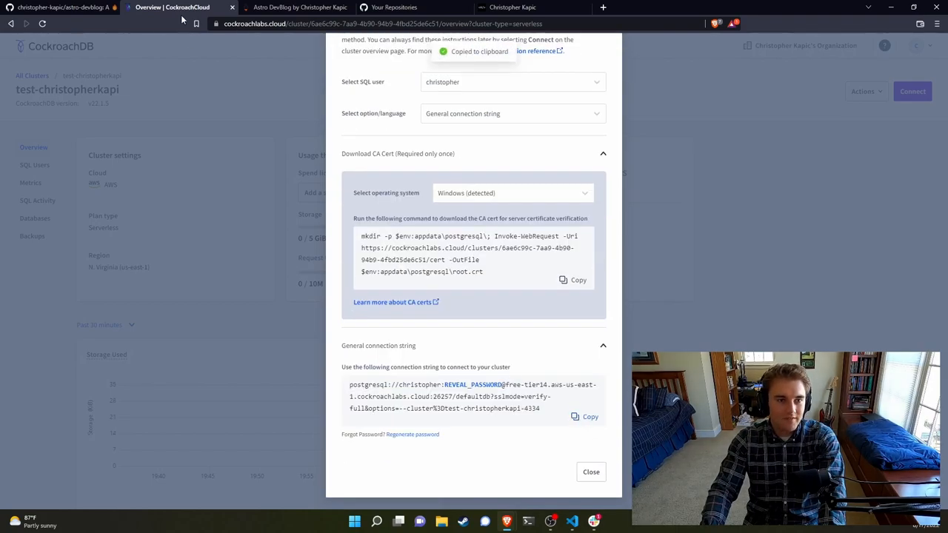
pyautogui.click(62, 6)
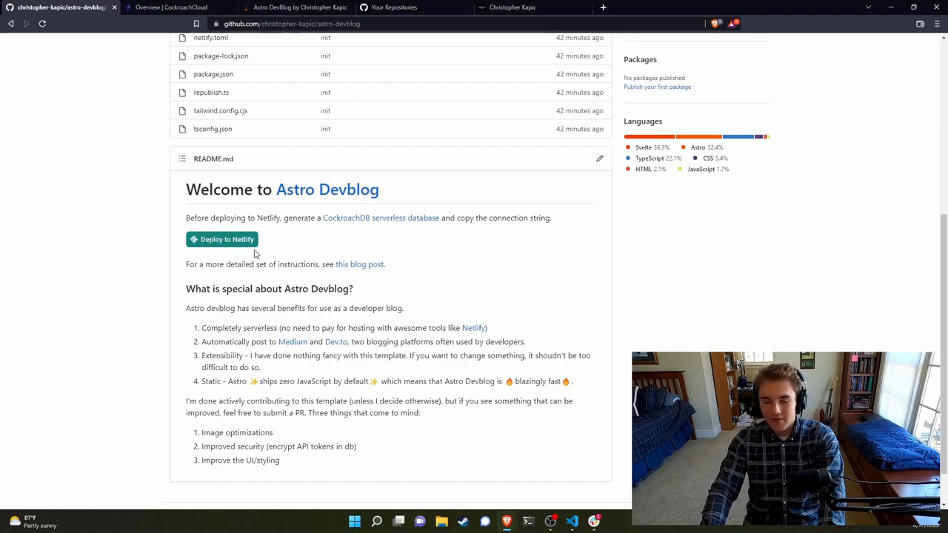
# Deploy the template to Netlify with repository name 'christopherkapic.com' and the connection string, then Save & Deploy.
pyautogui.click(222, 240)
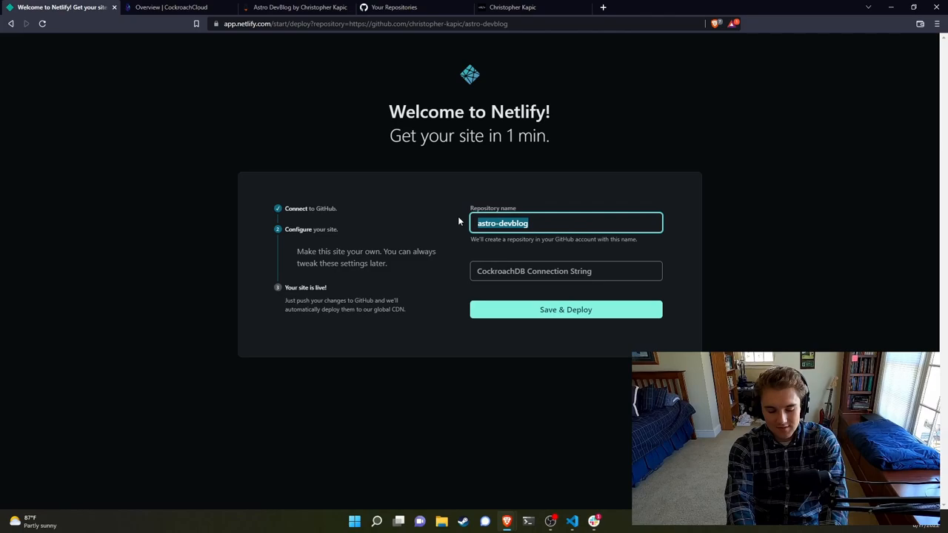
pyautogui.write('christopherkapic')
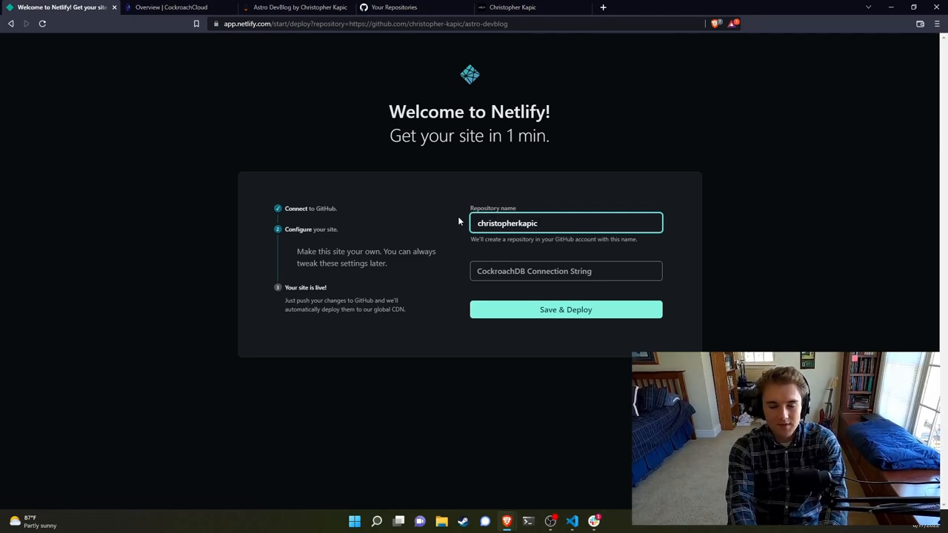
pyautogui.write('.com')
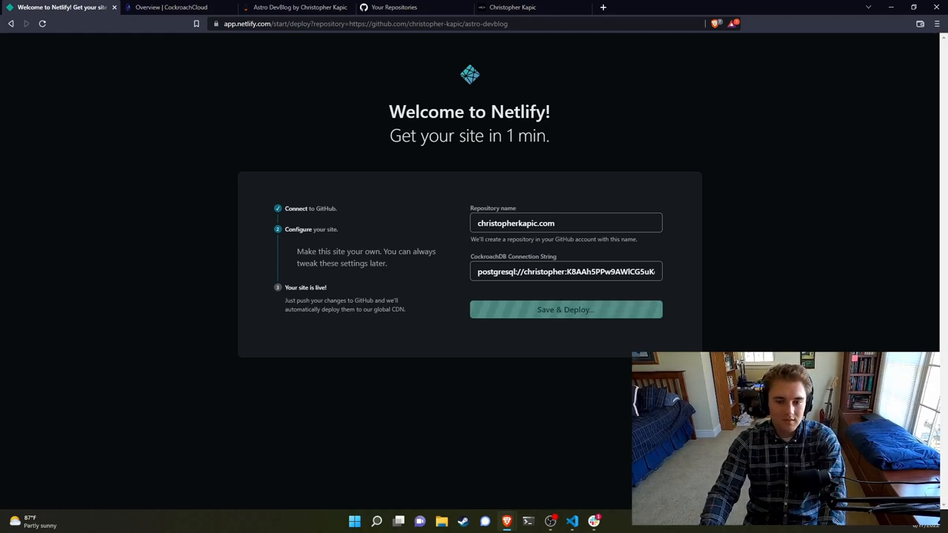
pyautogui.click(566, 310)
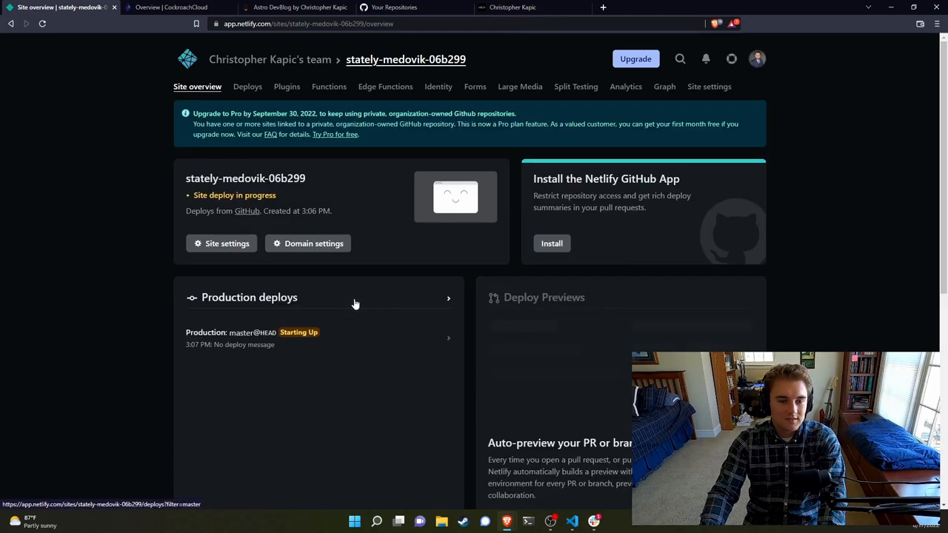
# Check the site's DATABASE_URL environment setting and the in-progress production deploy log.
pyautogui.click(708, 86)
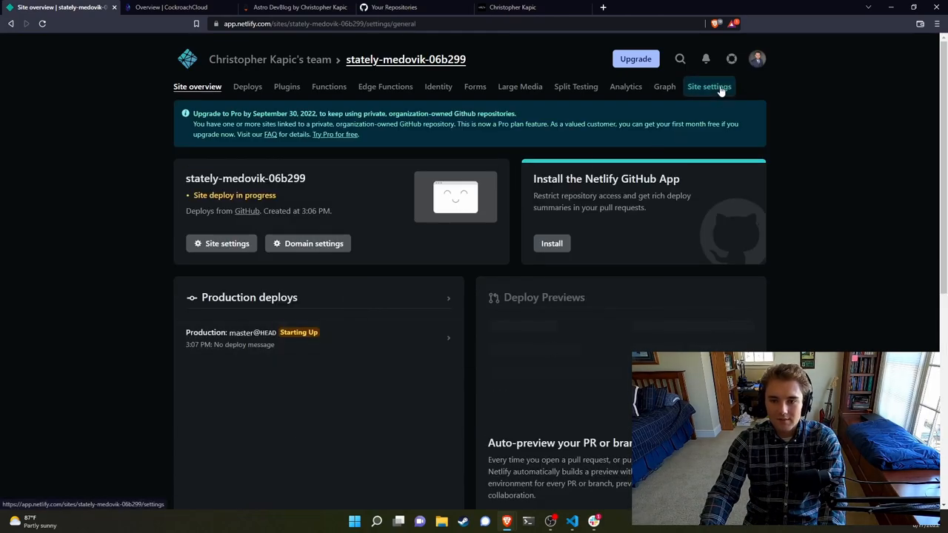
pyautogui.click(708, 86)
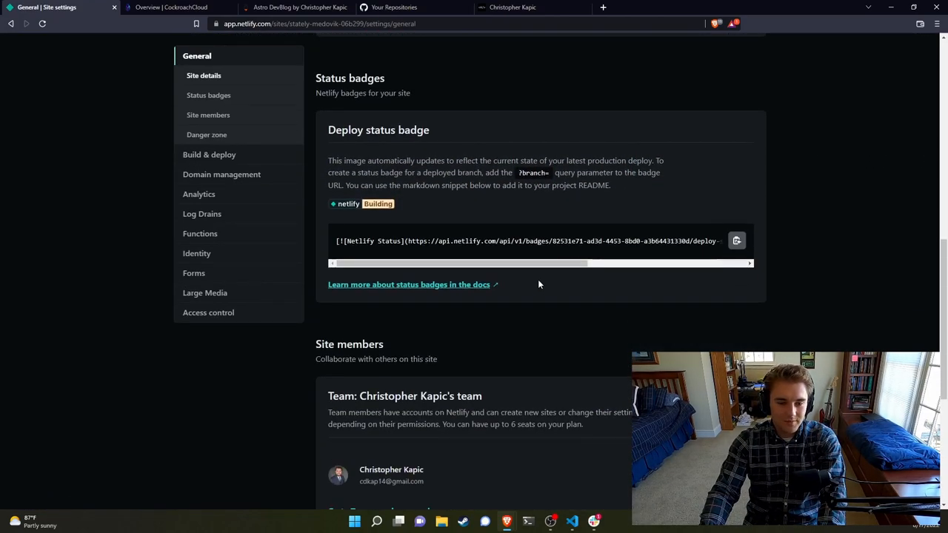
pyautogui.scroll(3)
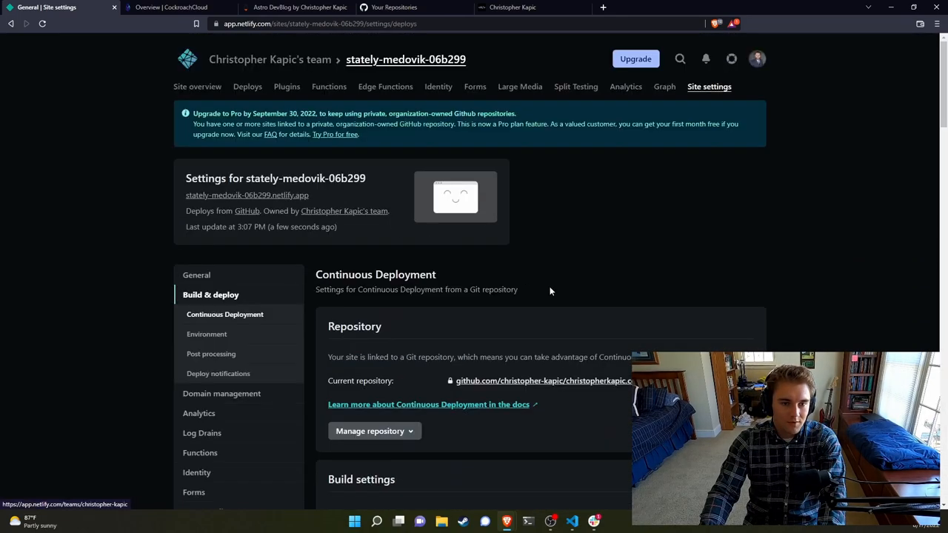
pyautogui.scroll(-3)
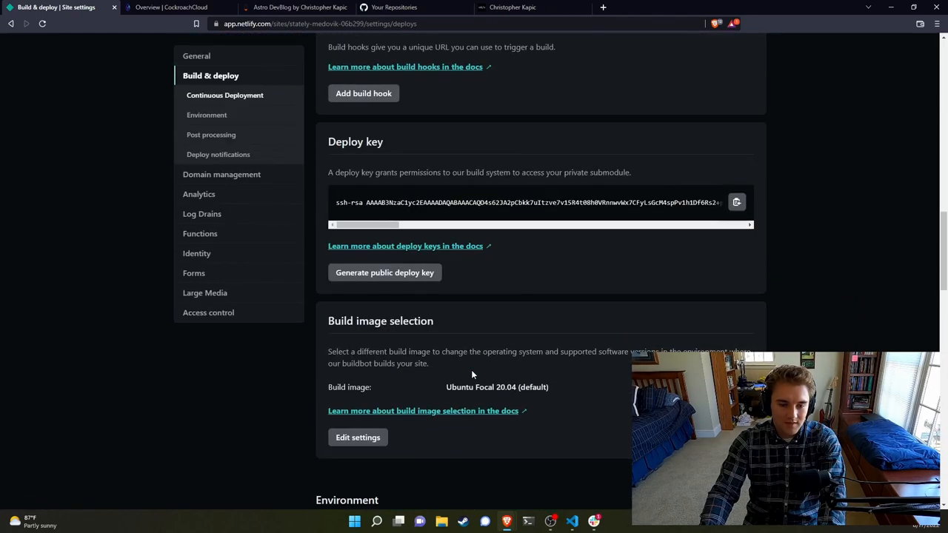
pyautogui.scroll(-3)
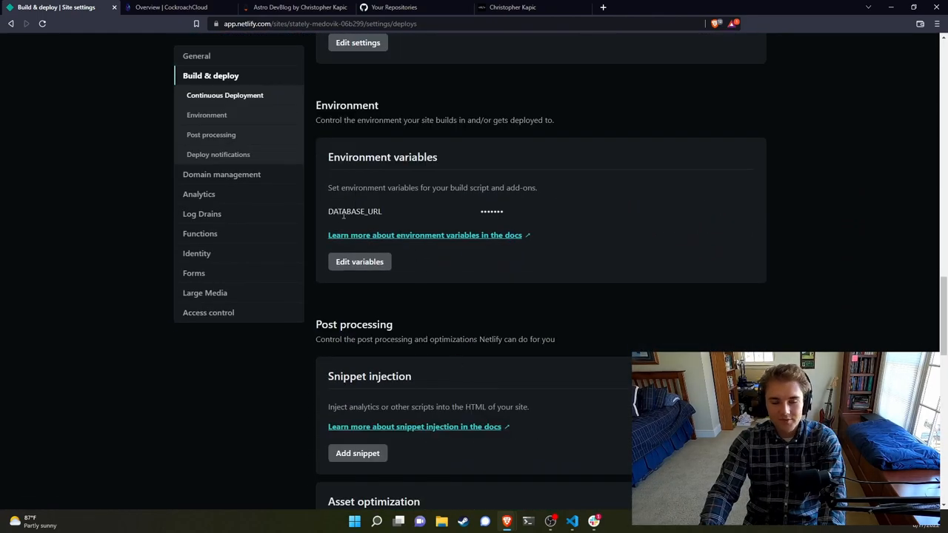
pyautogui.moveTo(530, 288)
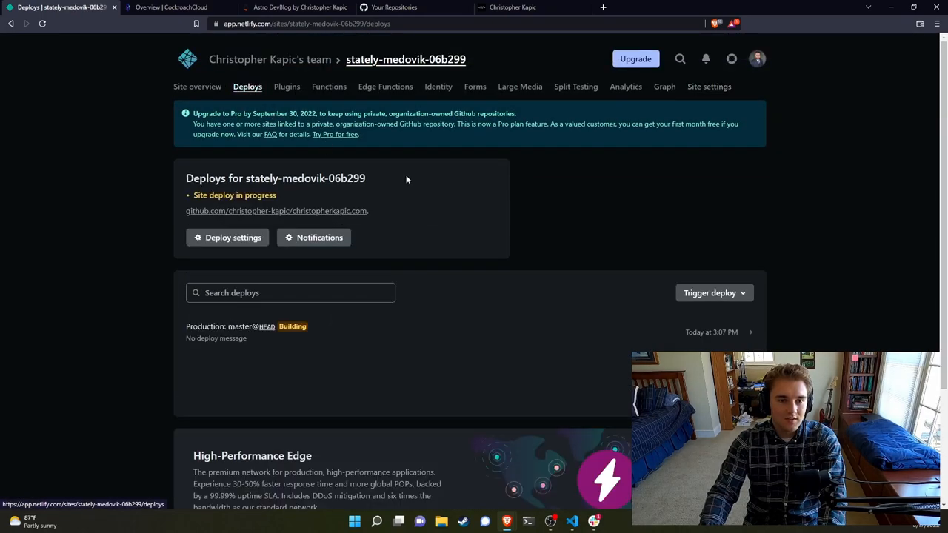
pyautogui.click(240, 327)
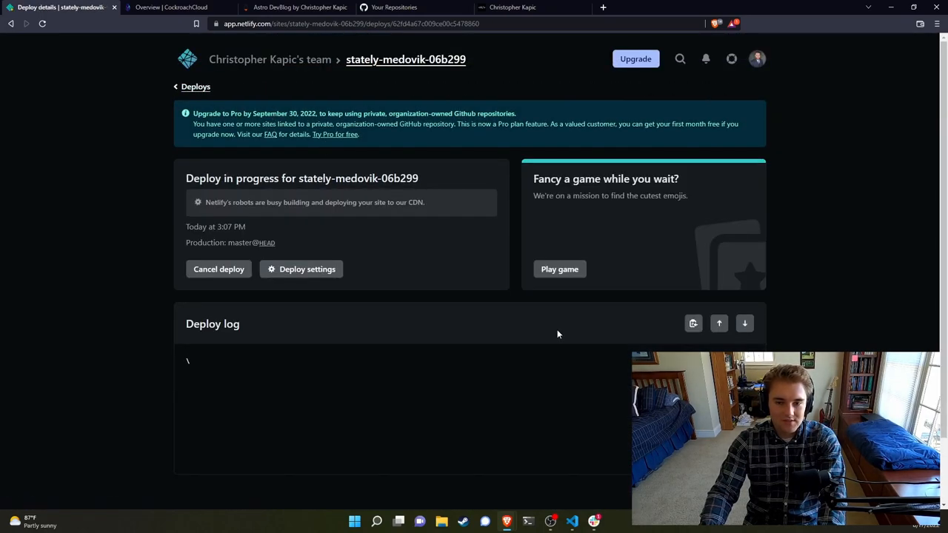
pyautogui.scroll(-3)
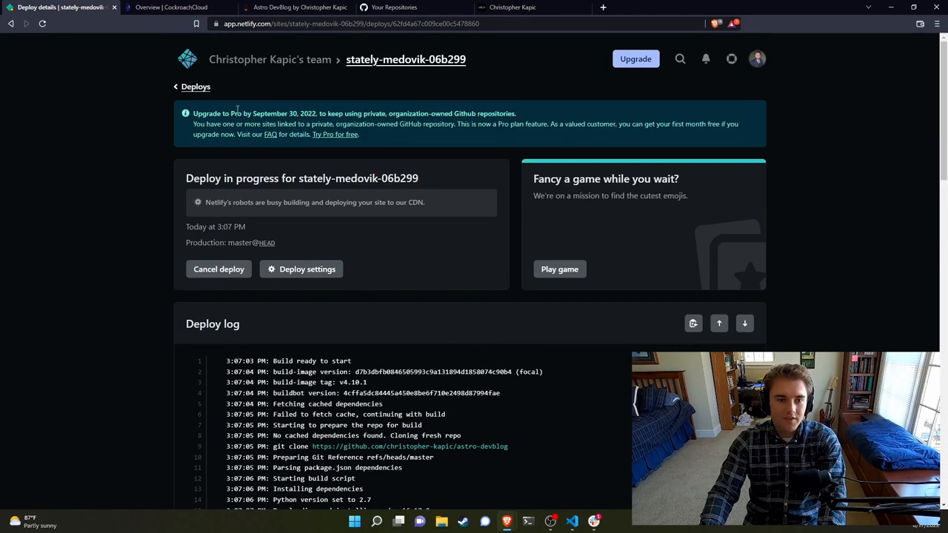
# Enable Identity for the site and turn on Git Gateway in its settings.
pyautogui.click(438, 86)
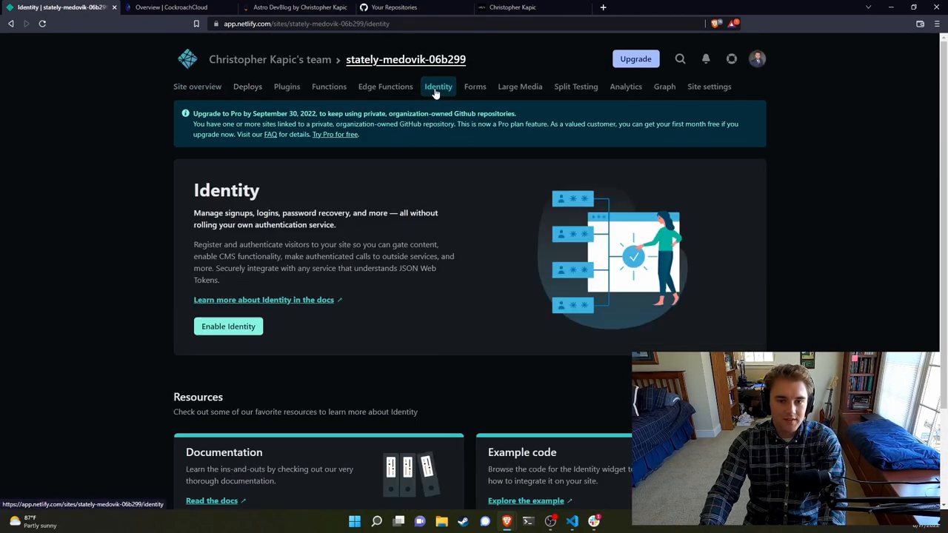
pyautogui.click(228, 326)
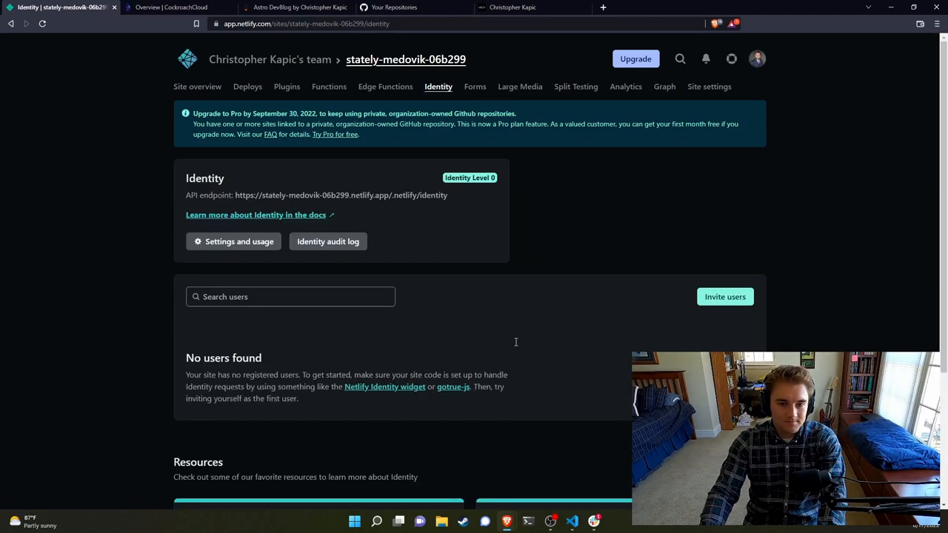
pyautogui.click(708, 86)
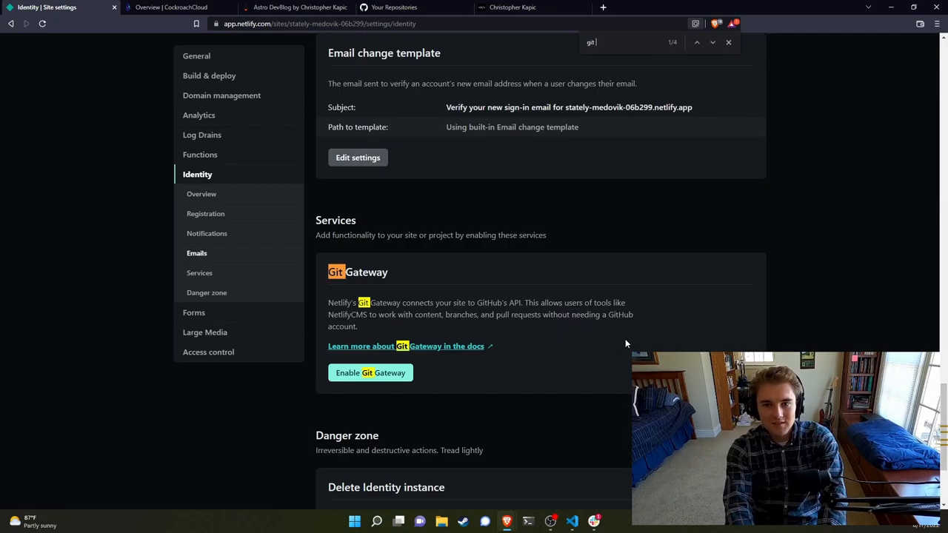
pyautogui.click(371, 373)
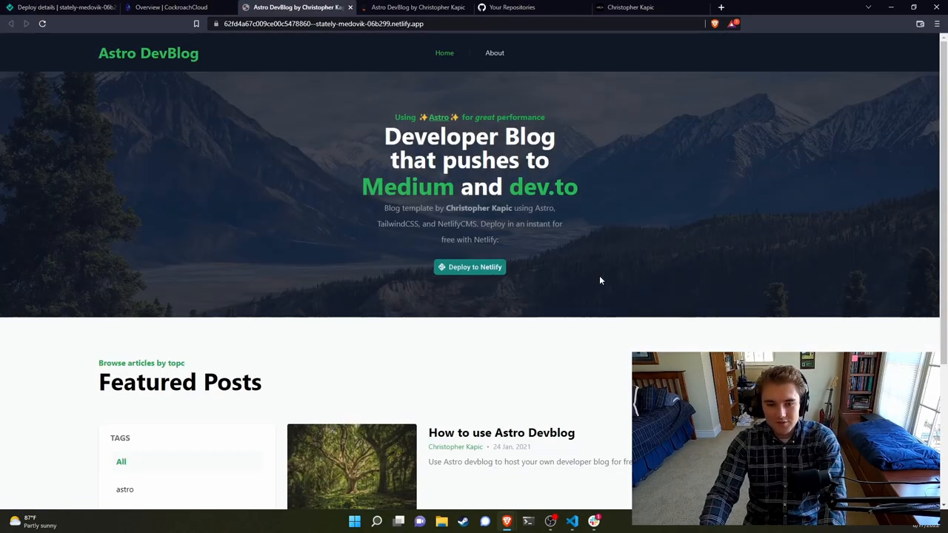
# Browse the deployed home page and go to its /admin address.
pyautogui.scroll(-3)
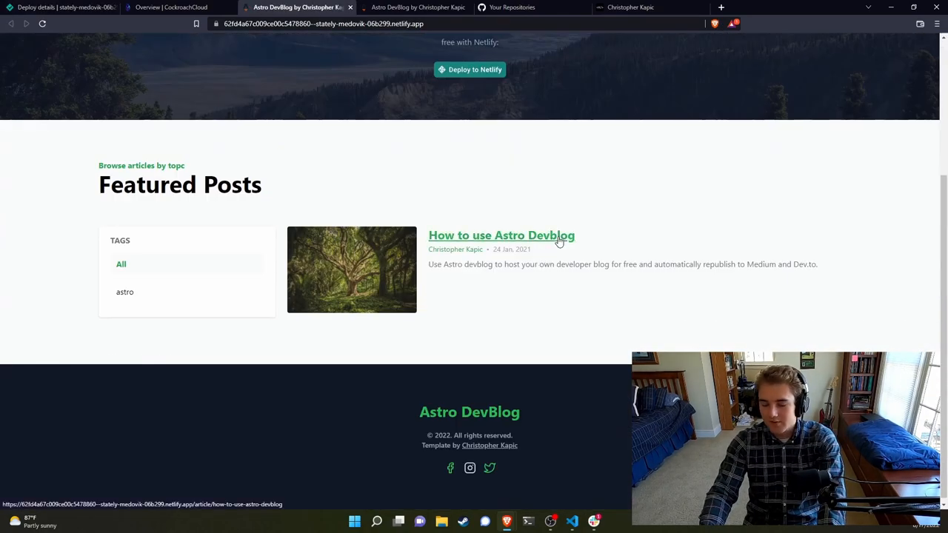
pyautogui.moveTo(591, 314)
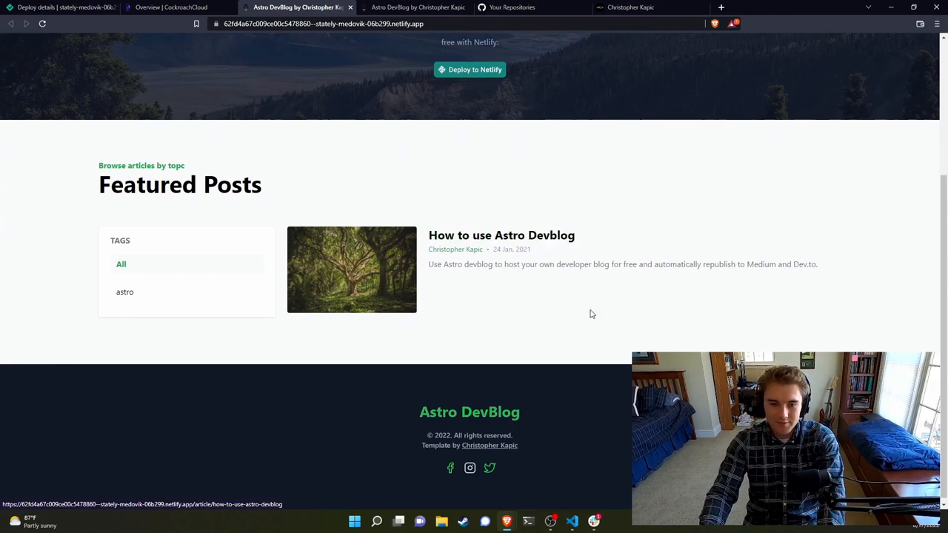
pyautogui.moveTo(500, 236)
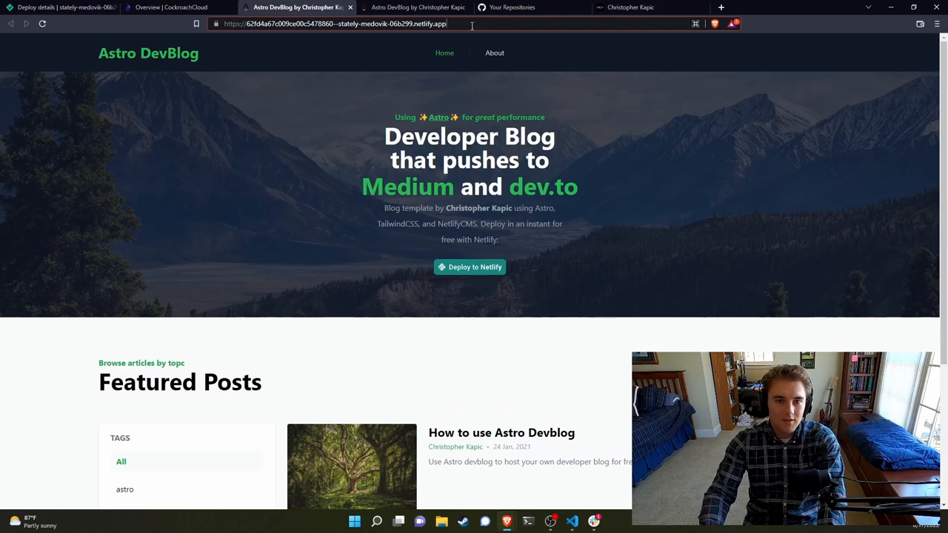
pyautogui.write('/admin')
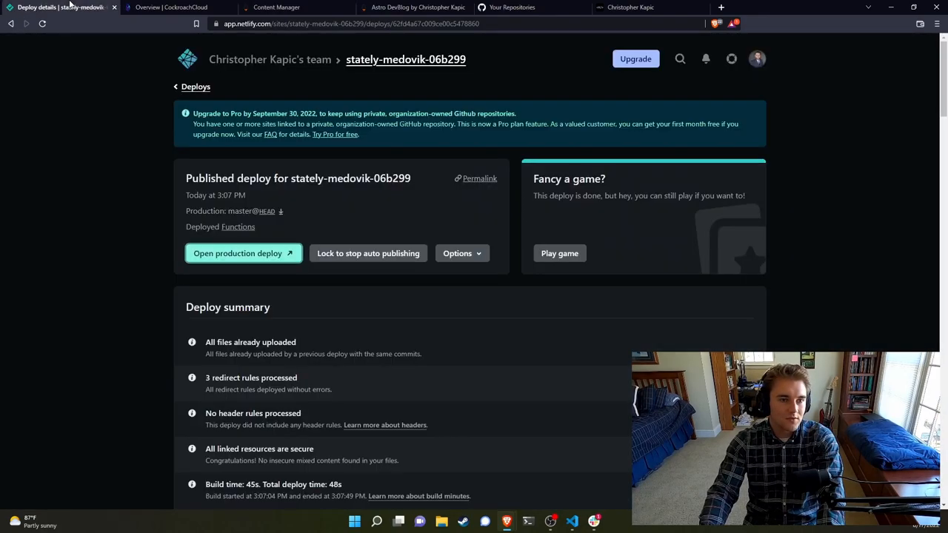
# Add GitHub as a default external Identity provider, then switch to the CMS admin page.
pyautogui.click(195, 85)
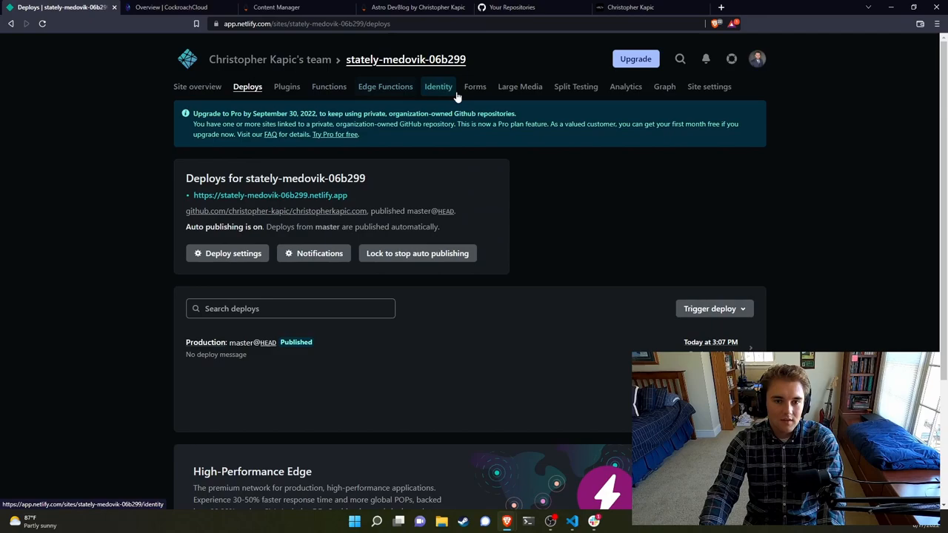
pyautogui.click(438, 86)
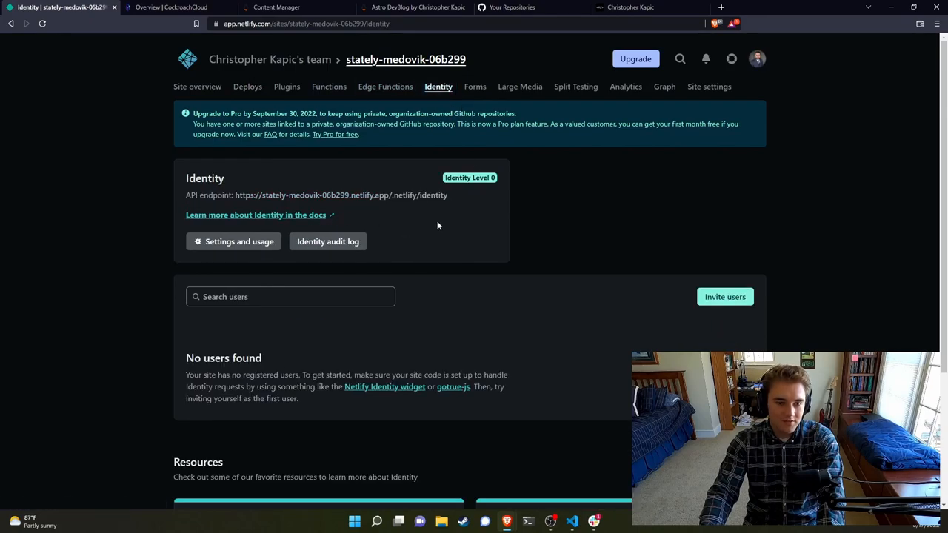
pyautogui.moveTo(483, 246)
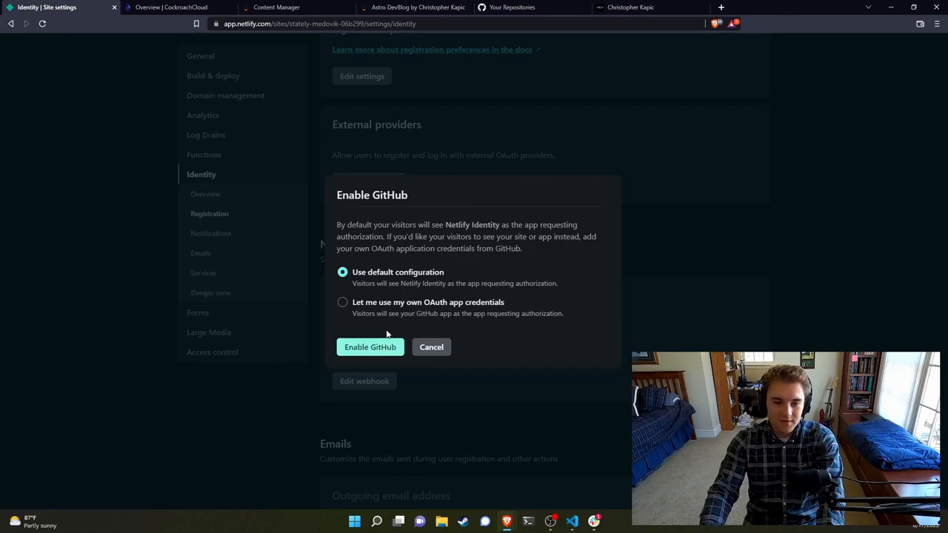
pyautogui.click(370, 347)
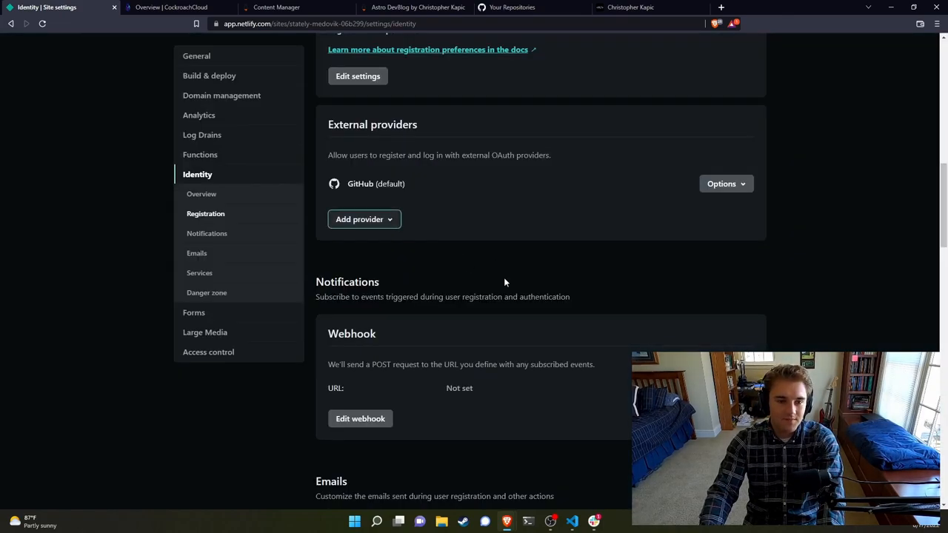
pyautogui.click(277, 7)
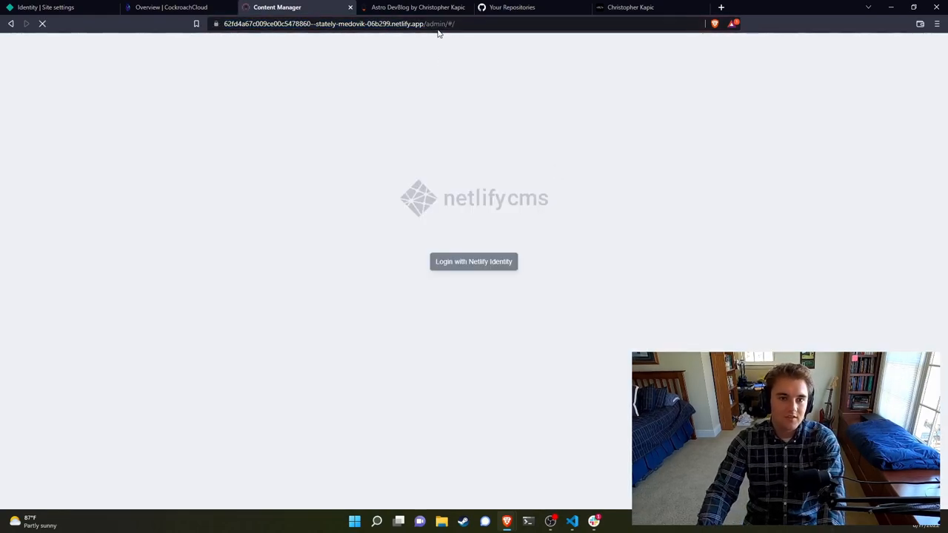
# Log into the CMS via Netlify Identity with GitHub and browse the Article and Authors collections.
pyautogui.click(474, 260)
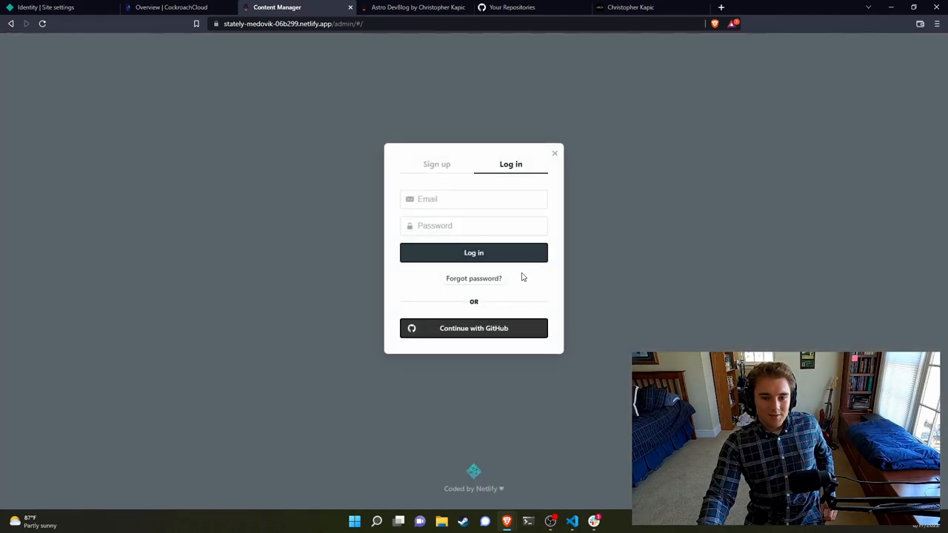
pyautogui.click(474, 329)
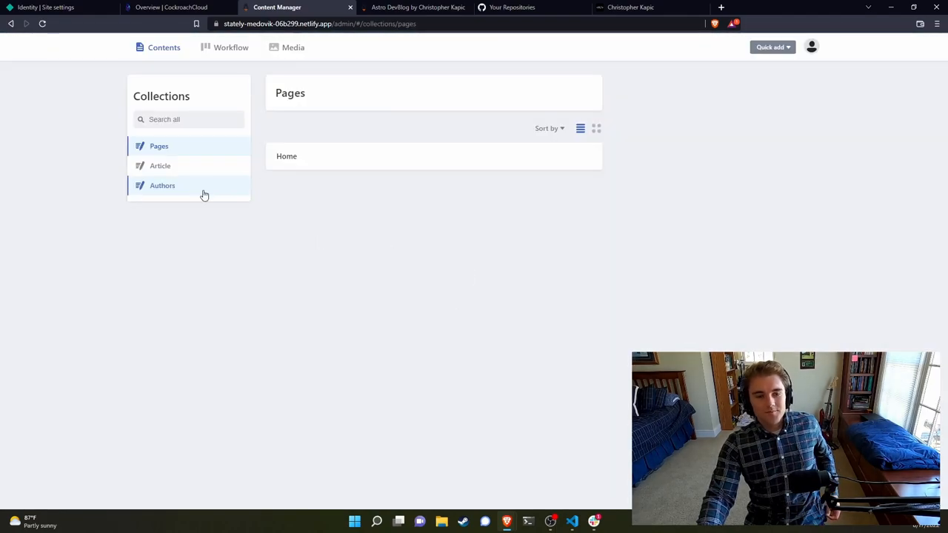
pyautogui.click(160, 166)
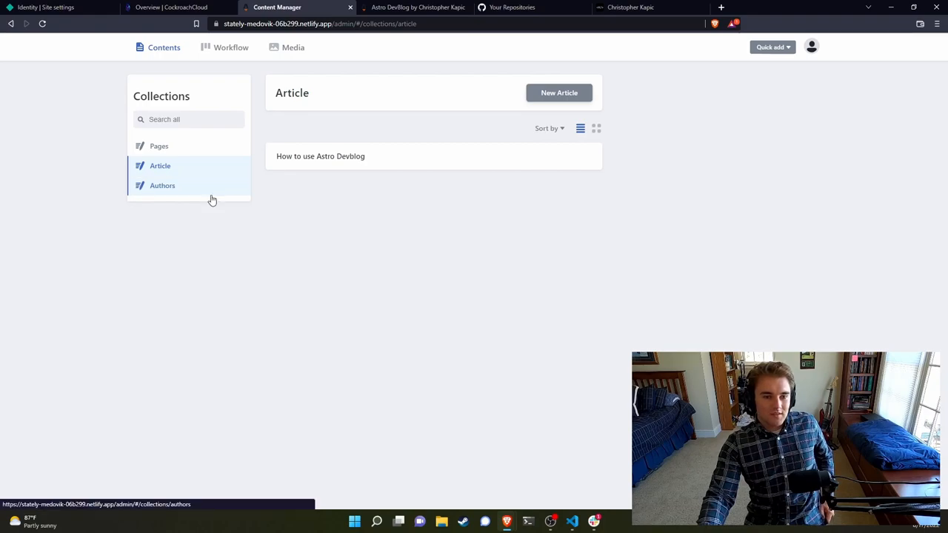
pyautogui.click(163, 185)
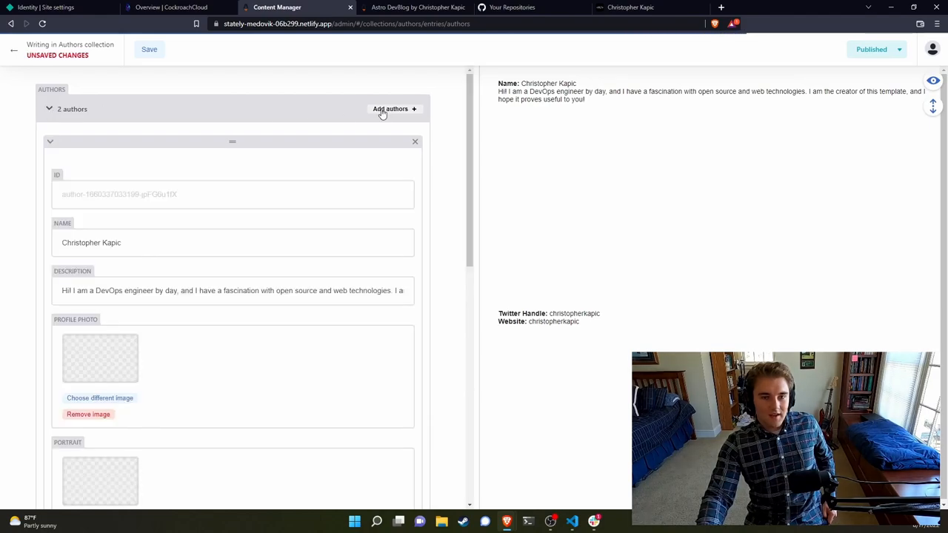
# Add a second author entry, collapse the authors, then start a blank new Article.
pyautogui.click(394, 109)
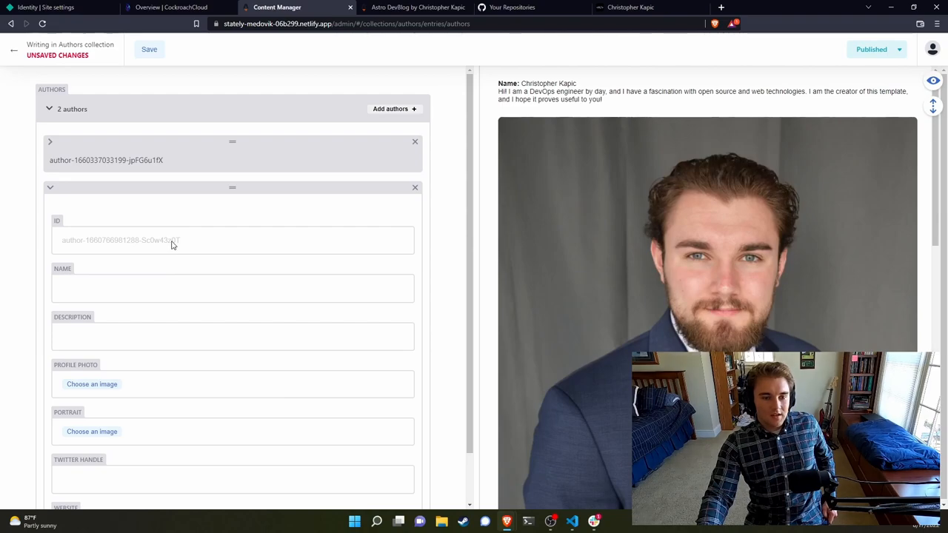
pyautogui.moveTo(90, 246)
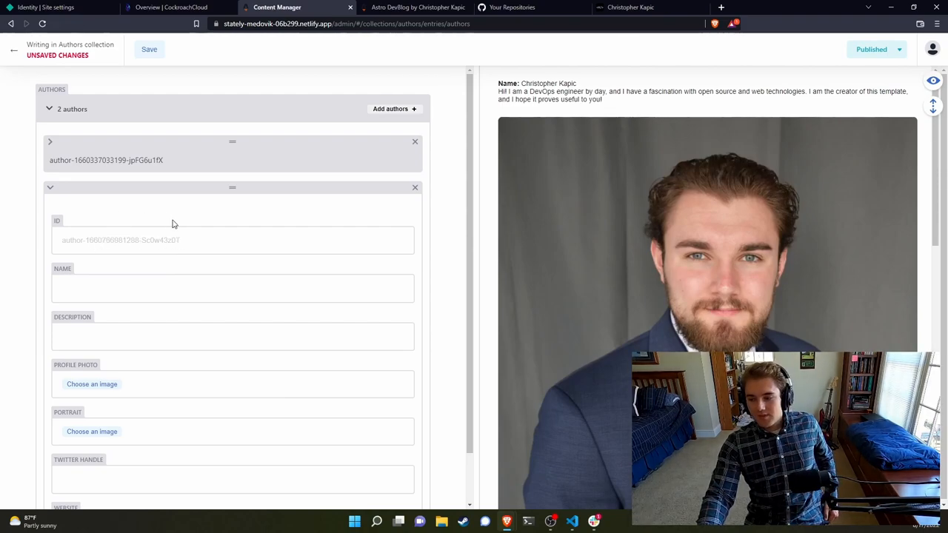
pyautogui.click(50, 187)
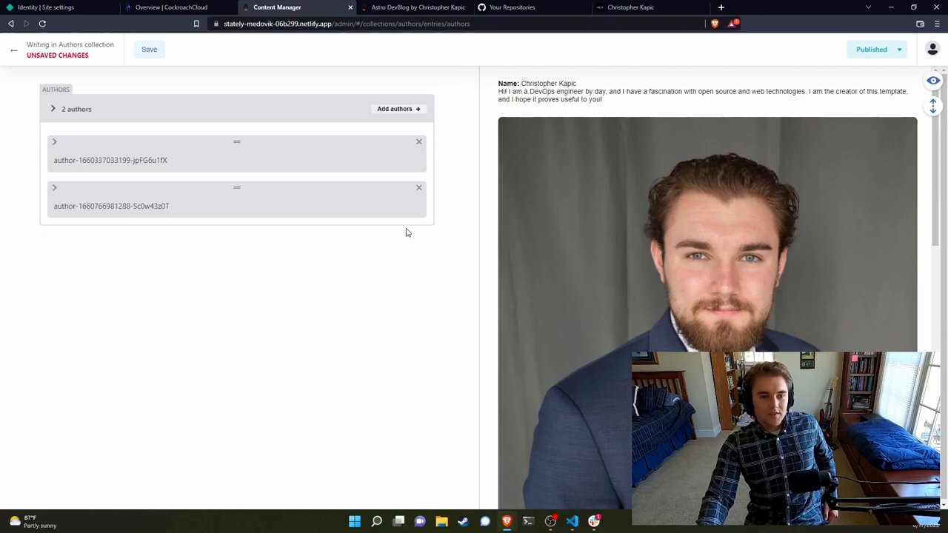
pyautogui.click(13, 51)
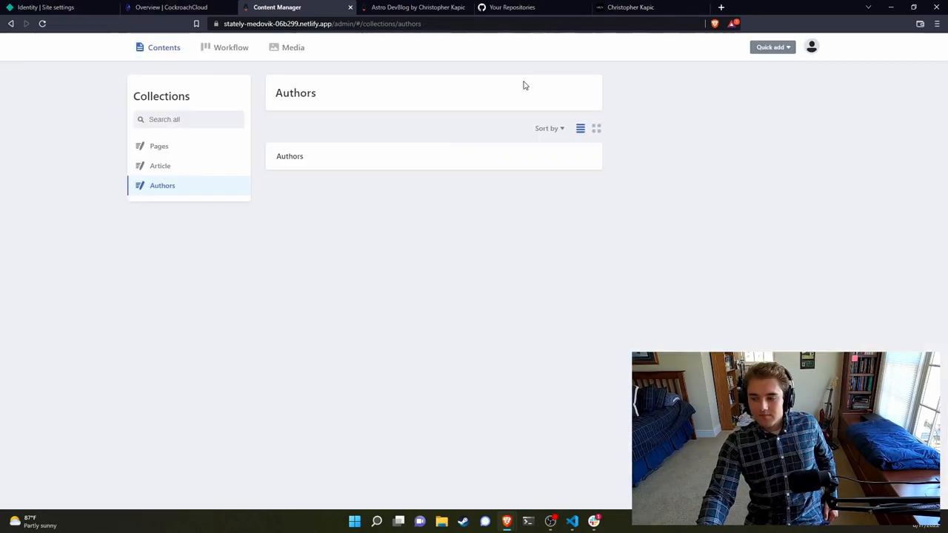
pyautogui.click(160, 166)
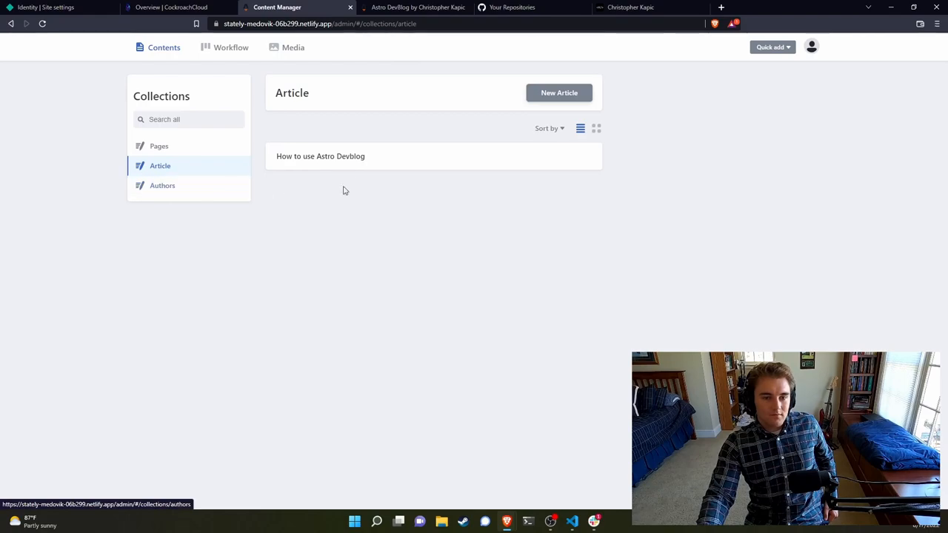
pyautogui.click(558, 92)
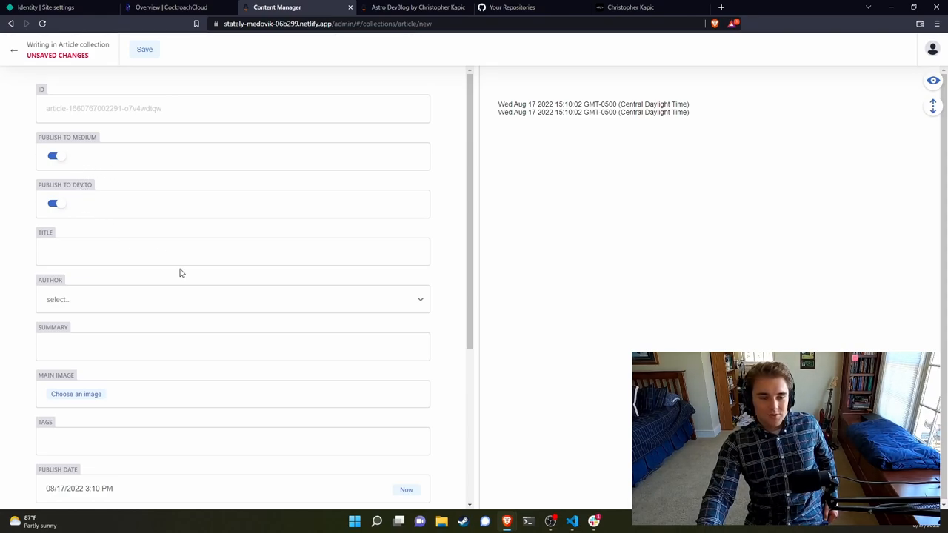
pyautogui.moveTo(200, 213)
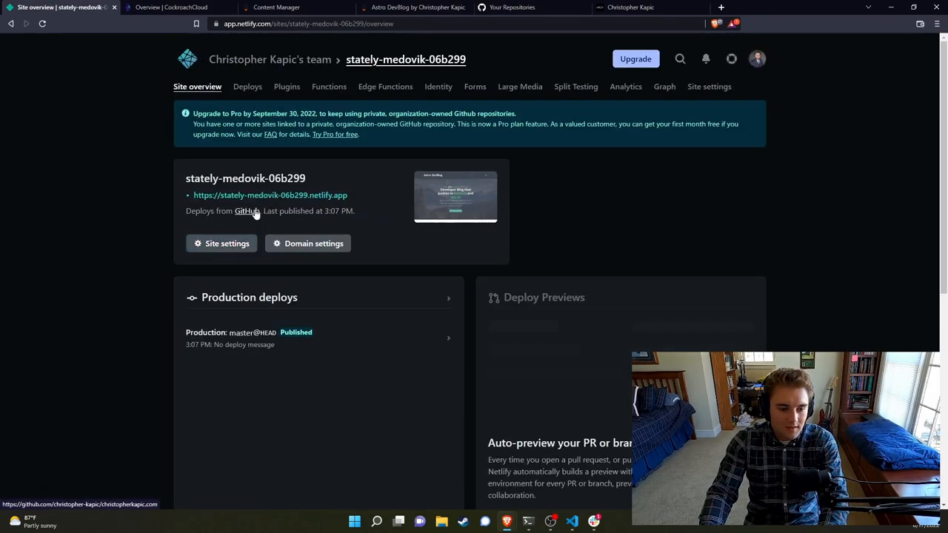
# Clone christopher-kapic/christopherkapic.com via its SSH URL, cd into it and launch VS Code with code.
pyautogui.click(246, 210)
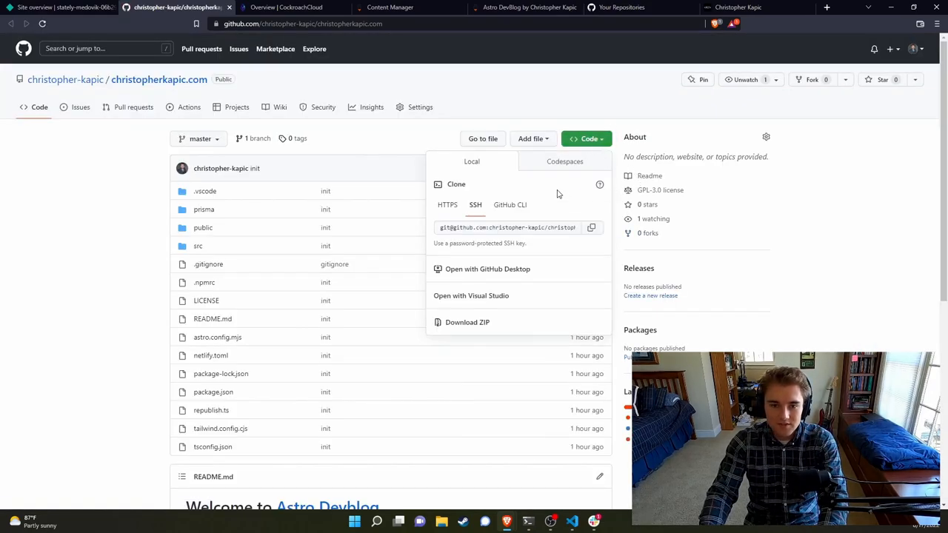
pyautogui.click(591, 228)
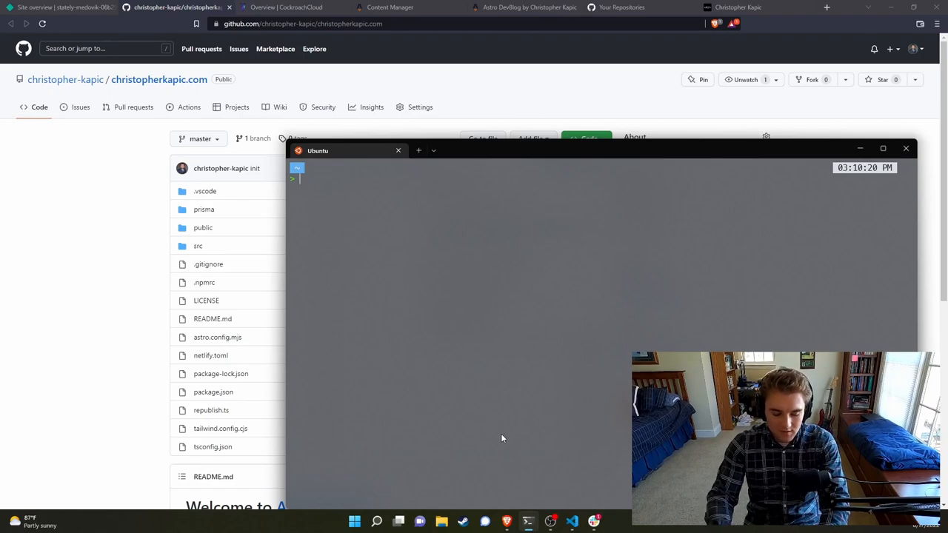
pyautogui.write('git clone git@github.com:christopher-kapic/christopherkapic.com.git')
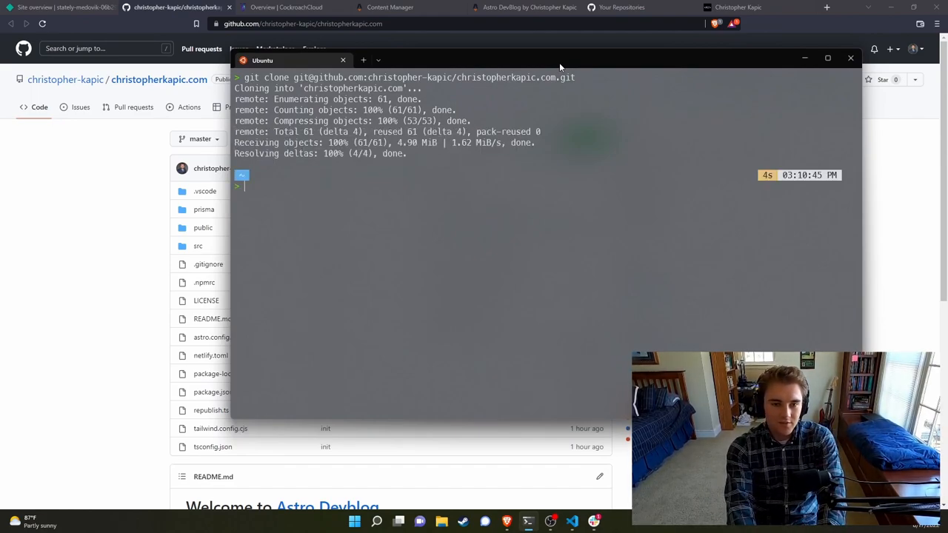
pyautogui.write('cd christopherkapic.com')
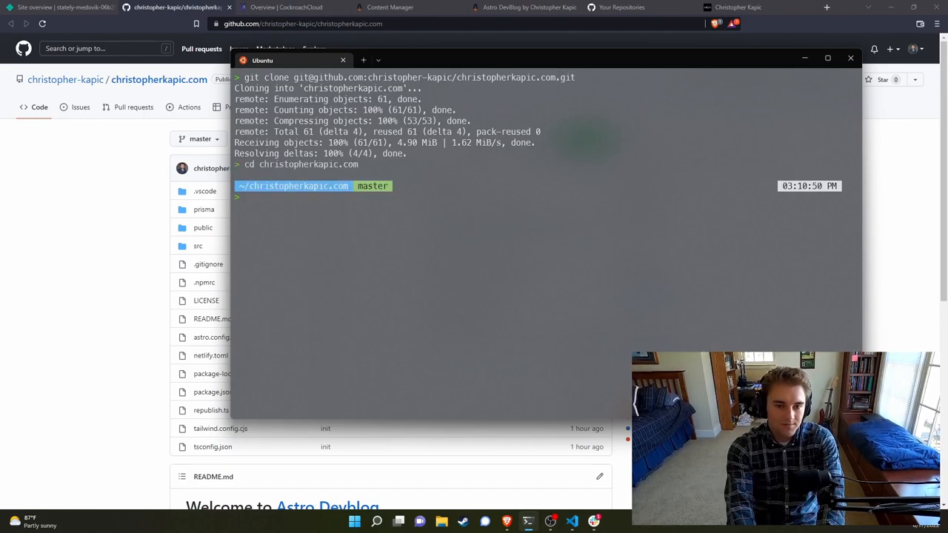
pyautogui.write('code .')
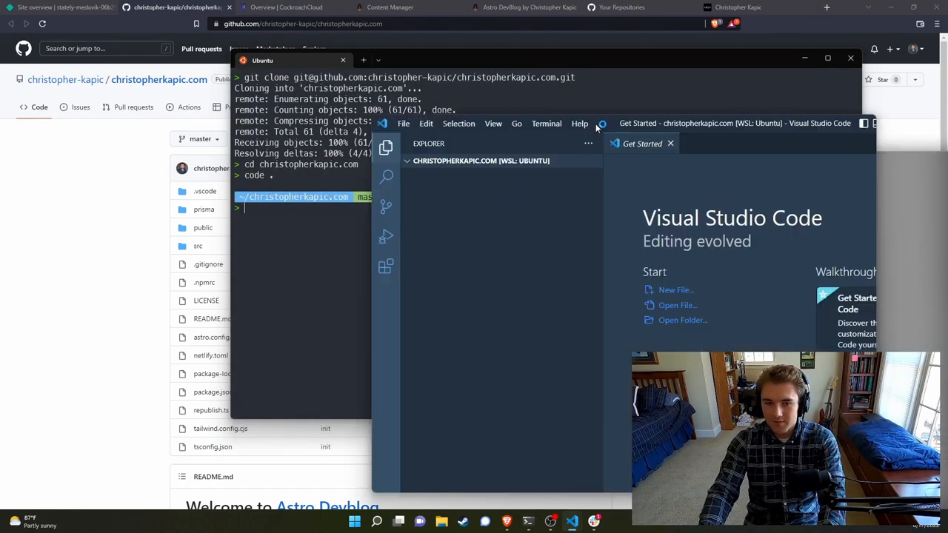
# Run npm install and npx prisma generate in the project's terminal.
pyautogui.click(828, 57)
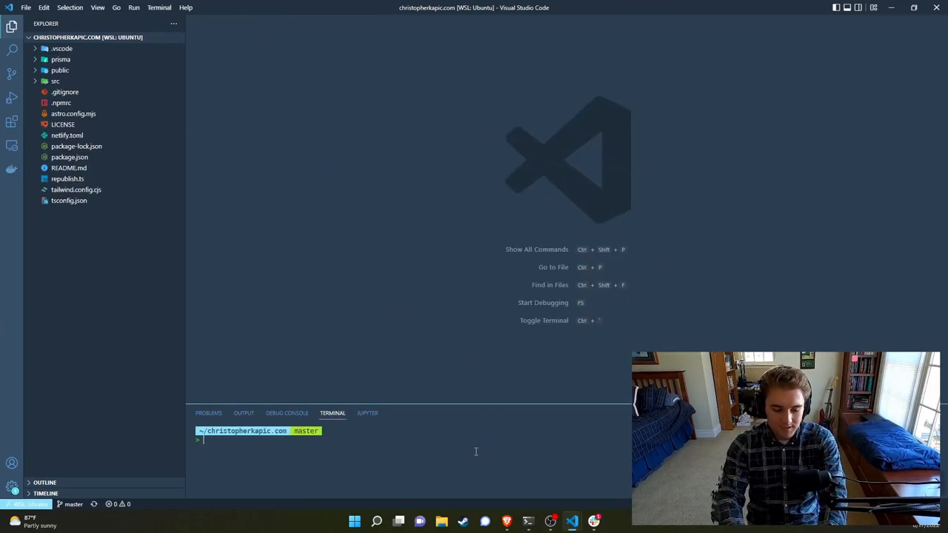
pyautogui.write('npm install;')
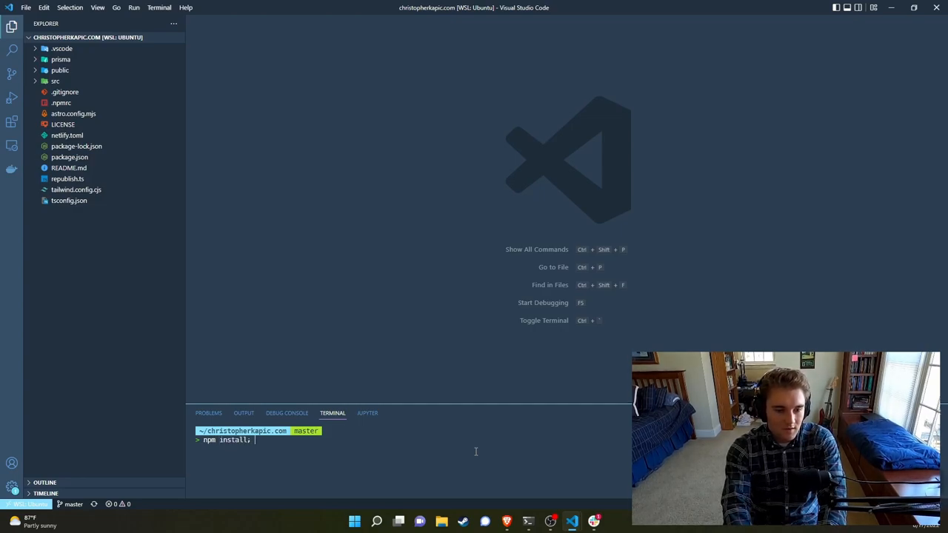
pyautogui.write('npx priss')
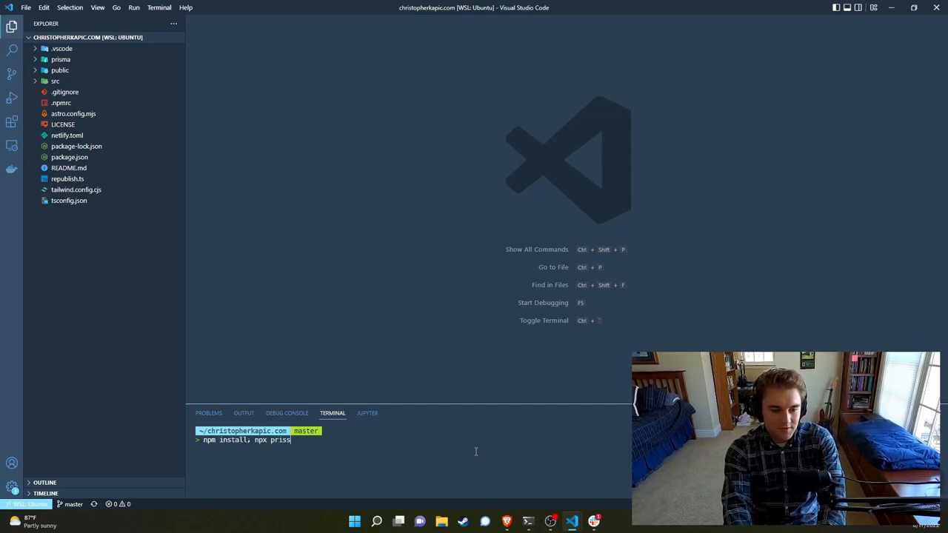
pyautogui.write('prisma generate')
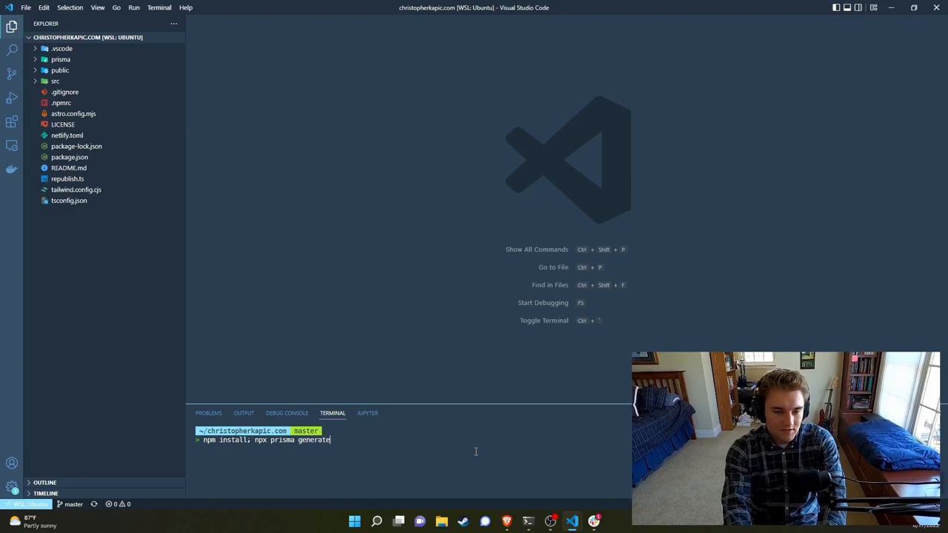
pyautogui.write(', npx primsa studio')
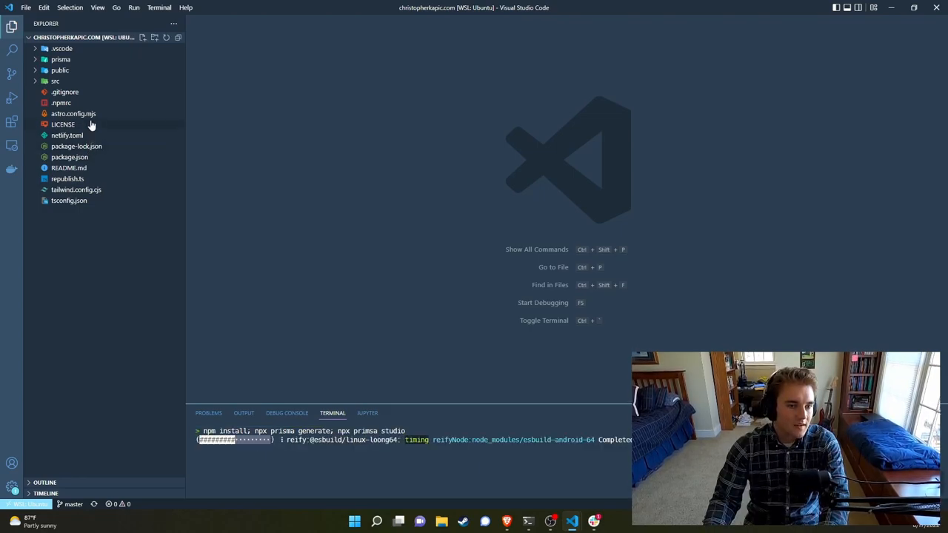
# Add DATABASE_URL with the CockroachDB connection string to .env and start npx prisma studio.
pyautogui.click(142, 37)
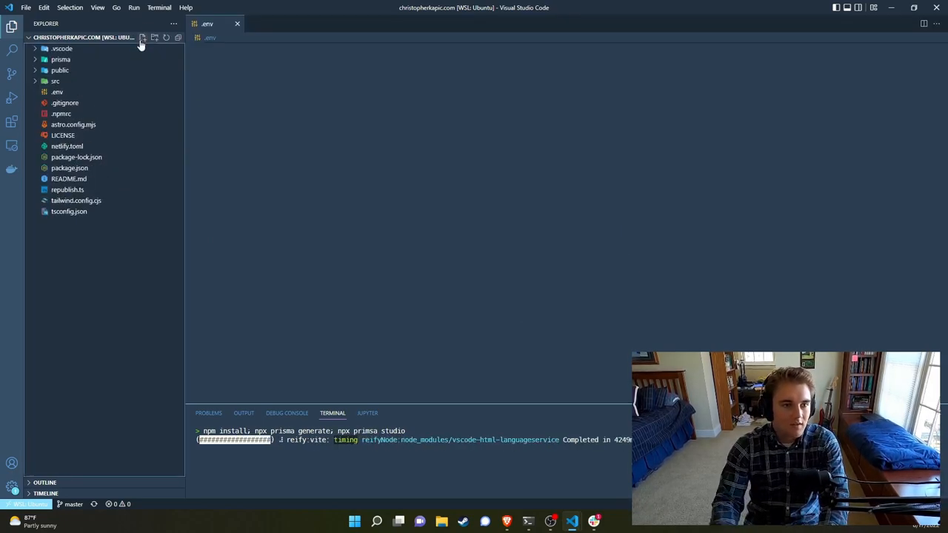
pyautogui.write('DATA')
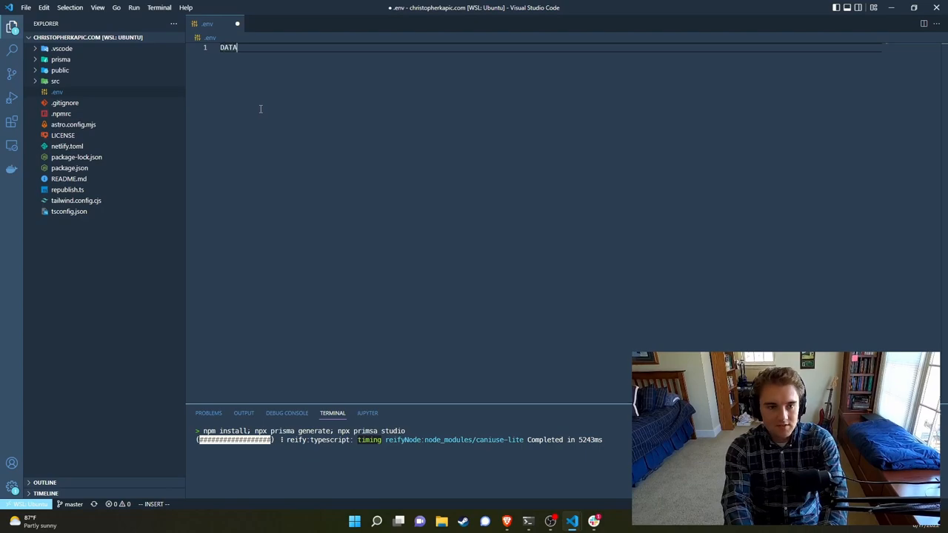
pyautogui.write('BASE_URL')
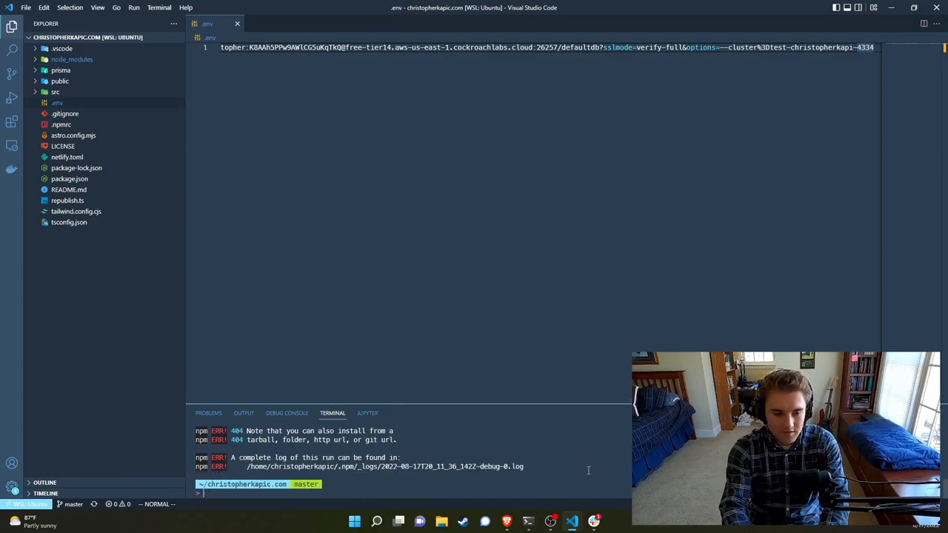
pyautogui.write('npx prisma')
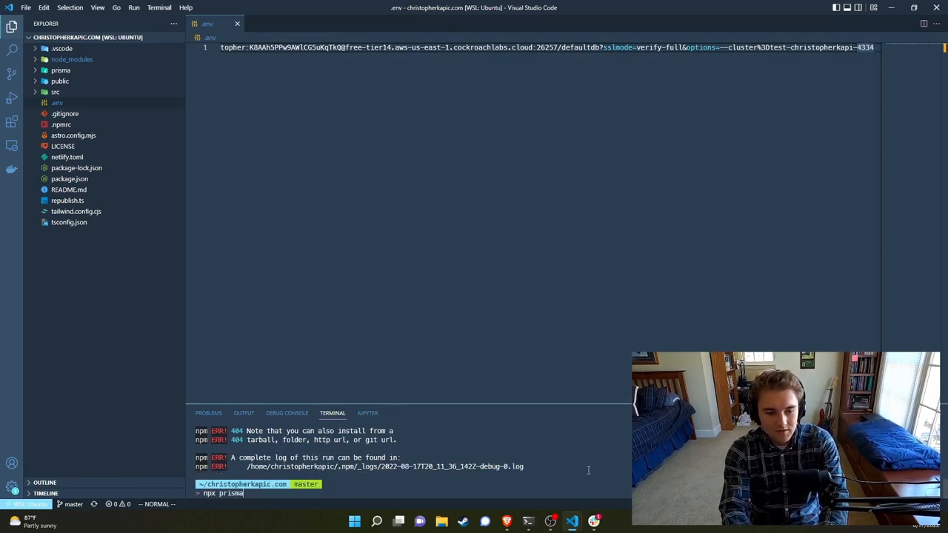
pyautogui.write('stuid')
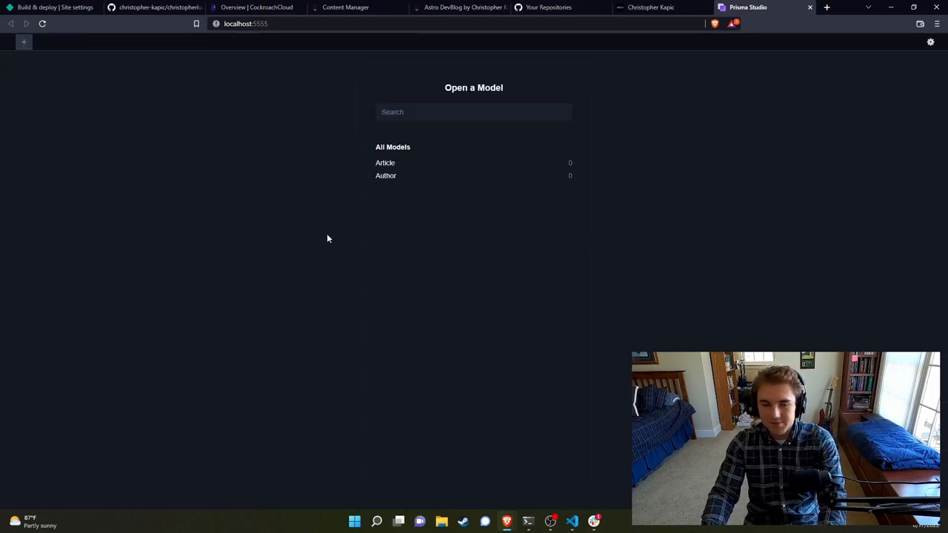
pyautogui.click(385, 175)
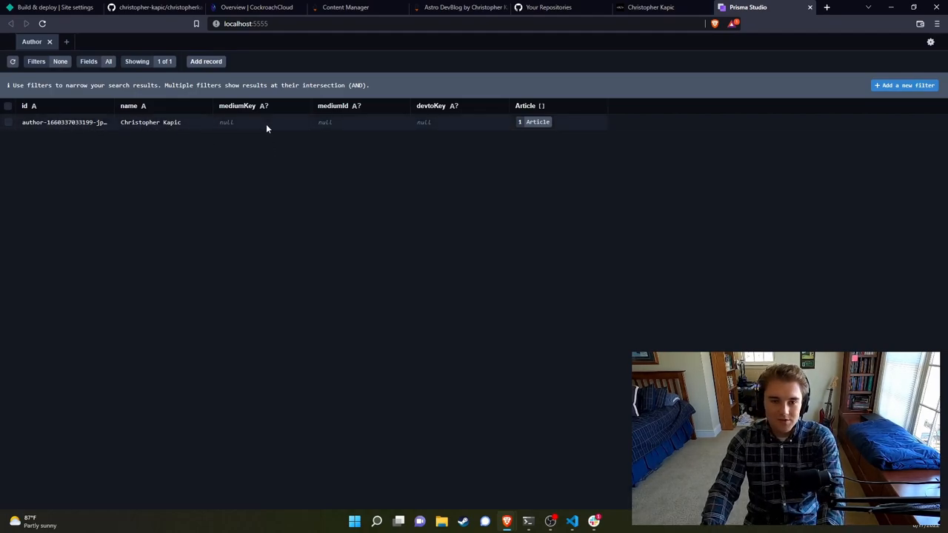
pyautogui.moveTo(393, 130)
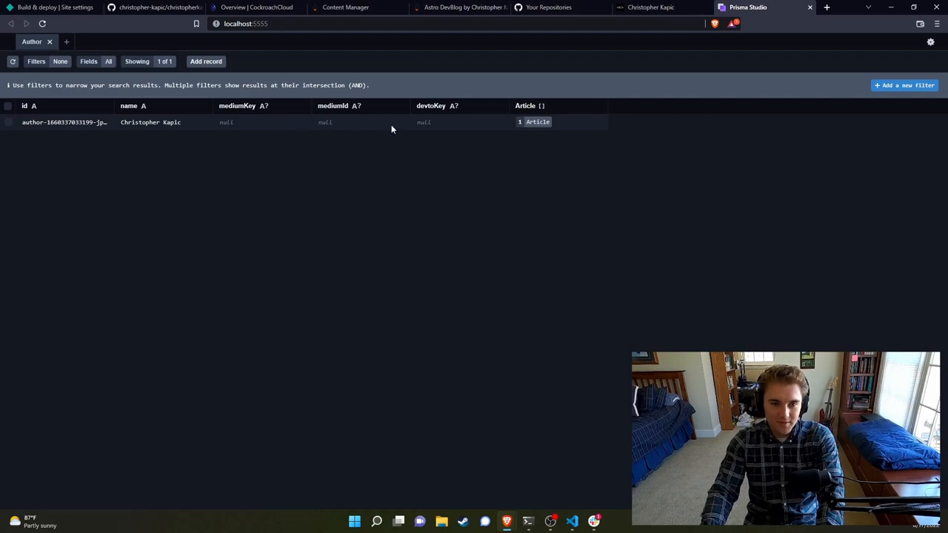
pyautogui.moveTo(465, 132)
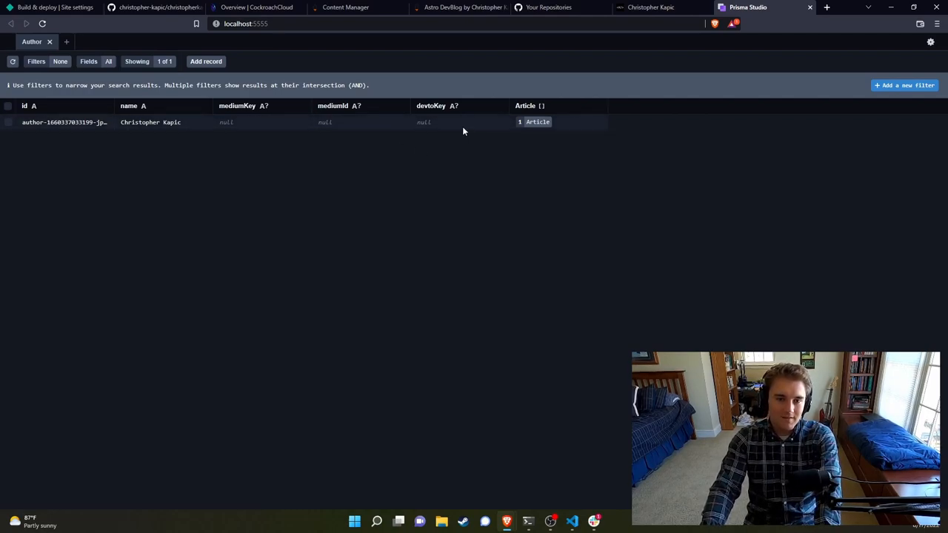
pyautogui.click(460, 122)
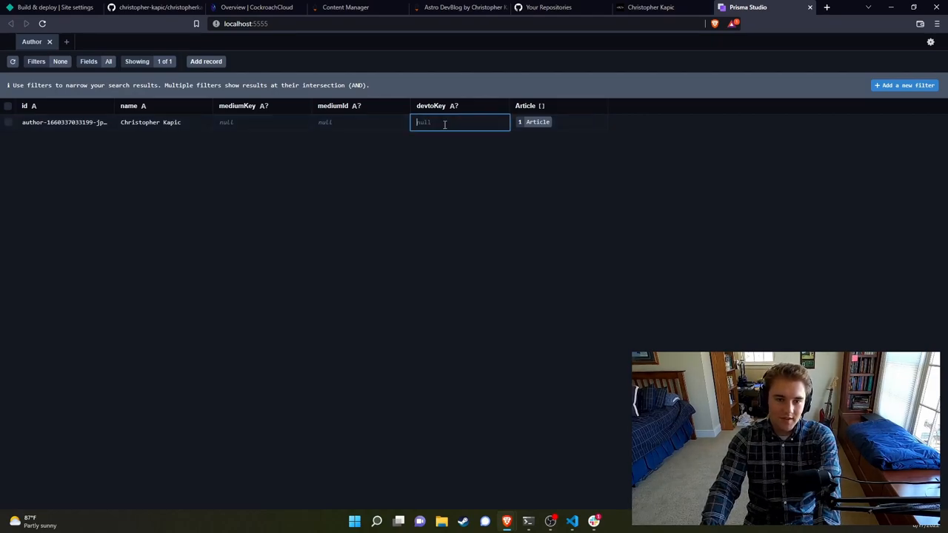
pyautogui.write('asdf')
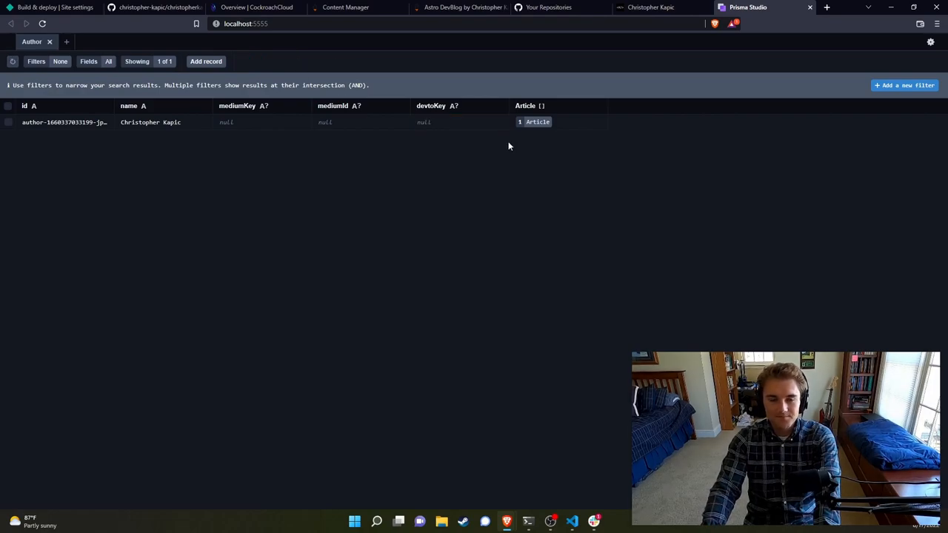
pyautogui.write('asdf')
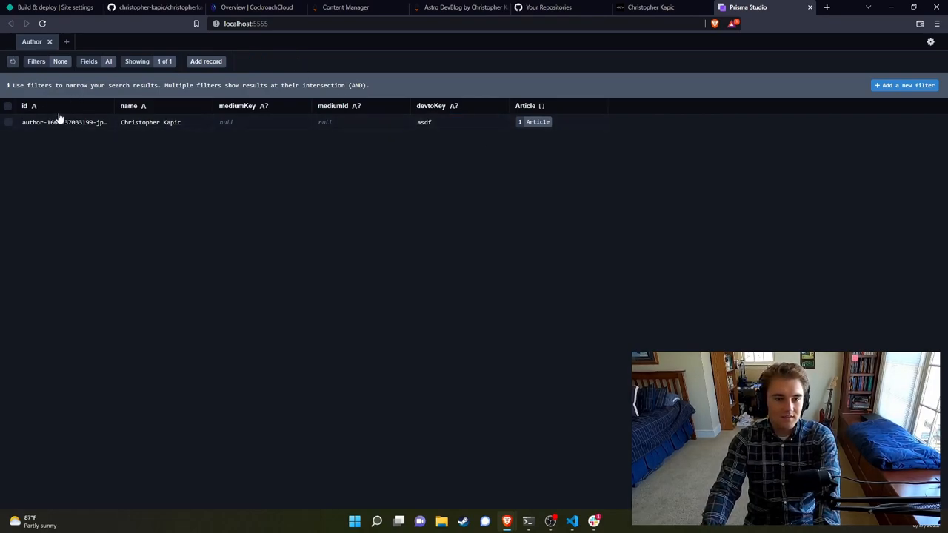
pyautogui.moveTo(621, 202)
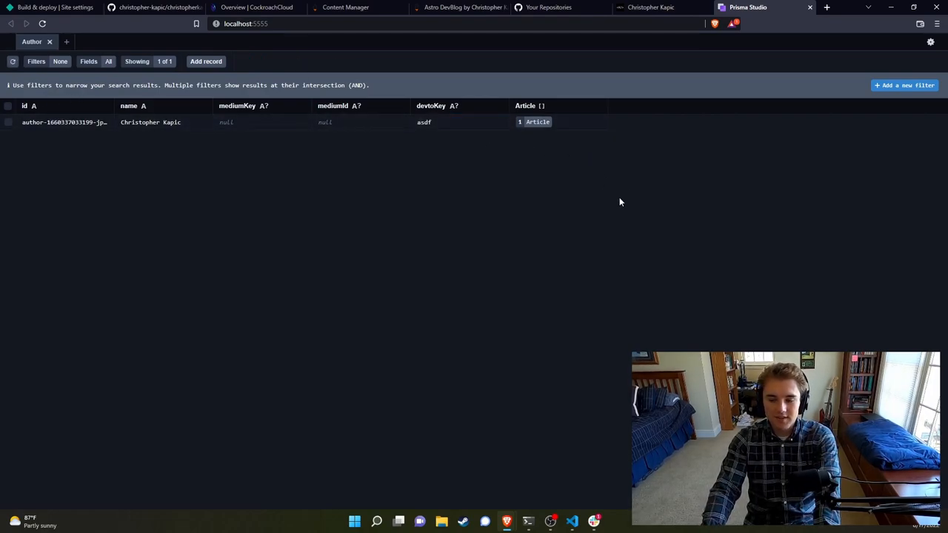
pyautogui.moveTo(590, 468)
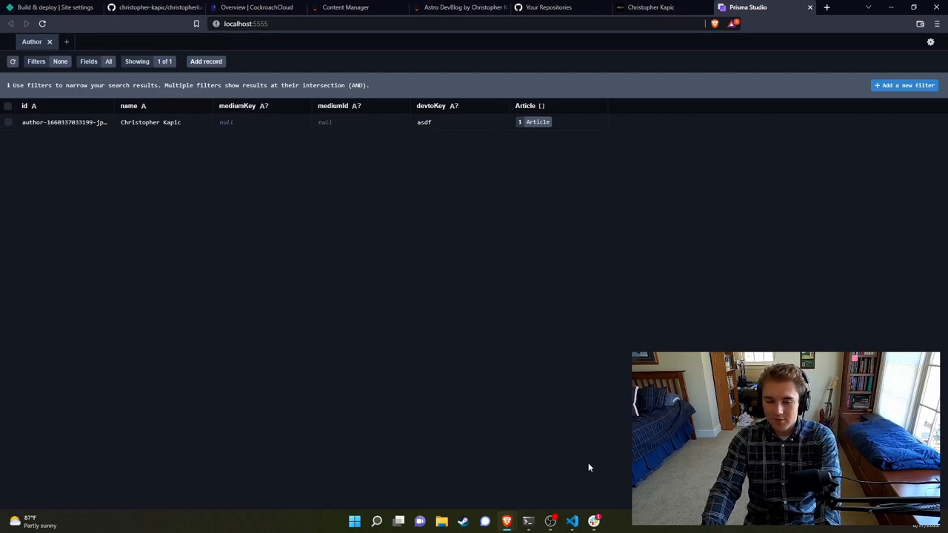
pyautogui.moveTo(575, 453)
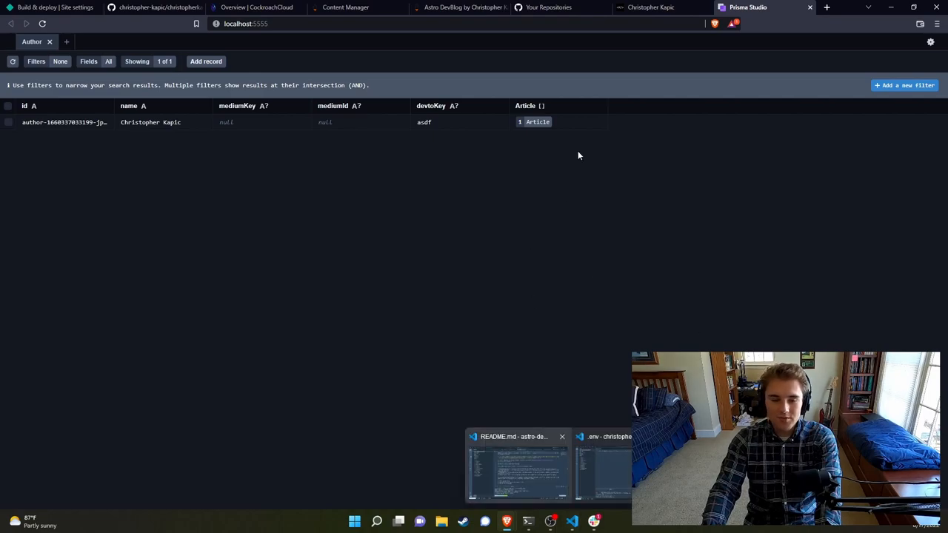
pyautogui.click(652, 8)
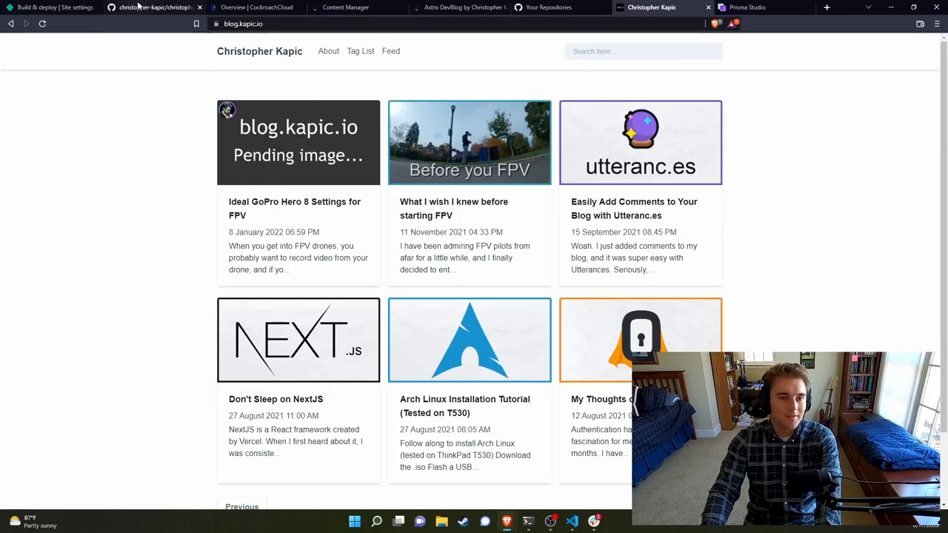
# Enable the Publish to Medium toggle on the new article draft in Netlify CMS.
pyautogui.click(346, 7)
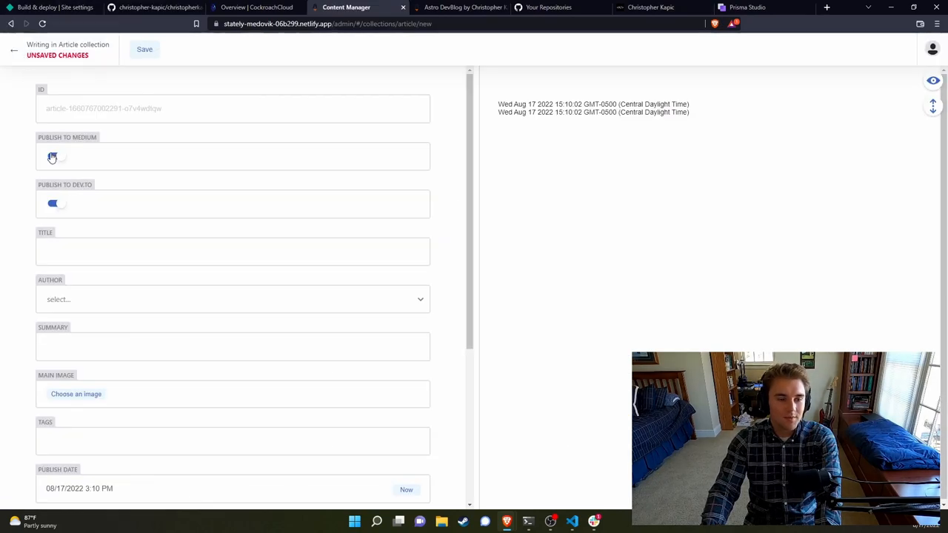
pyautogui.click(53, 156)
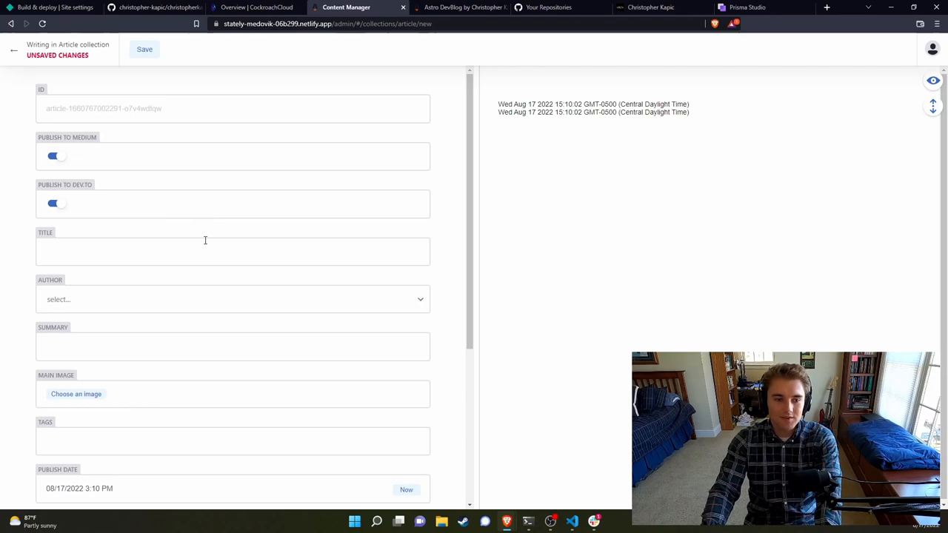
pyautogui.scroll(-3)
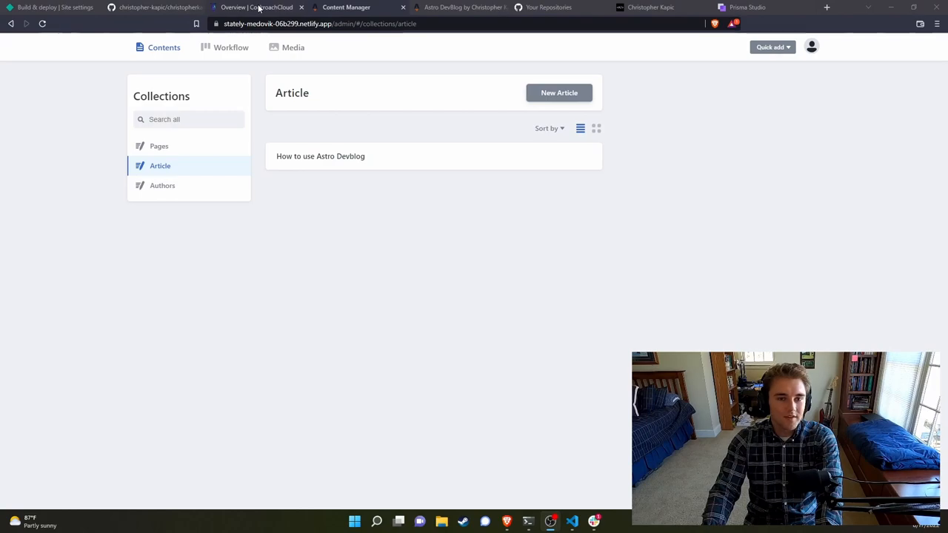
# Browse the deployed Astro DevBlog home page, scrolling through its posts.
pyautogui.click(459, 7)
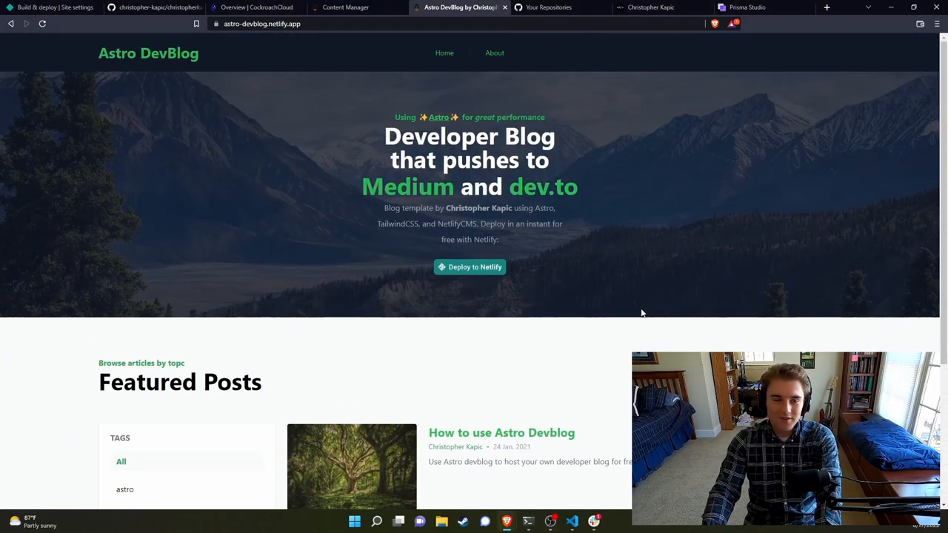
pyautogui.scroll(-3)
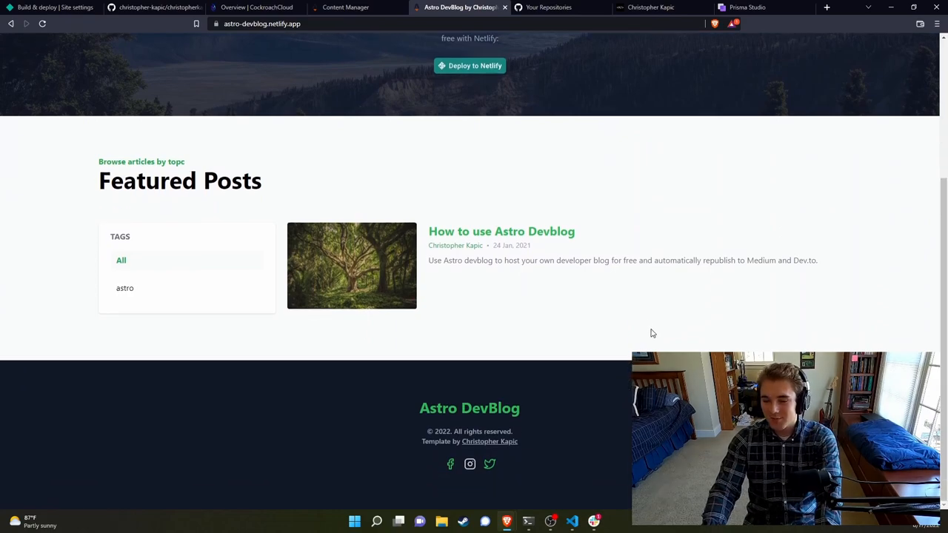
pyautogui.moveTo(657, 349)
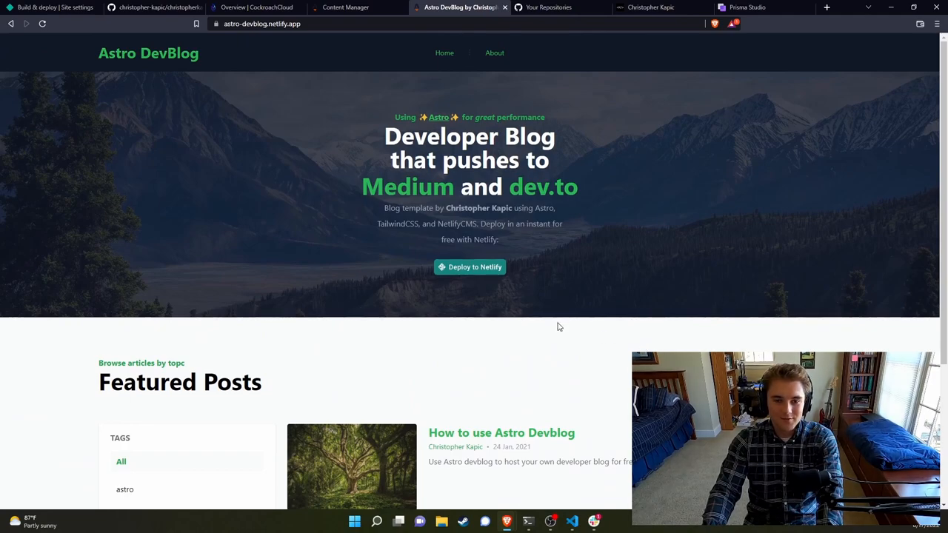
pyautogui.moveTo(607, 315)
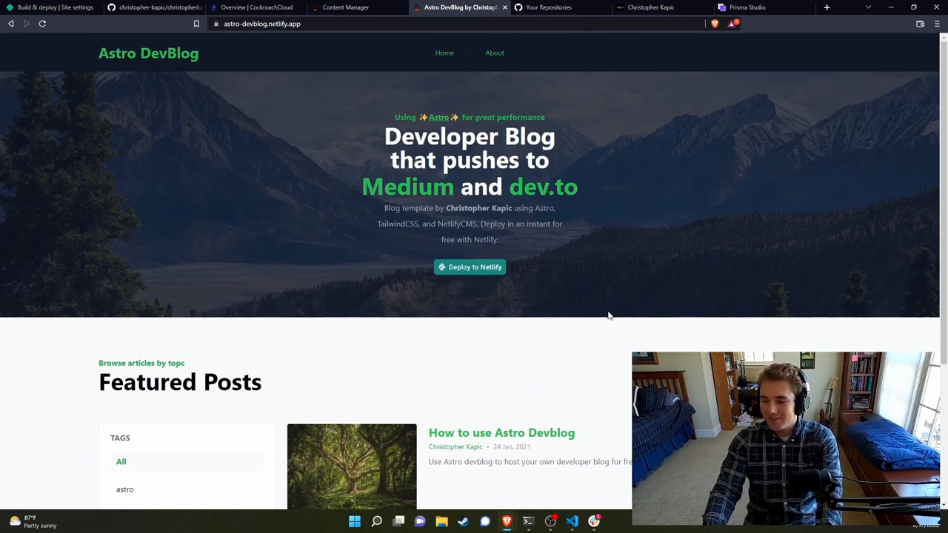
pyautogui.scroll(-3)
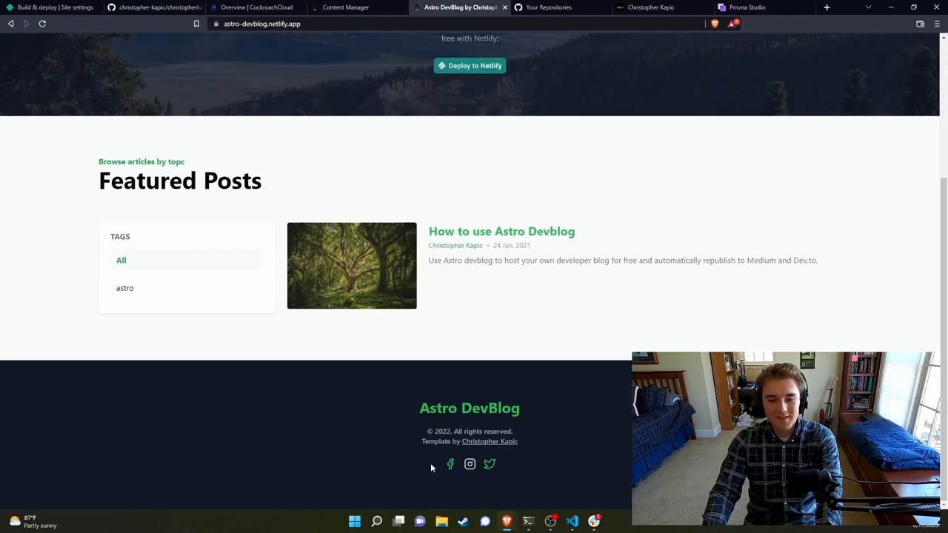
pyautogui.moveTo(559, 473)
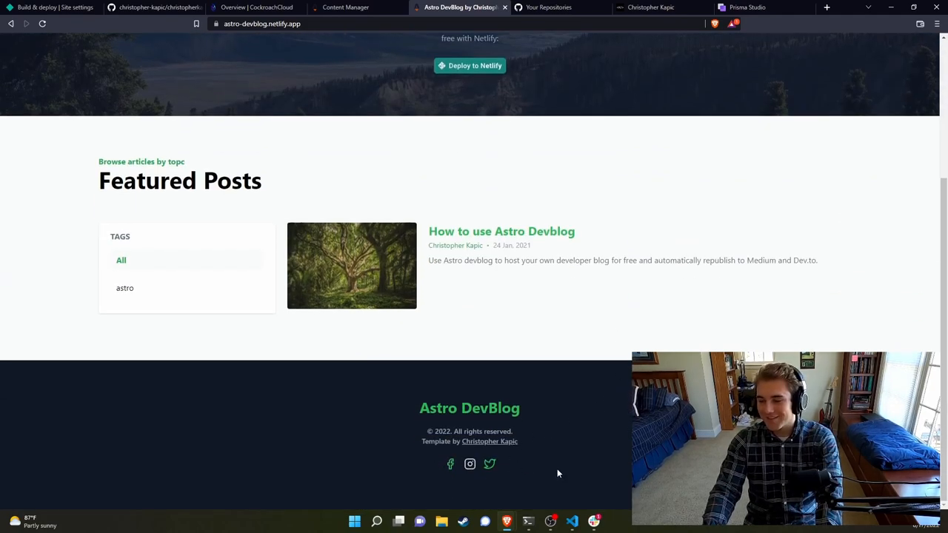
pyautogui.scroll(3)
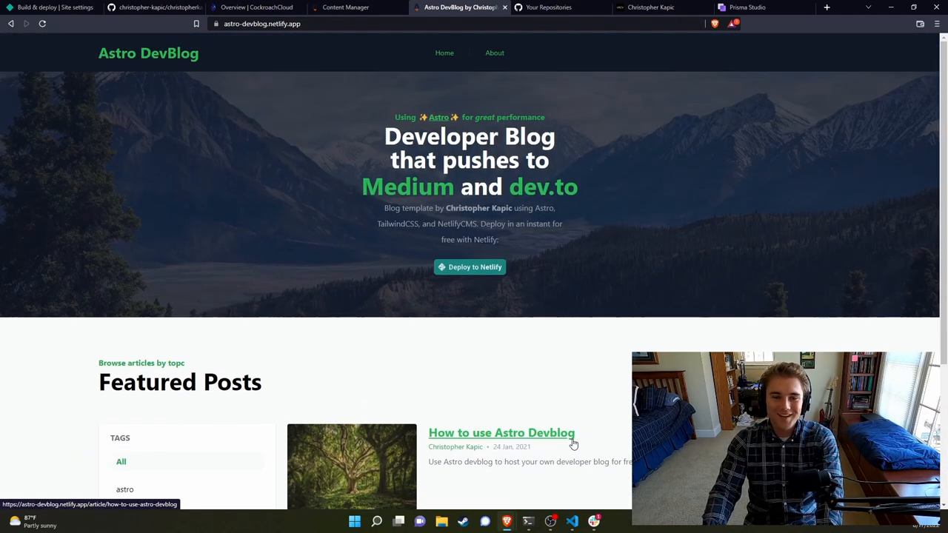
pyautogui.moveTo(541, 422)
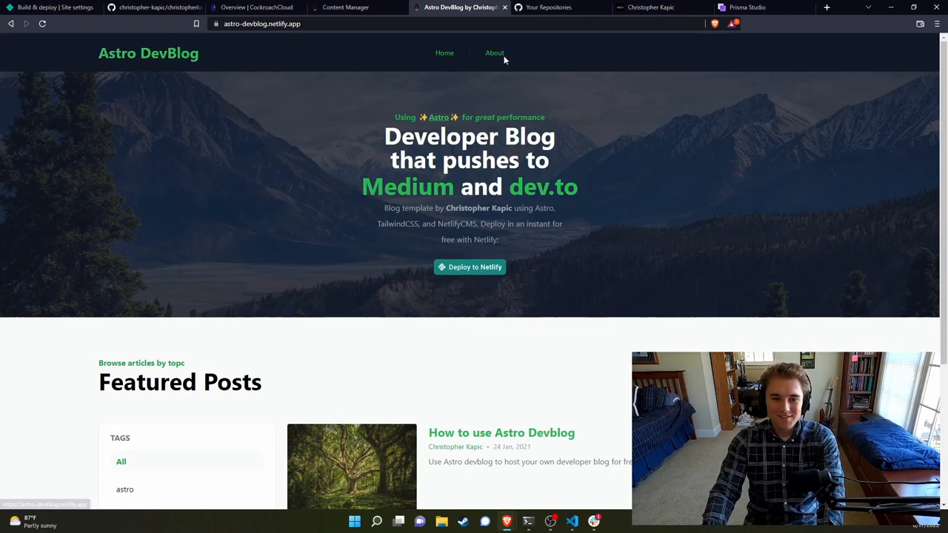
pyautogui.moveTo(483, 56)
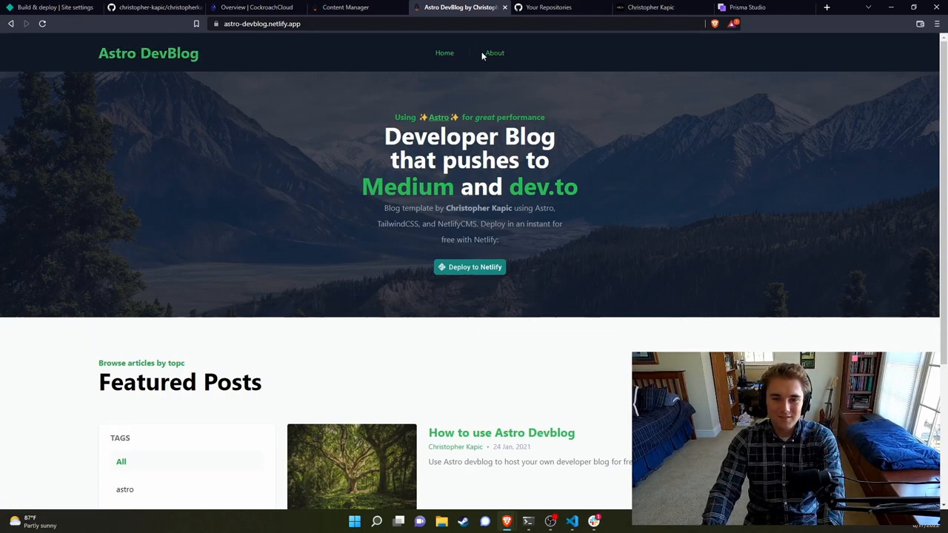
pyautogui.scroll(-3)
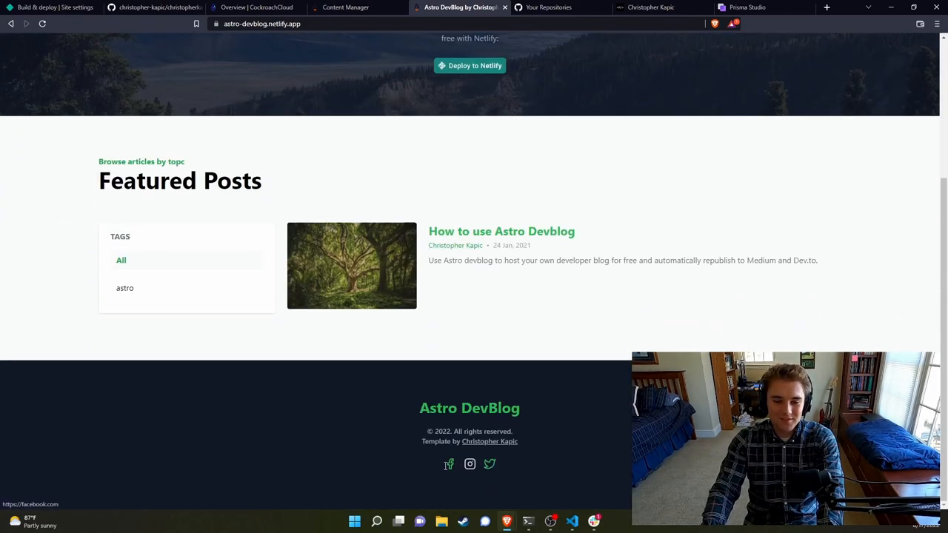
pyautogui.moveTo(450, 465)
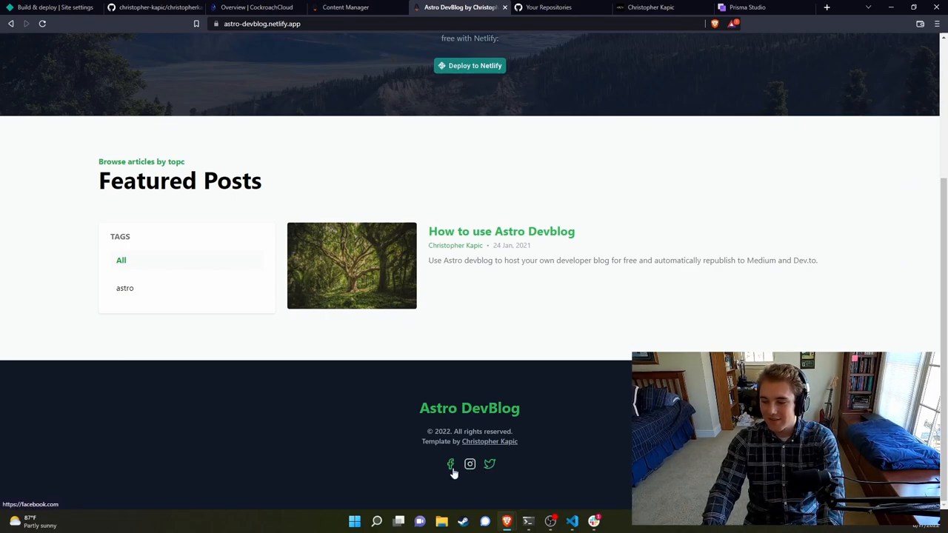
pyautogui.moveTo(469, 465)
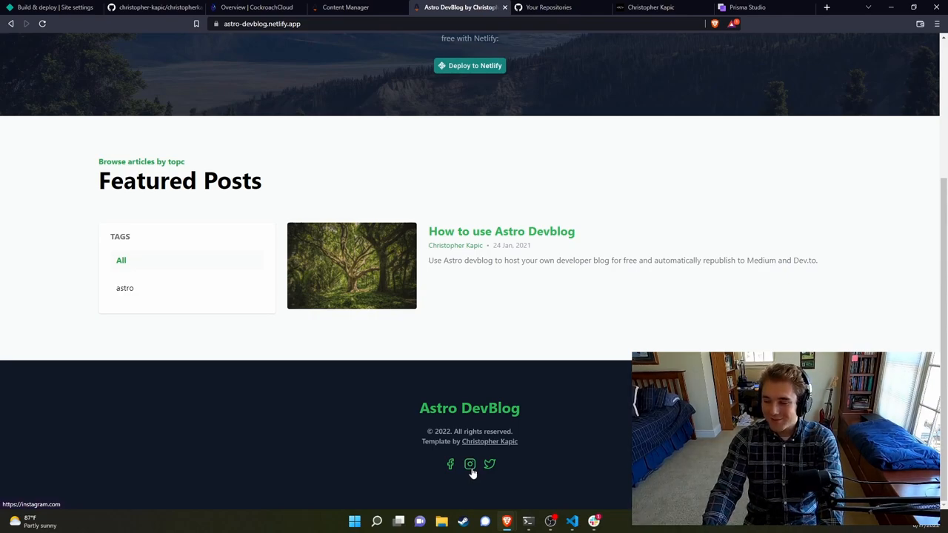
pyautogui.moveTo(536, 477)
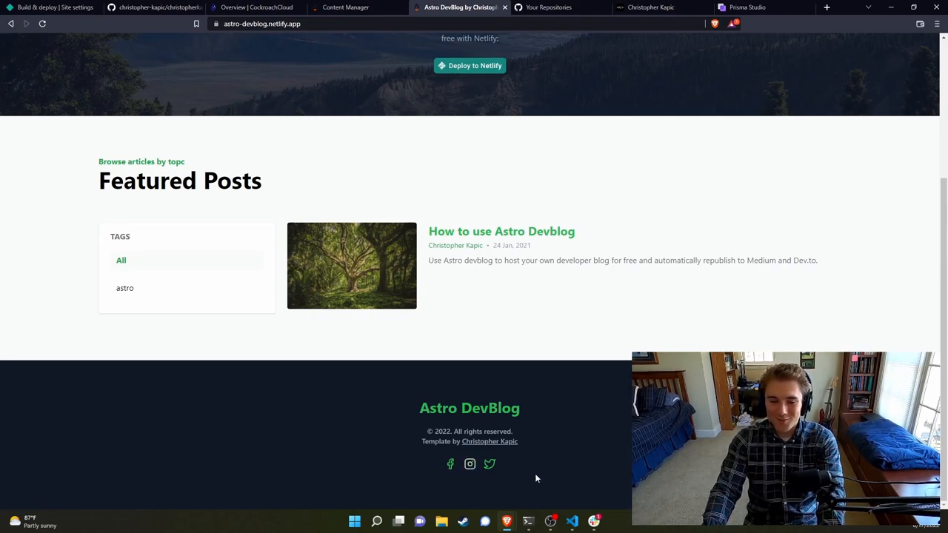
pyautogui.scroll(3)
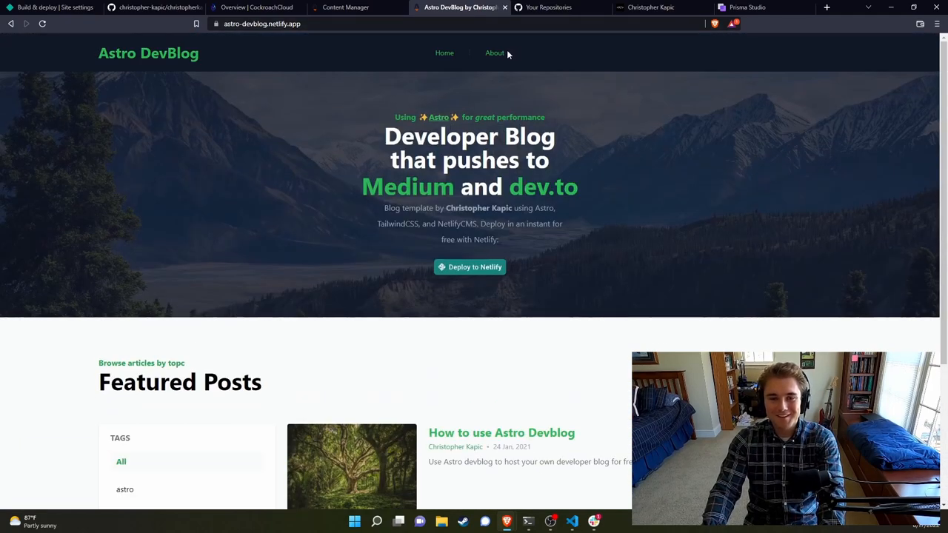
# View the About page, return home and open the How to use Astro Devblog post.
pyautogui.click(495, 53)
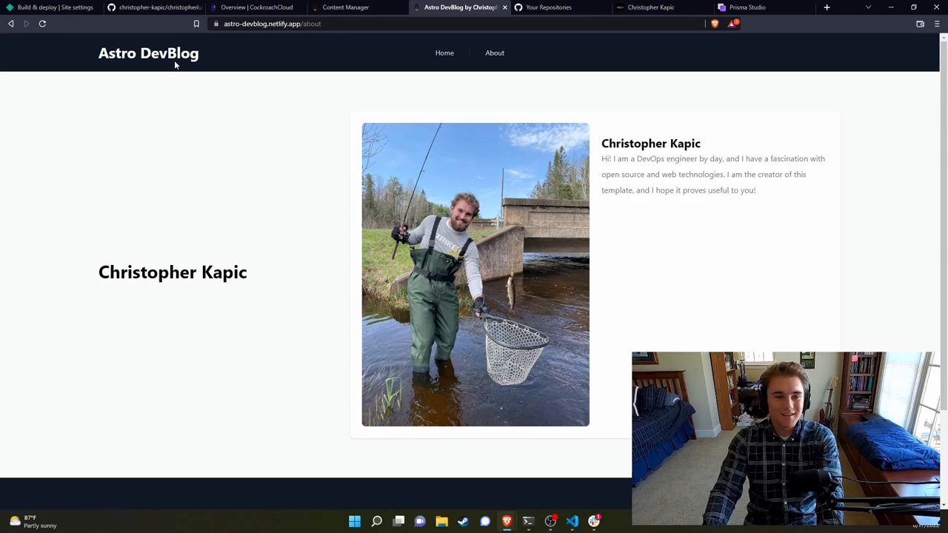
pyautogui.scroll(-3)
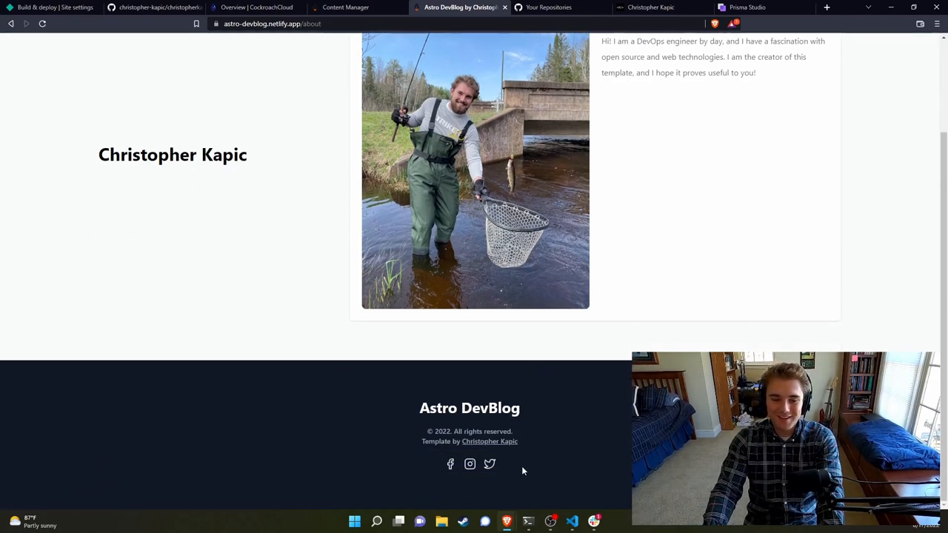
pyautogui.moveTo(489, 465)
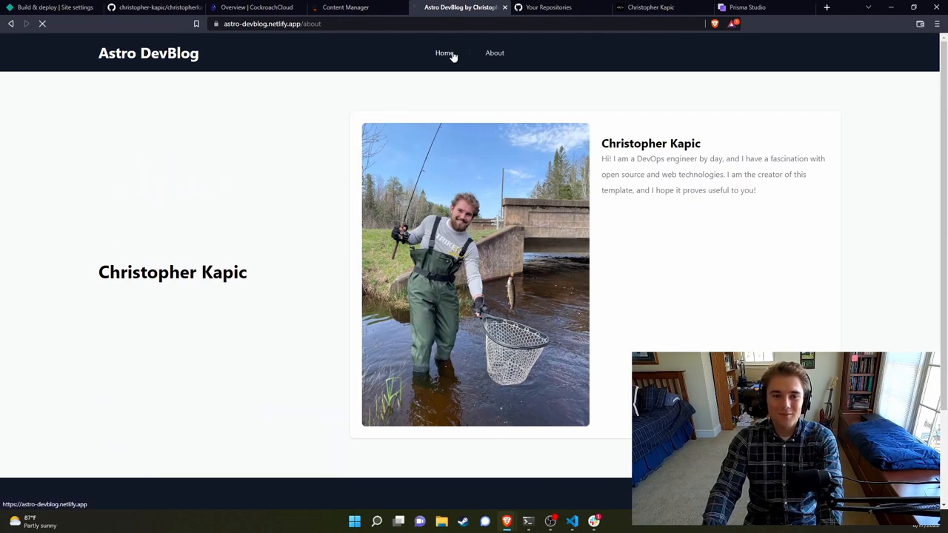
pyautogui.click(444, 53)
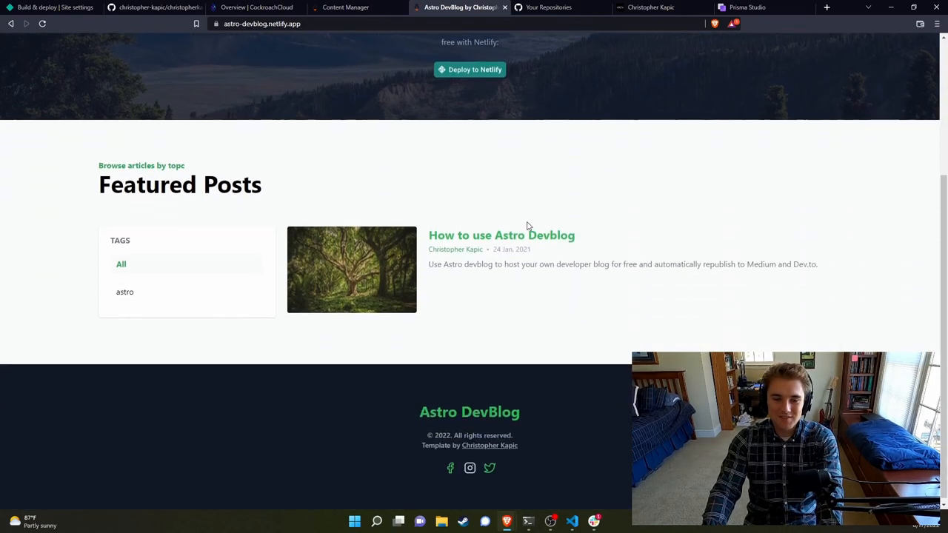
pyautogui.click(500, 234)
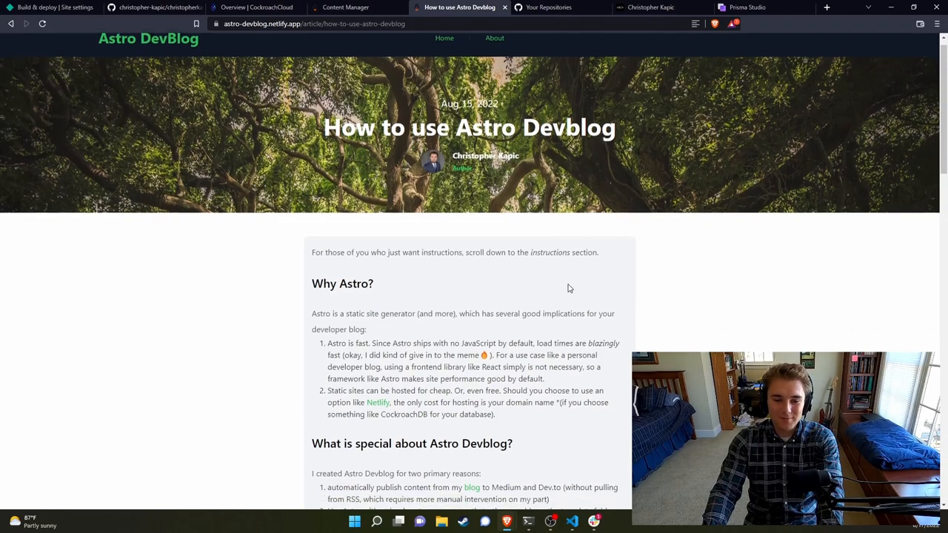
pyautogui.scroll(-3)
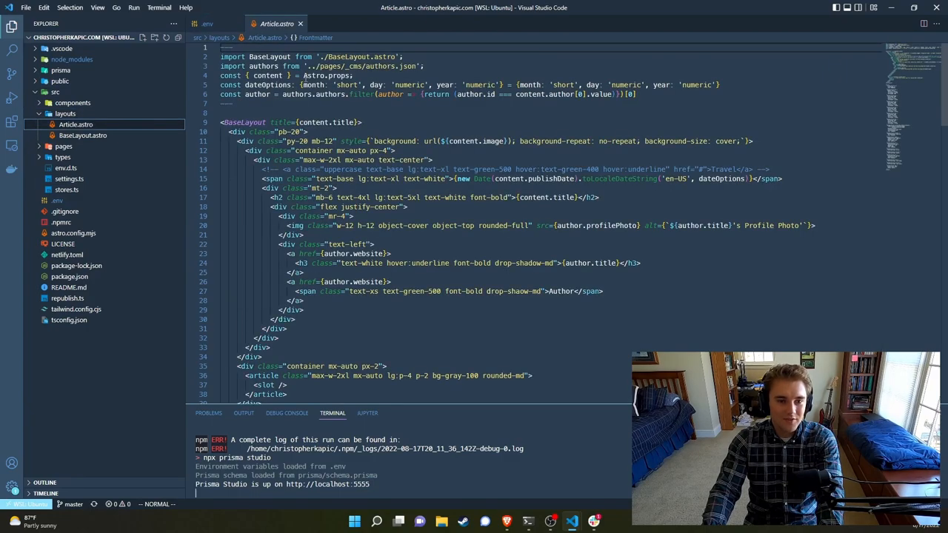
pyautogui.scroll(-3)
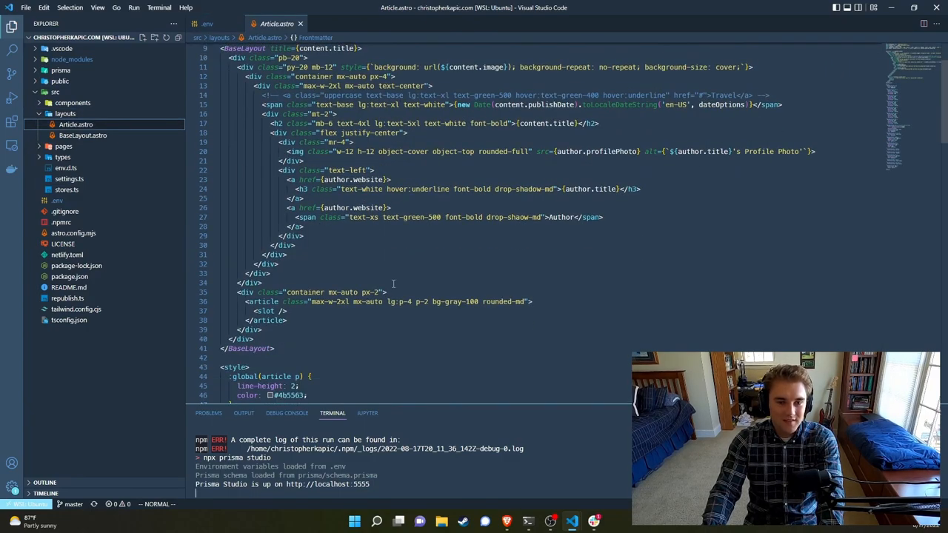
pyautogui.scroll(-3)
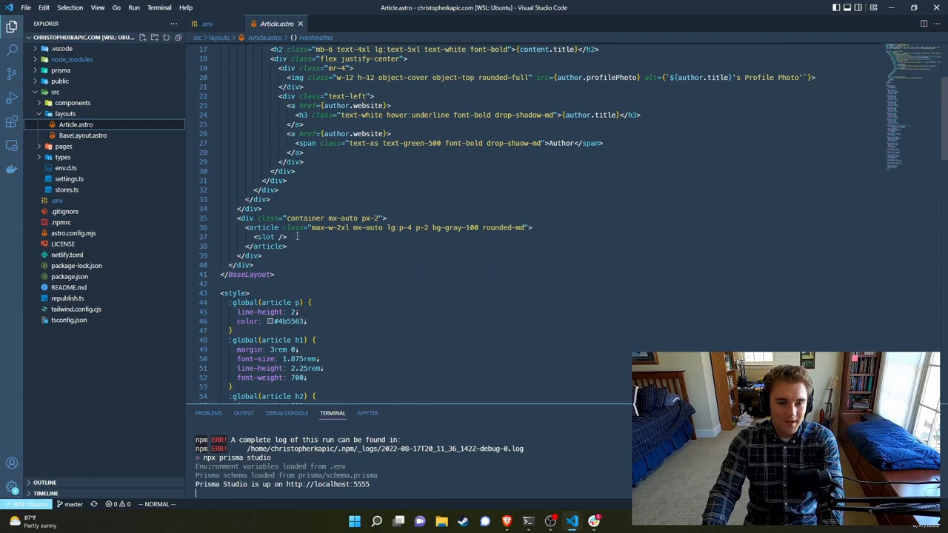
pyautogui.click(288, 237)
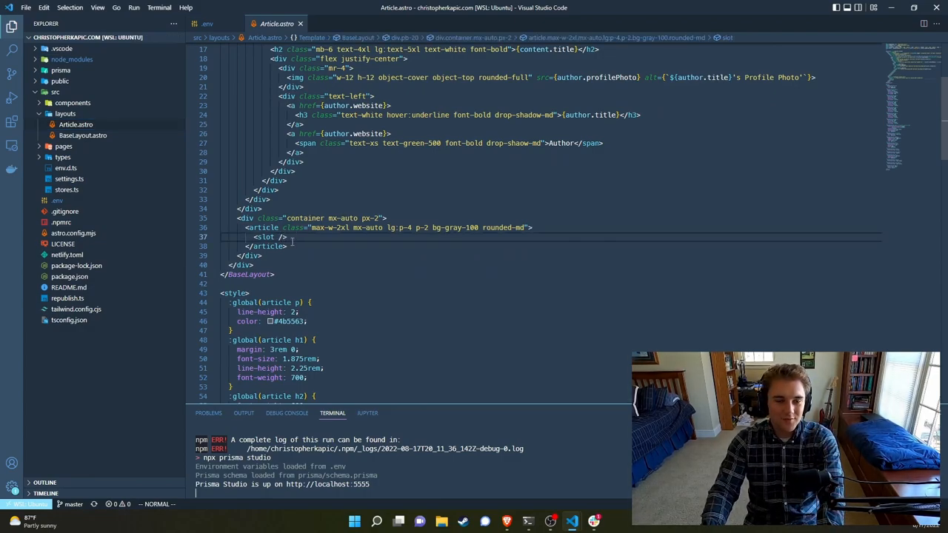
pyautogui.moveTo(335, 264)
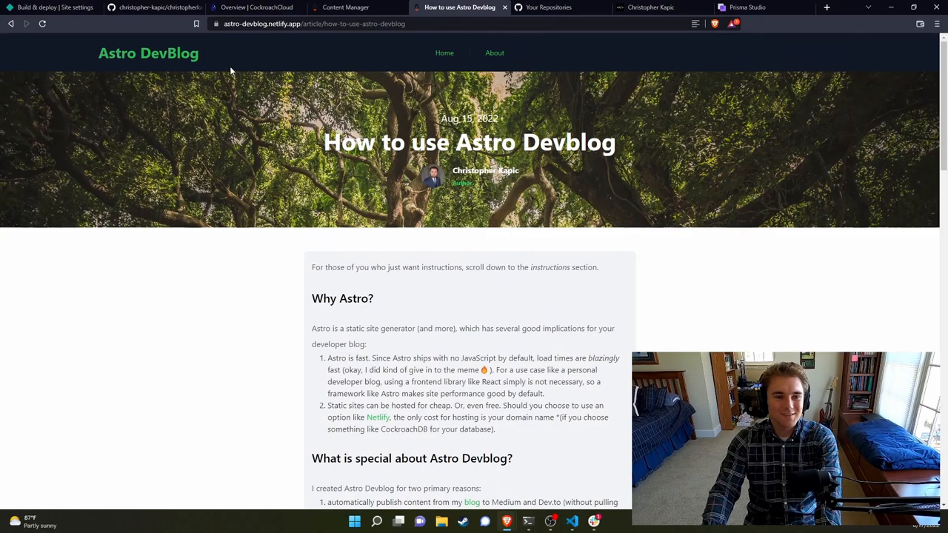
# Go home via the Astro DevBlog title, reopen the How to use Astro Devblog post, then land on the About page.
pyautogui.scroll(-3)
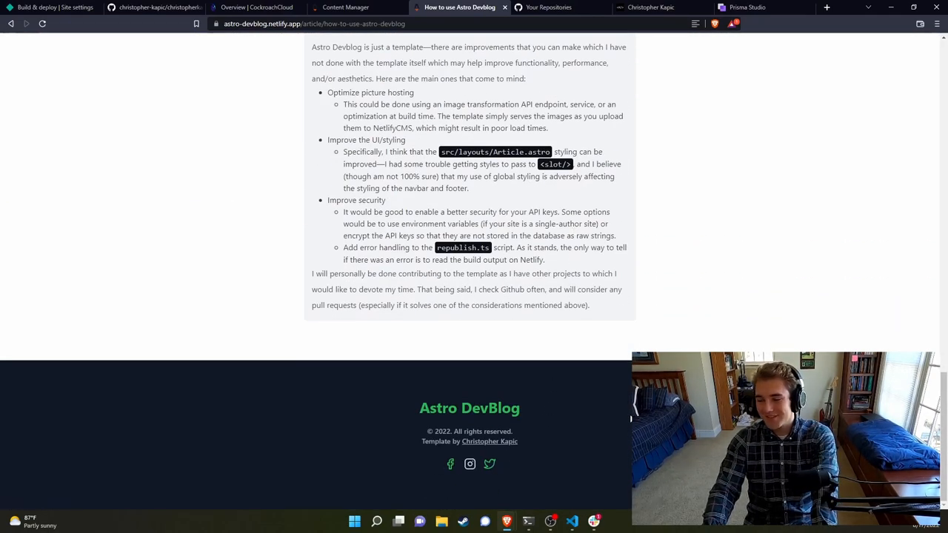
pyautogui.scroll(3)
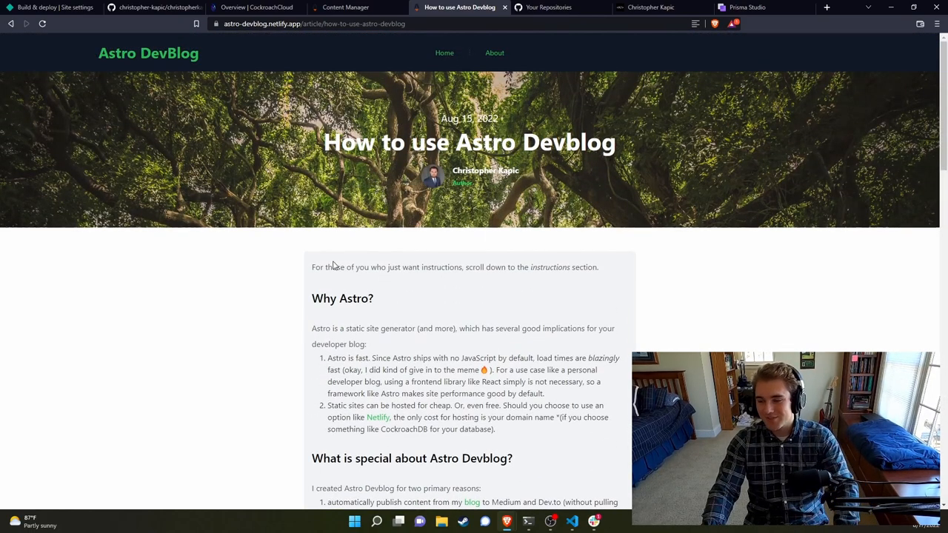
pyautogui.moveTo(148, 53)
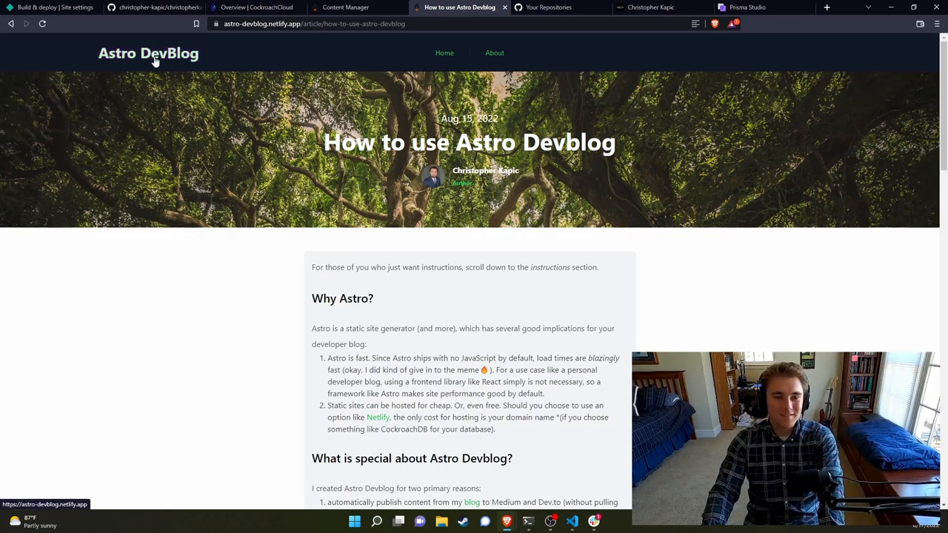
pyautogui.click(148, 53)
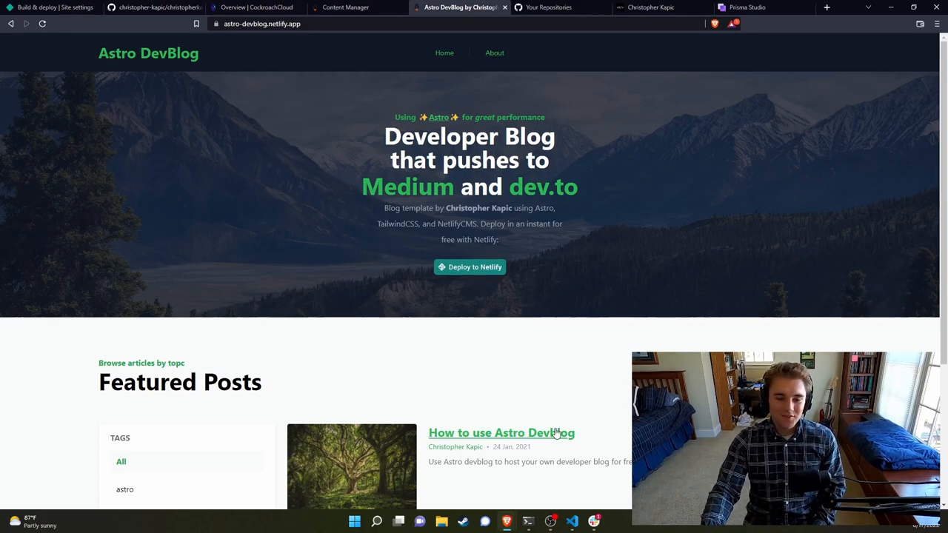
pyautogui.click(500, 433)
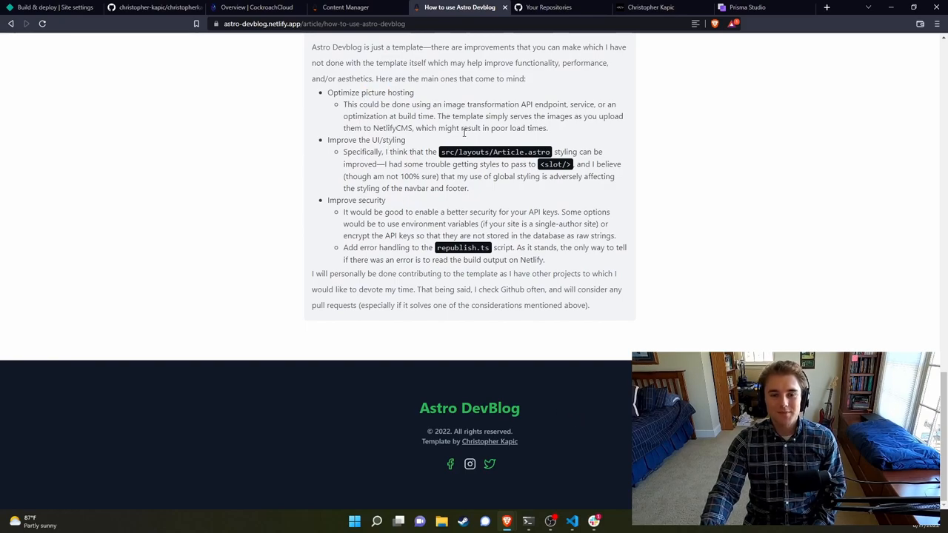
pyautogui.scroll(3)
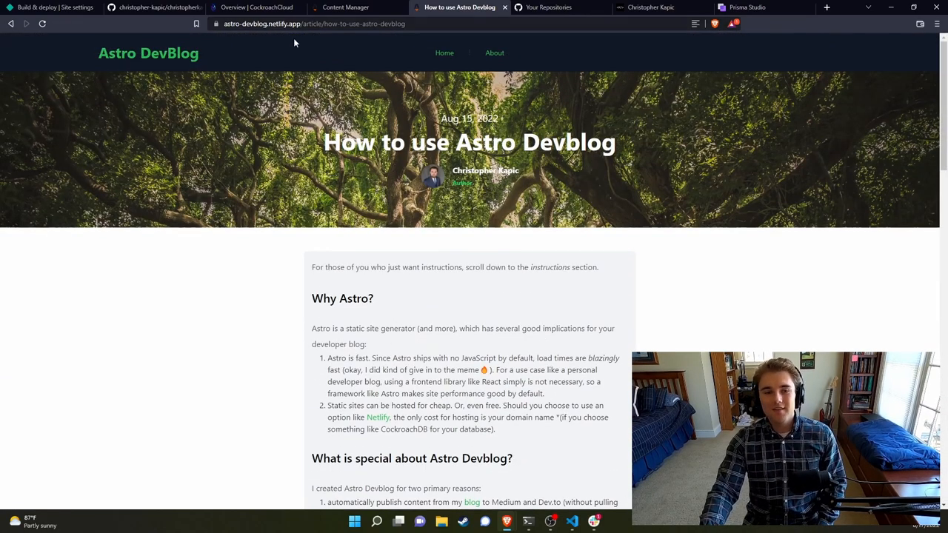
pyautogui.moveTo(496, 91)
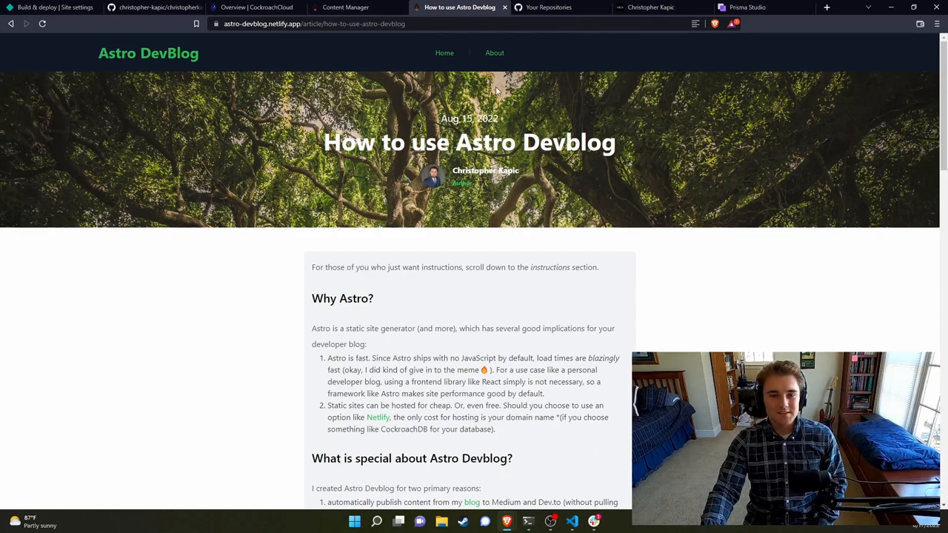
pyautogui.moveTo(557, 68)
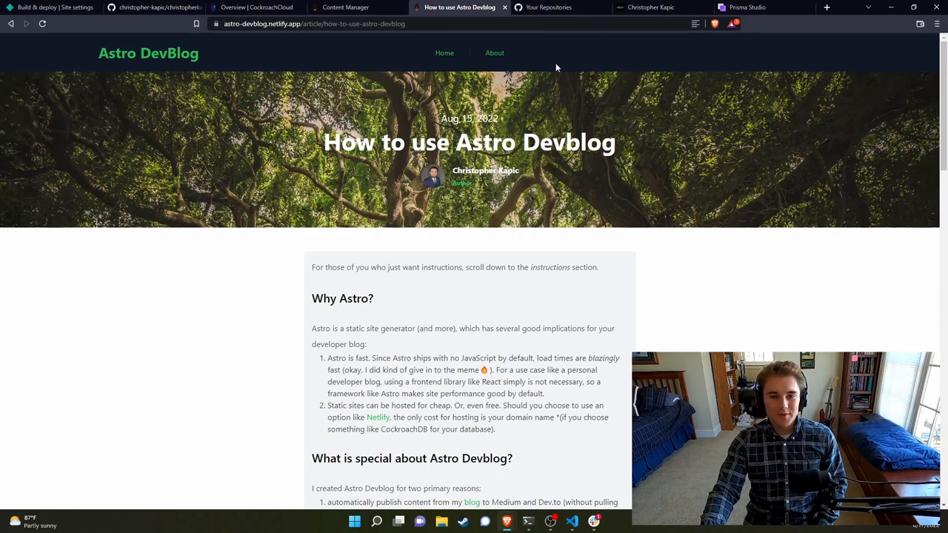
pyautogui.click(495, 53)
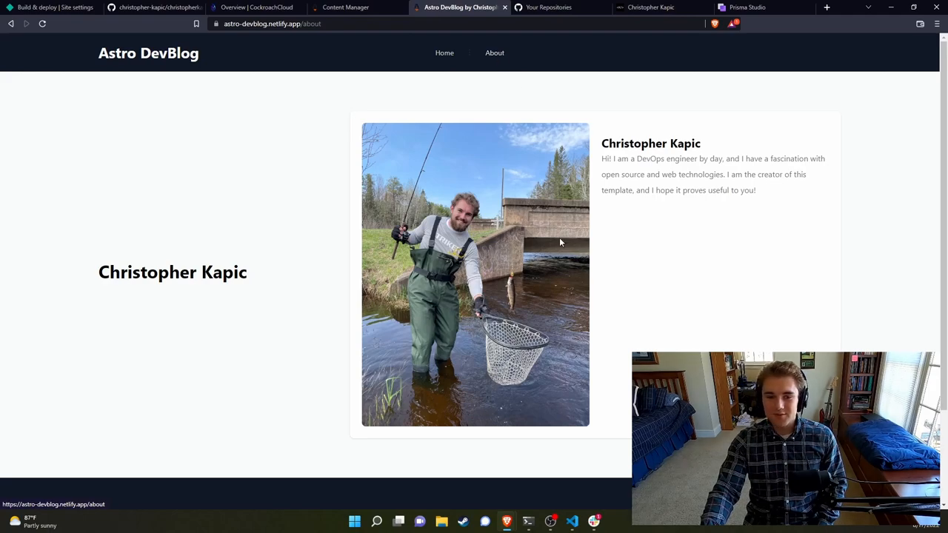
pyautogui.moveTo(456, 216)
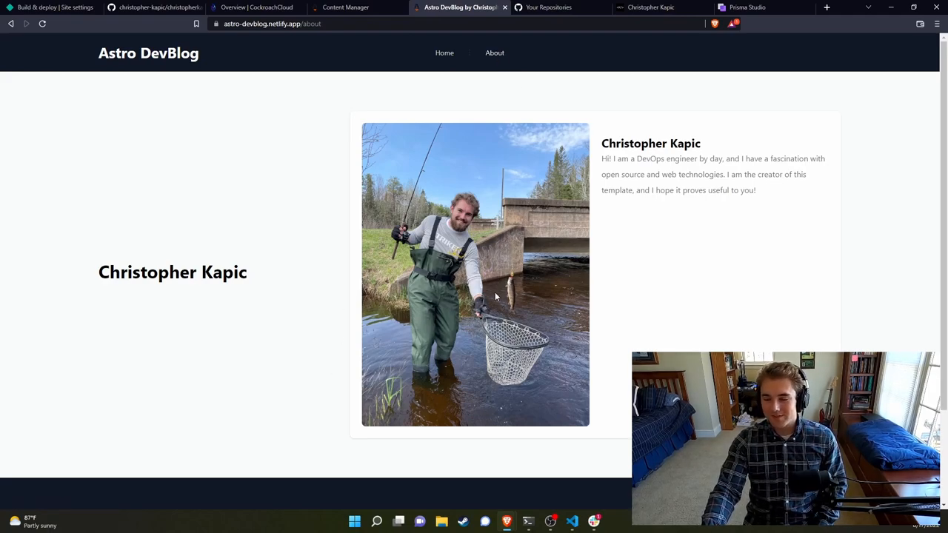
pyautogui.moveTo(447, 279)
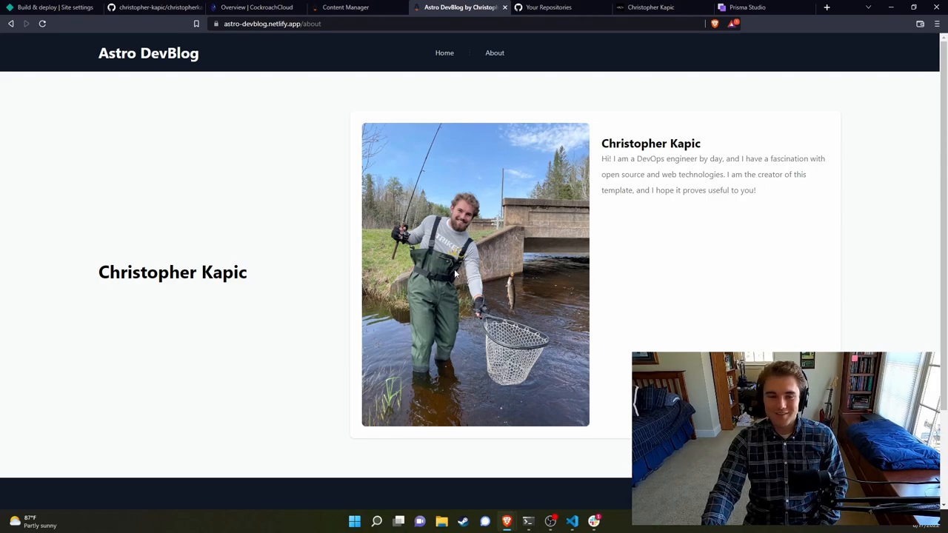
pyautogui.moveTo(165, 46)
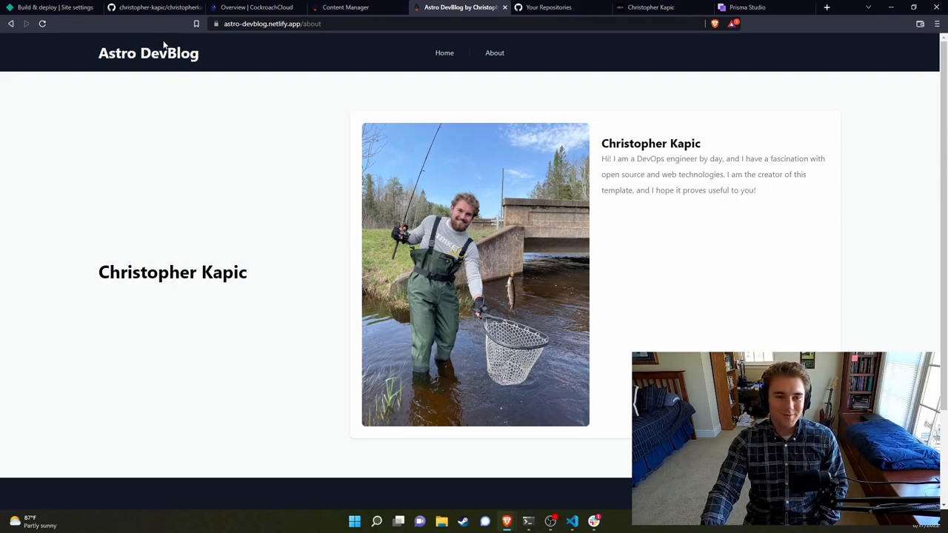